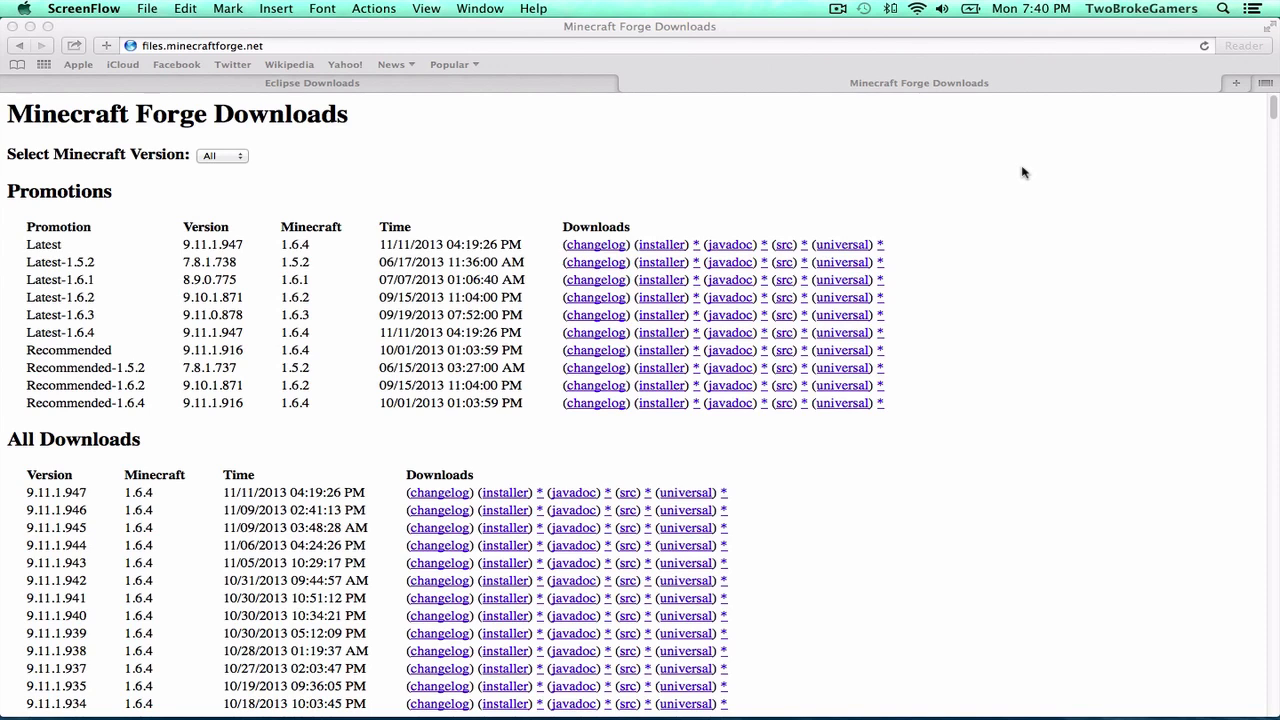
mouse_move(984, 96)
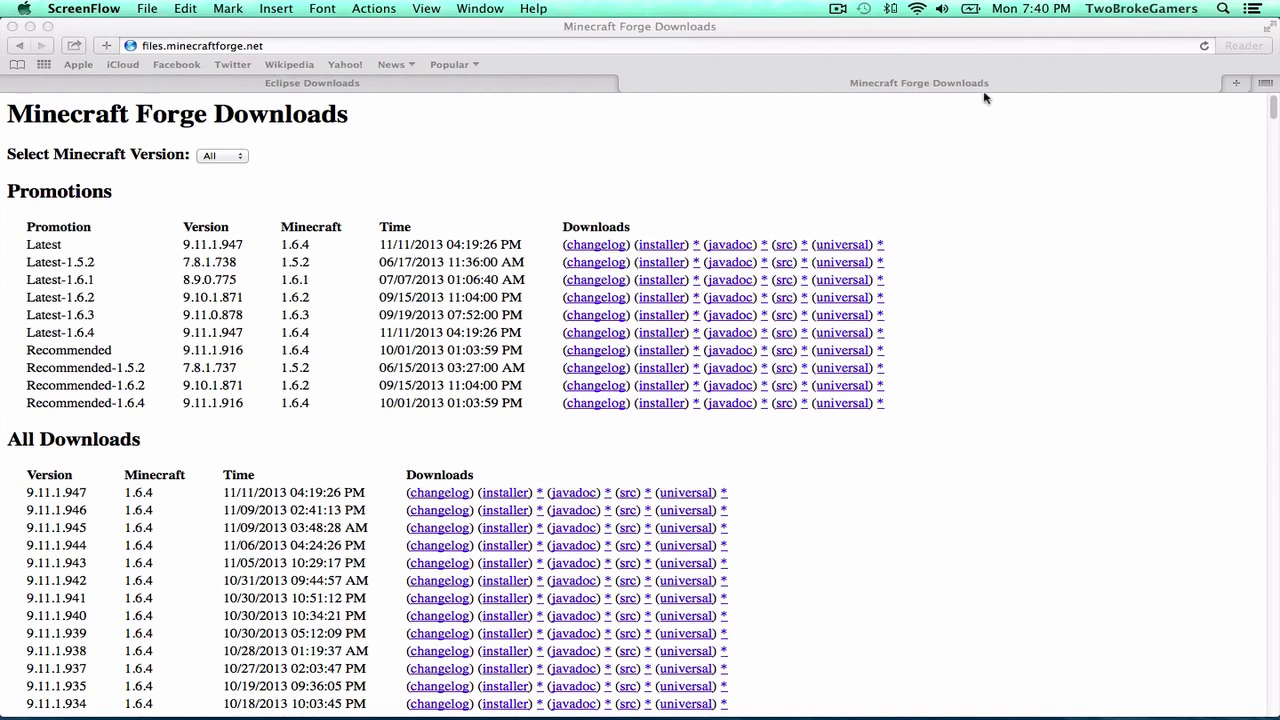
- Start the Eclipse Standard 4.3.1 download for 64-bit Mac OS X from the Eclipse Downloads page
left_click(92, 8)
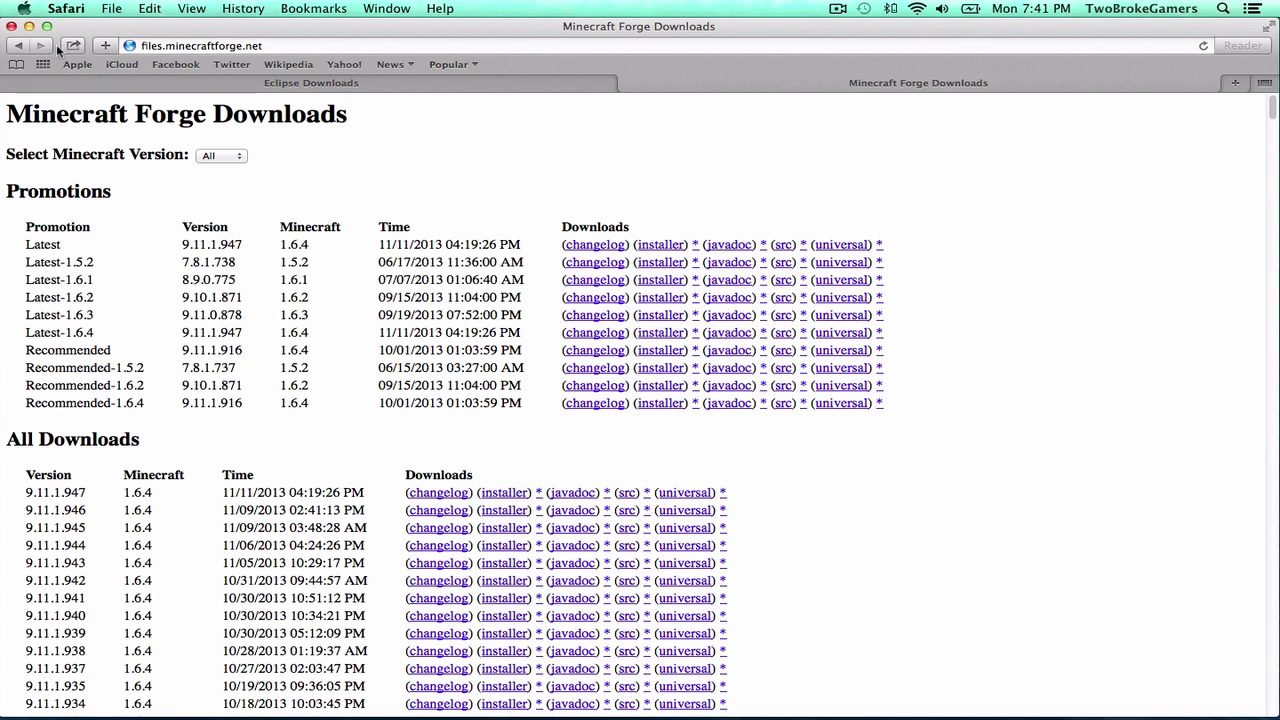
mouse_move(48, 78)
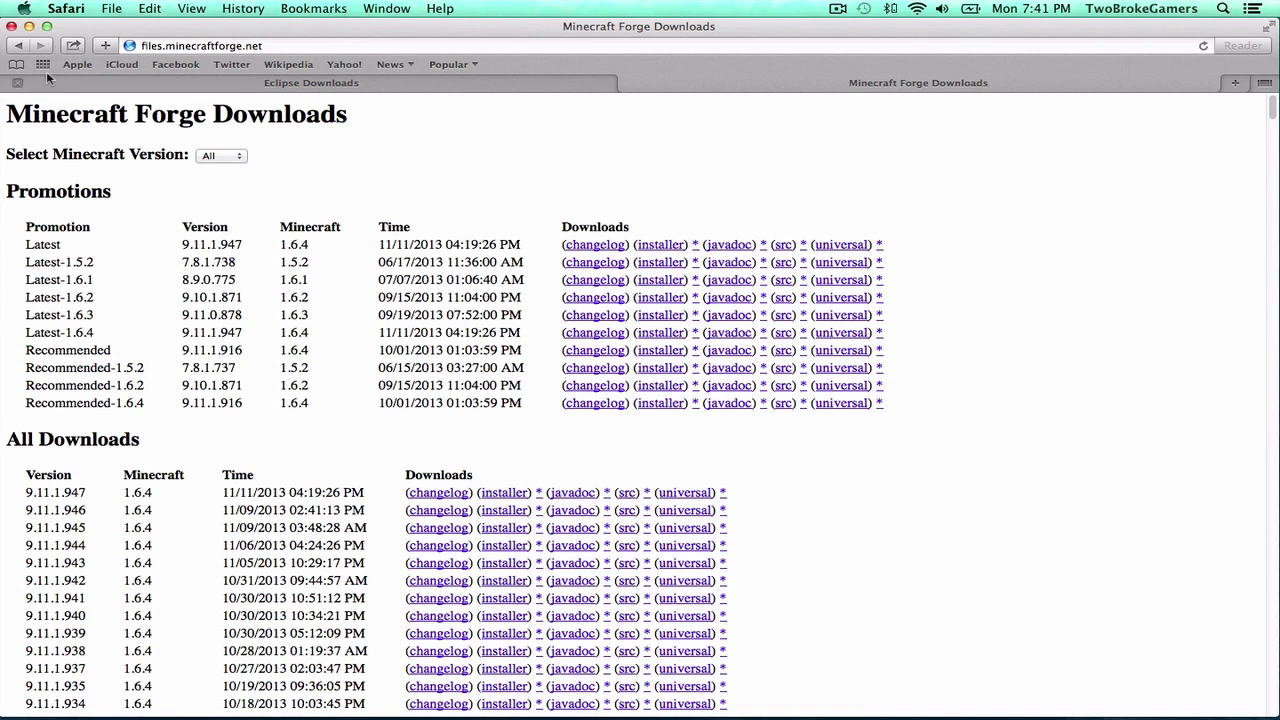
mouse_move(492, 92)
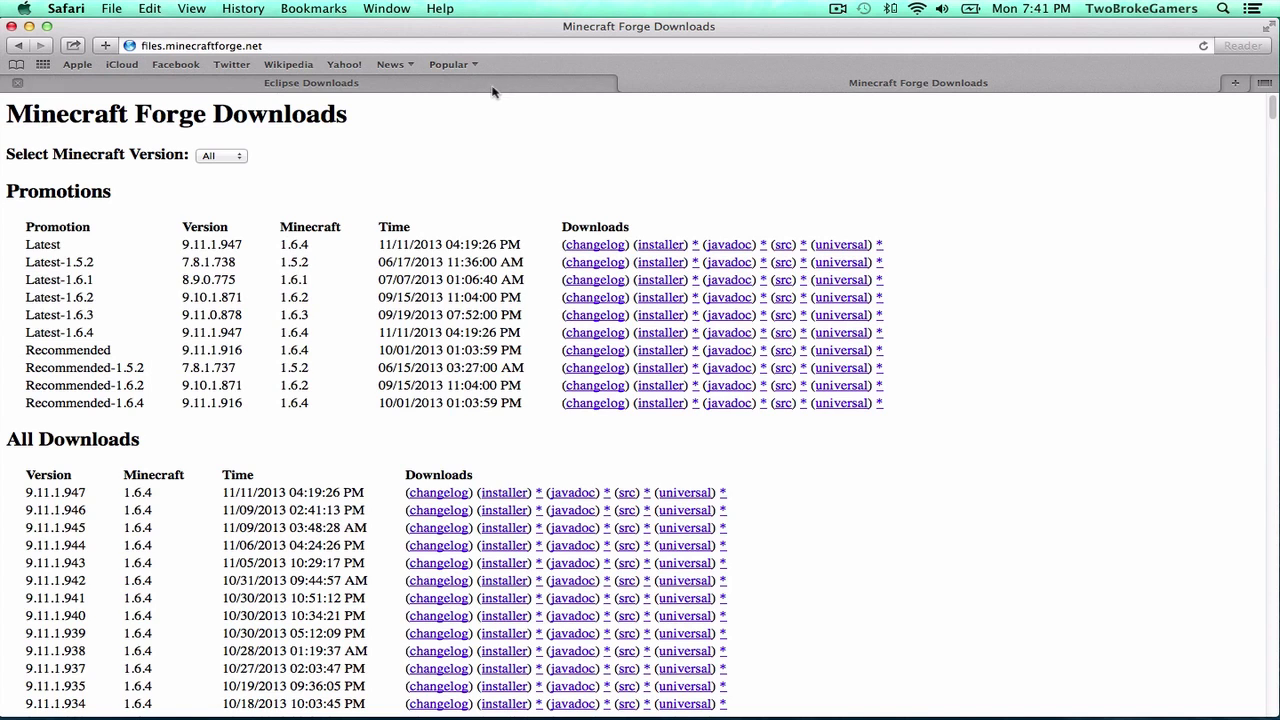
mouse_move(484, 98)
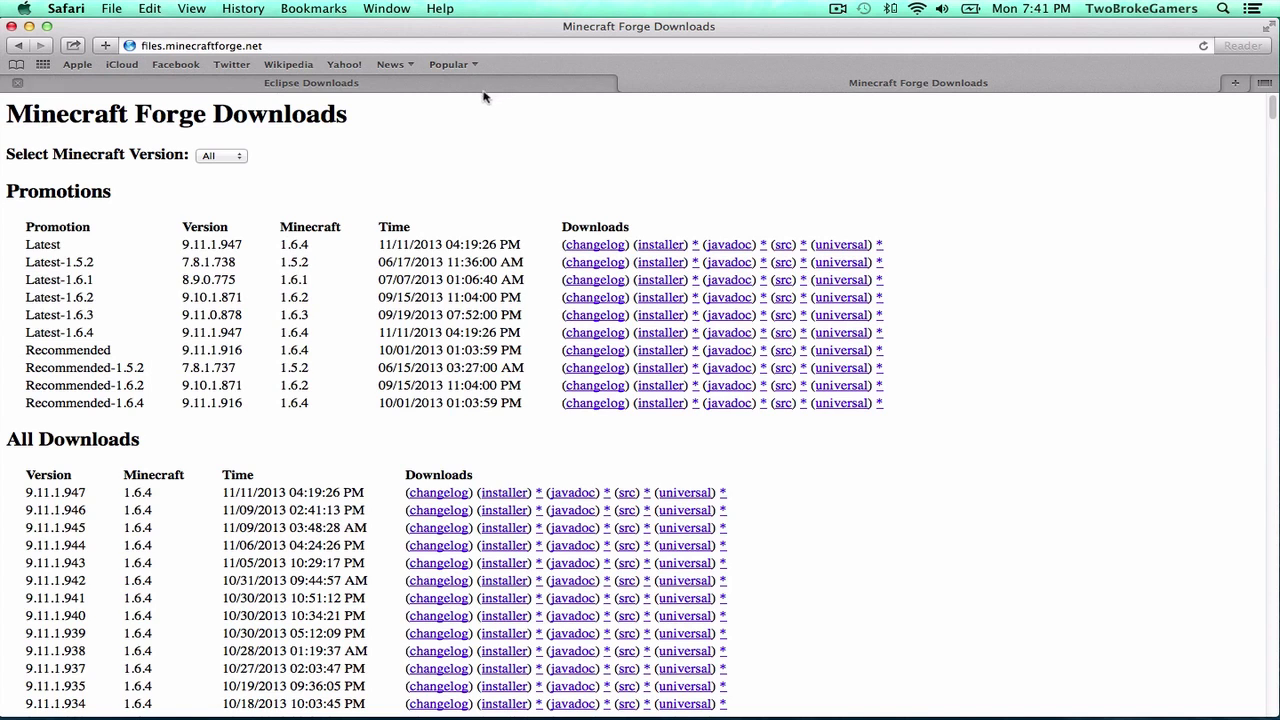
mouse_move(446, 114)
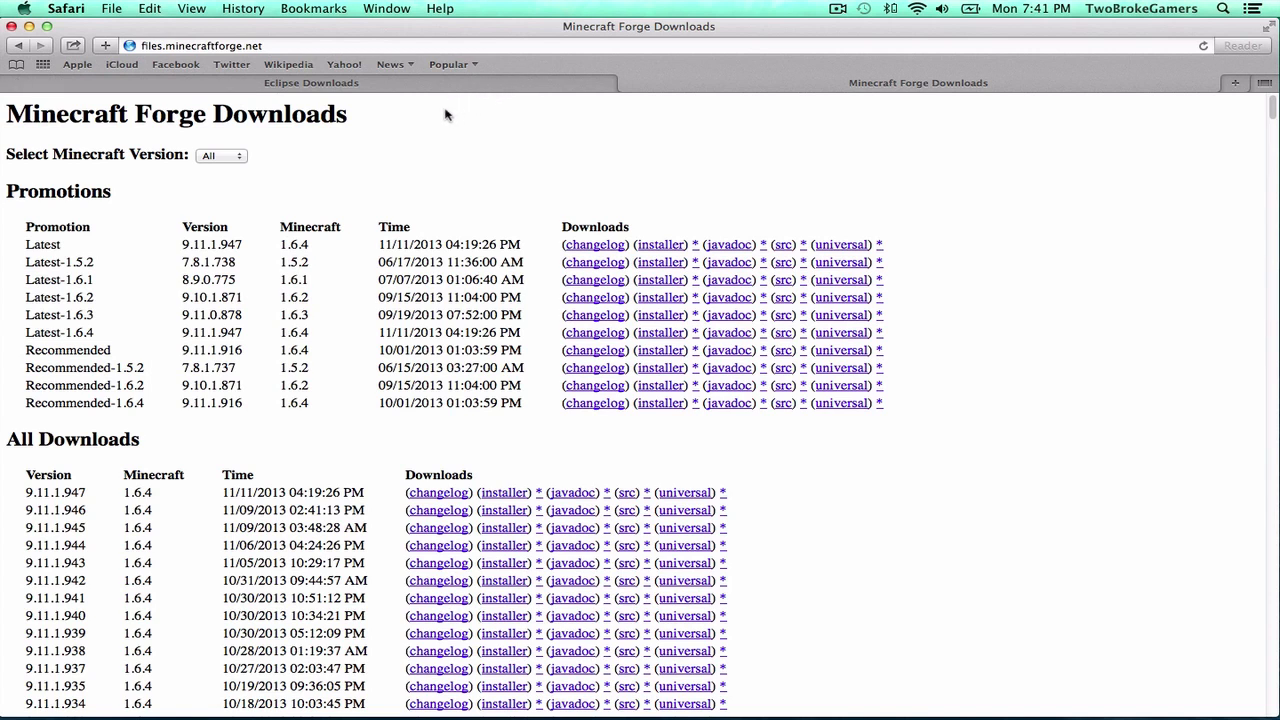
mouse_move(396, 140)
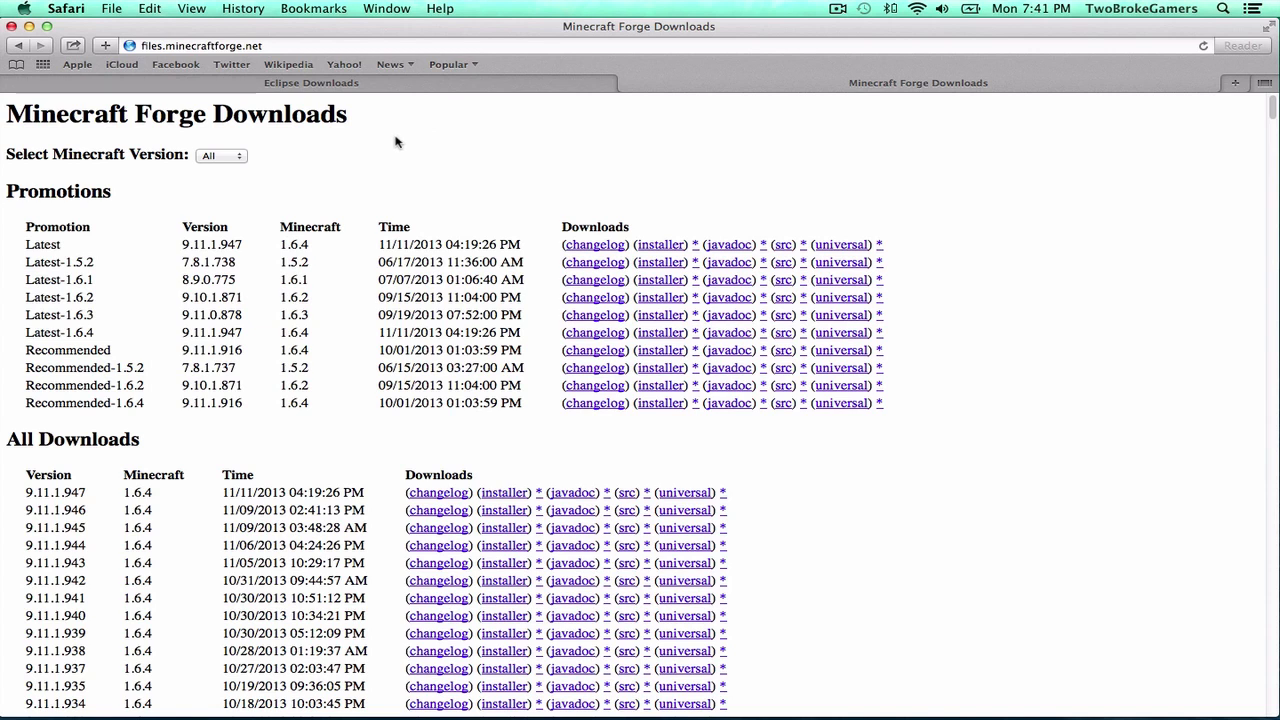
mouse_move(628, 14)
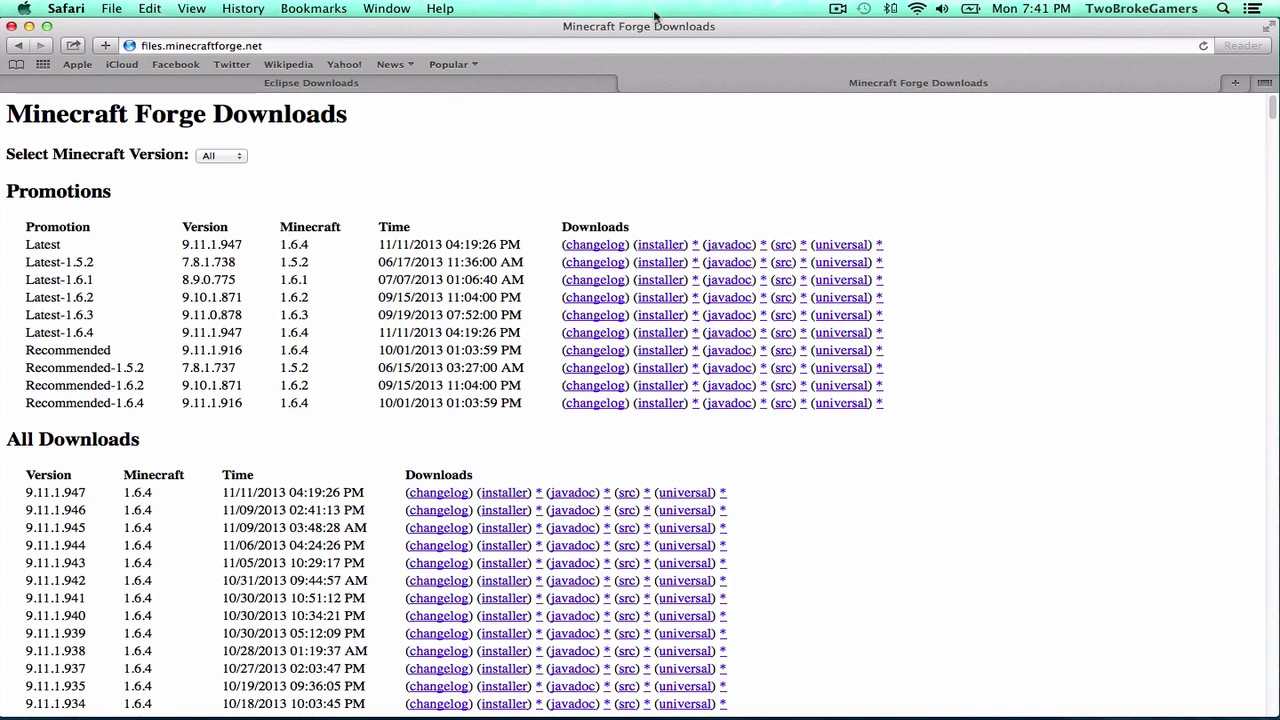
mouse_move(680, 124)
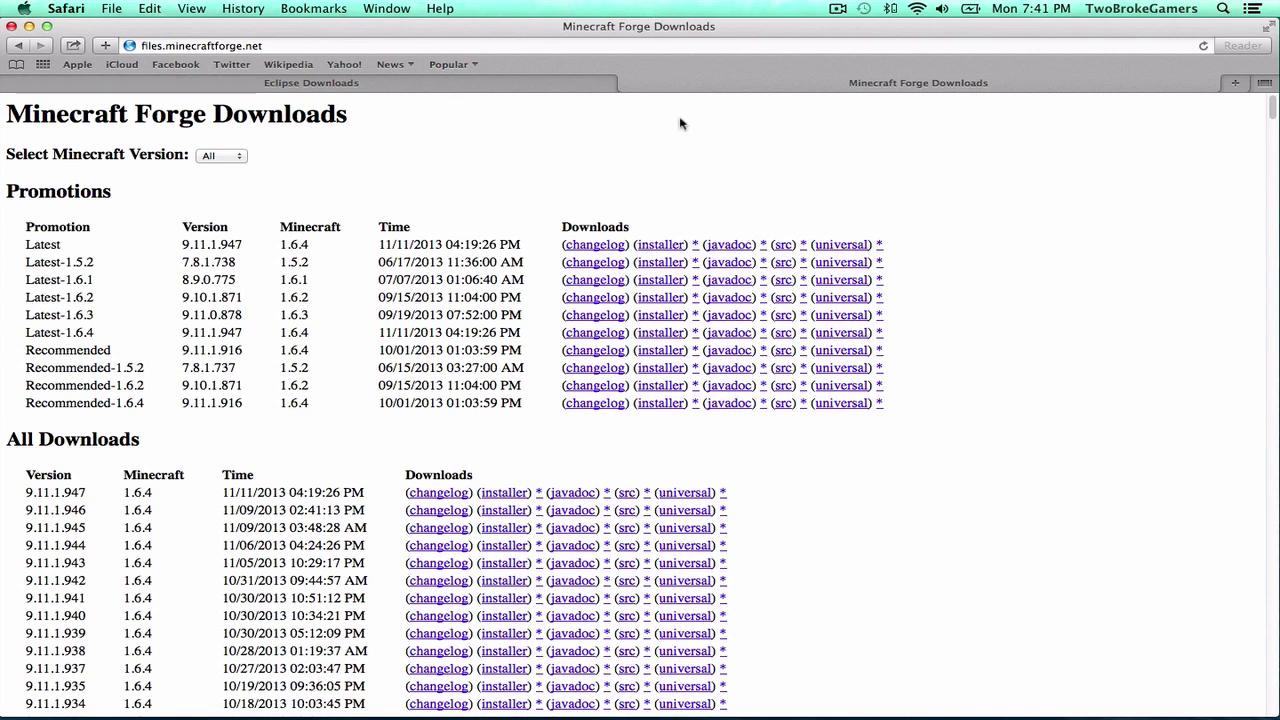
left_click(310, 82)
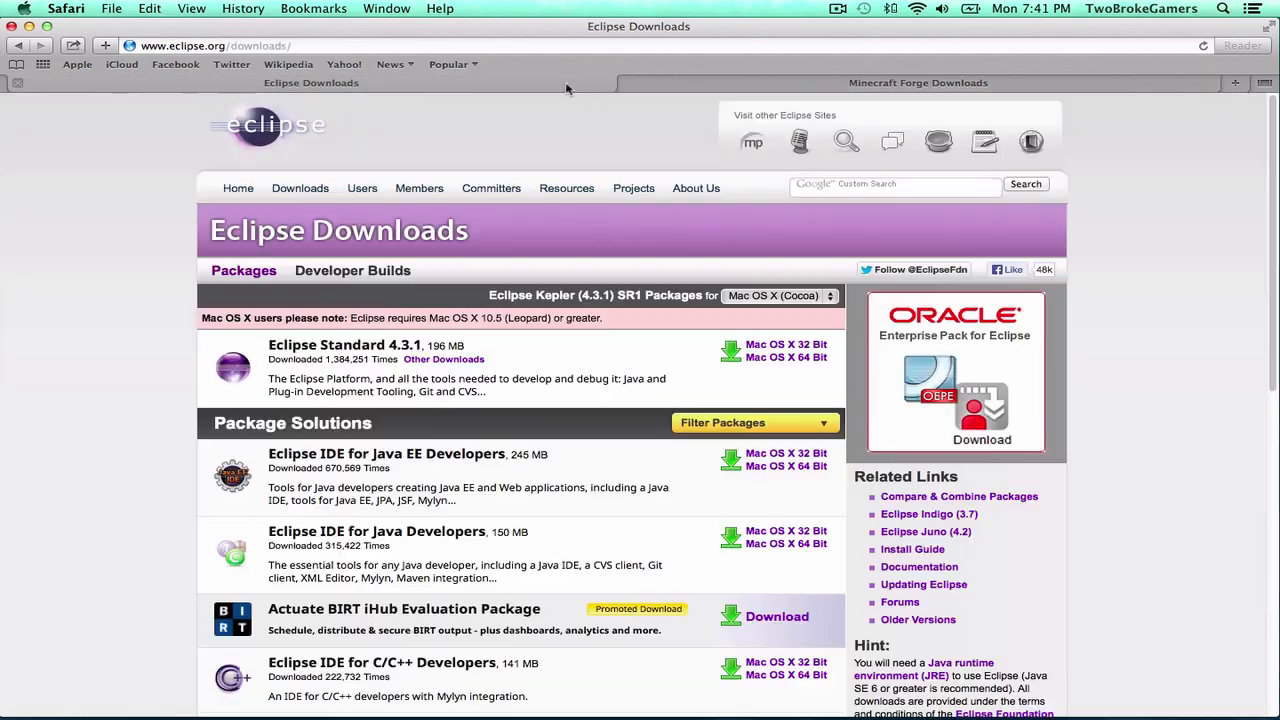
left_click(920, 82)
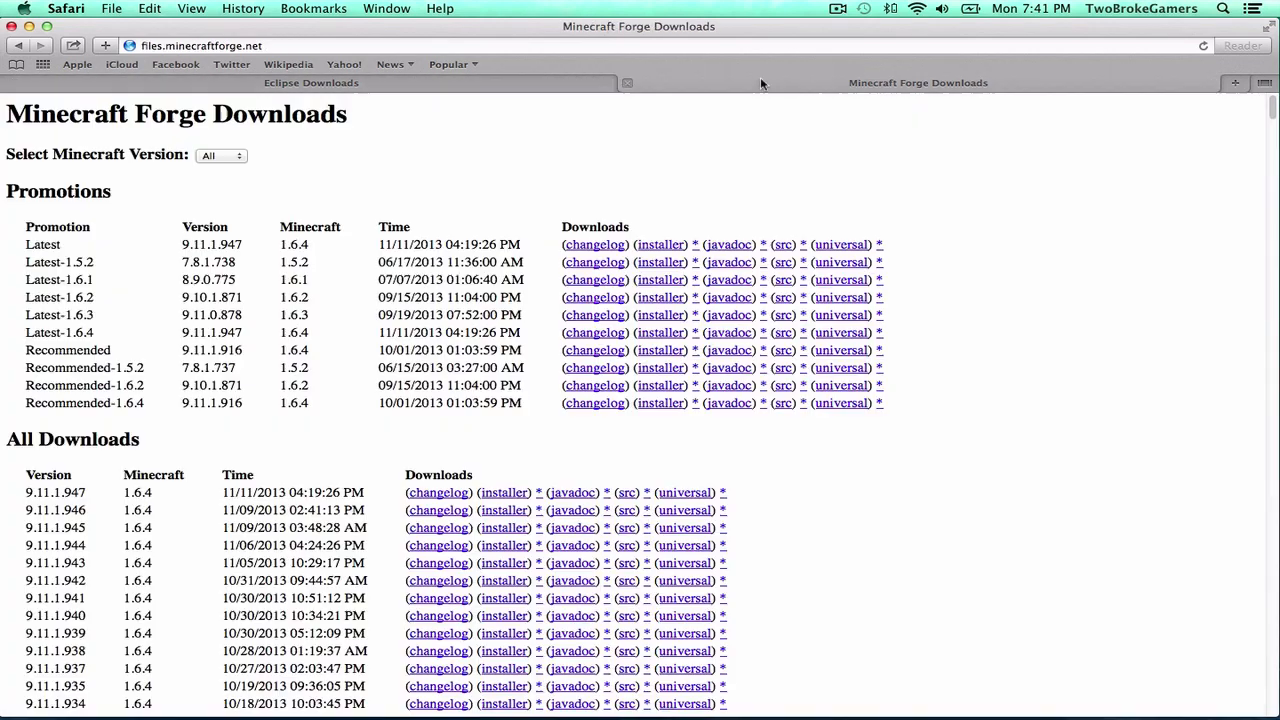
left_click(312, 82)
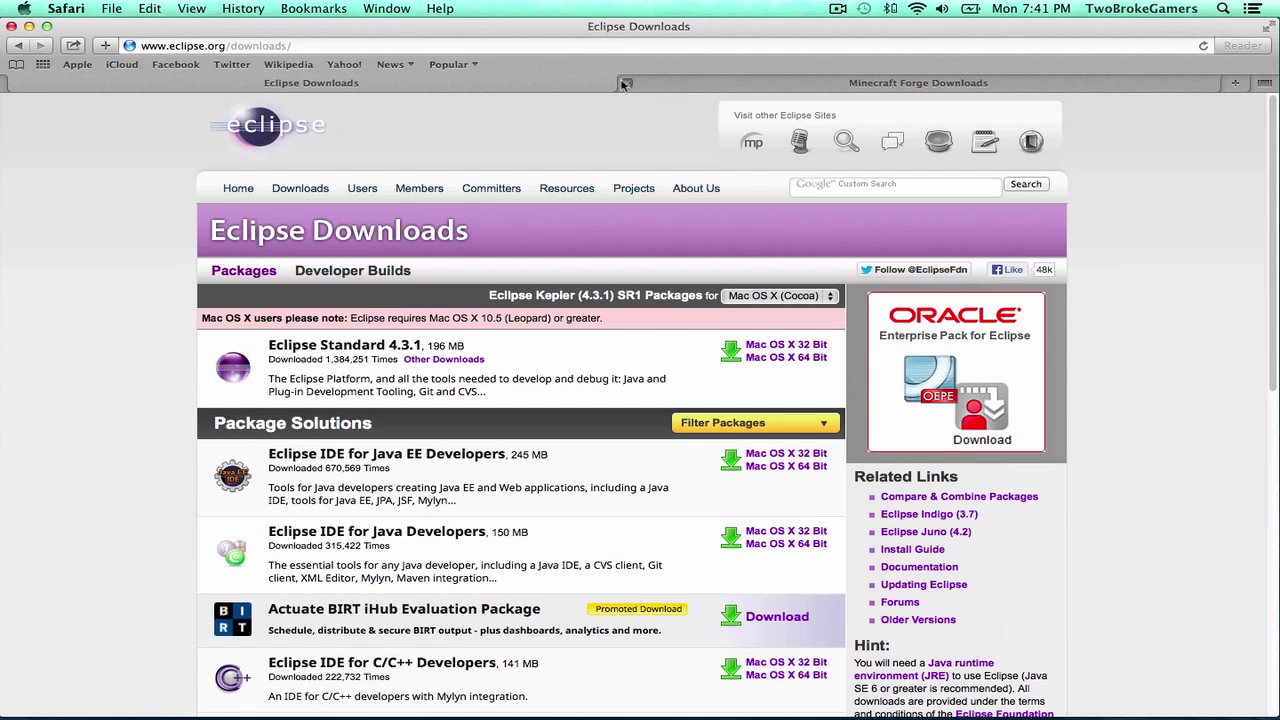
mouse_move(288, 48)
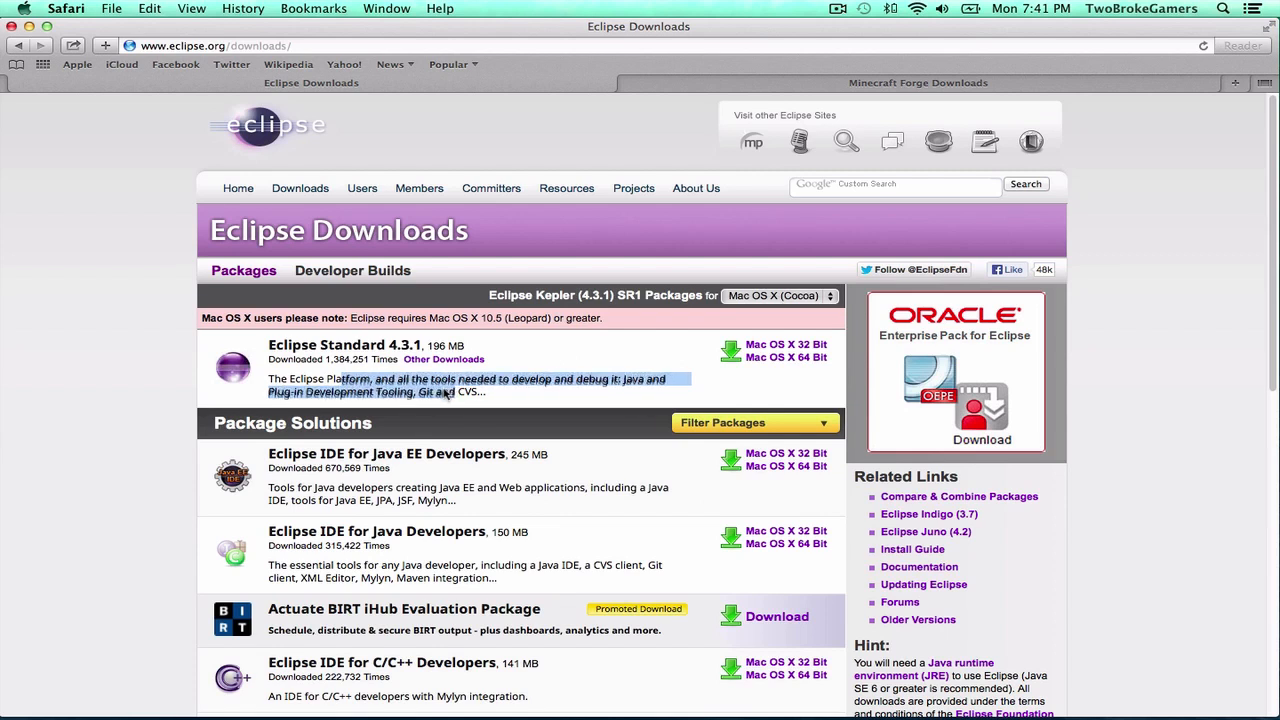
left_click(480, 392)
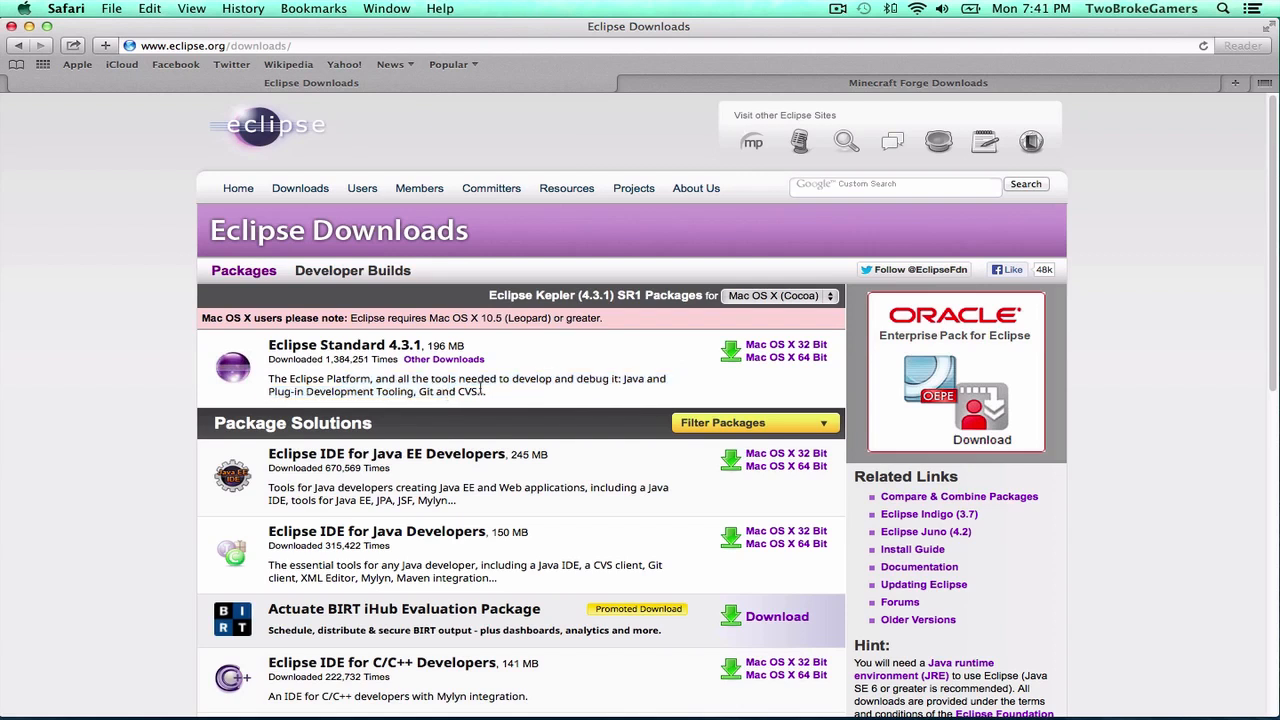
mouse_move(776, 362)
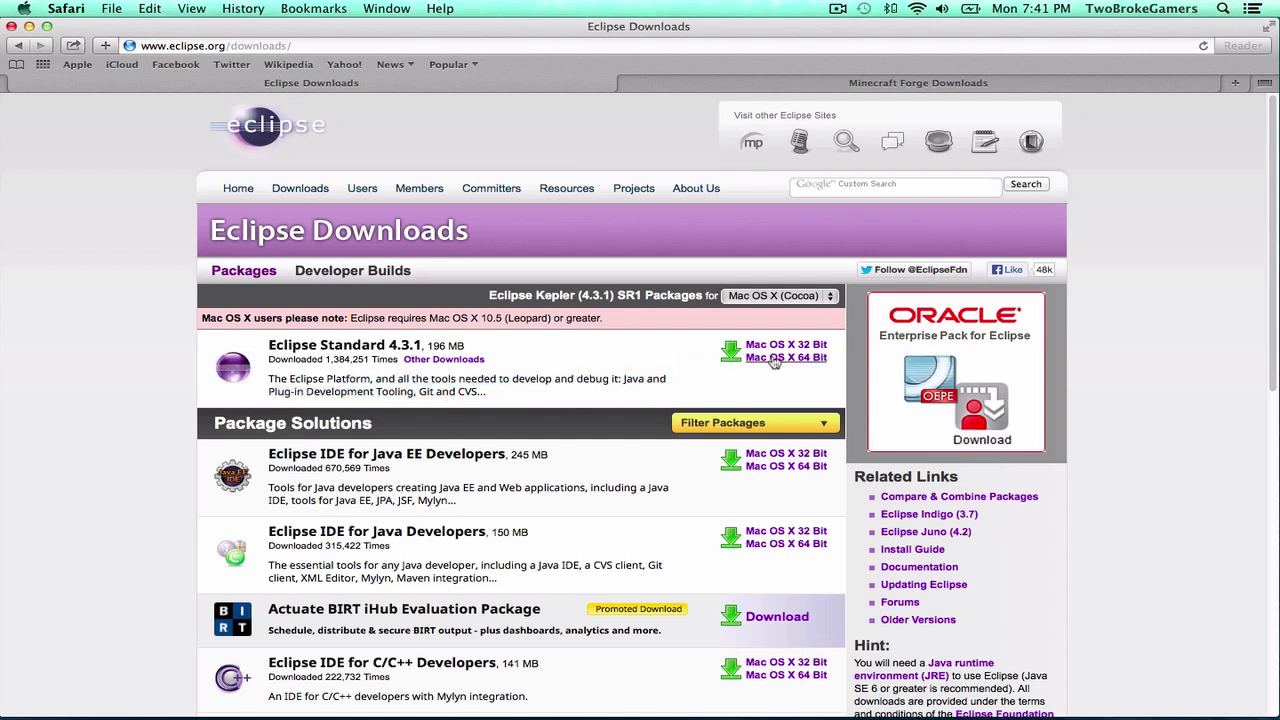
mouse_move(772, 368)
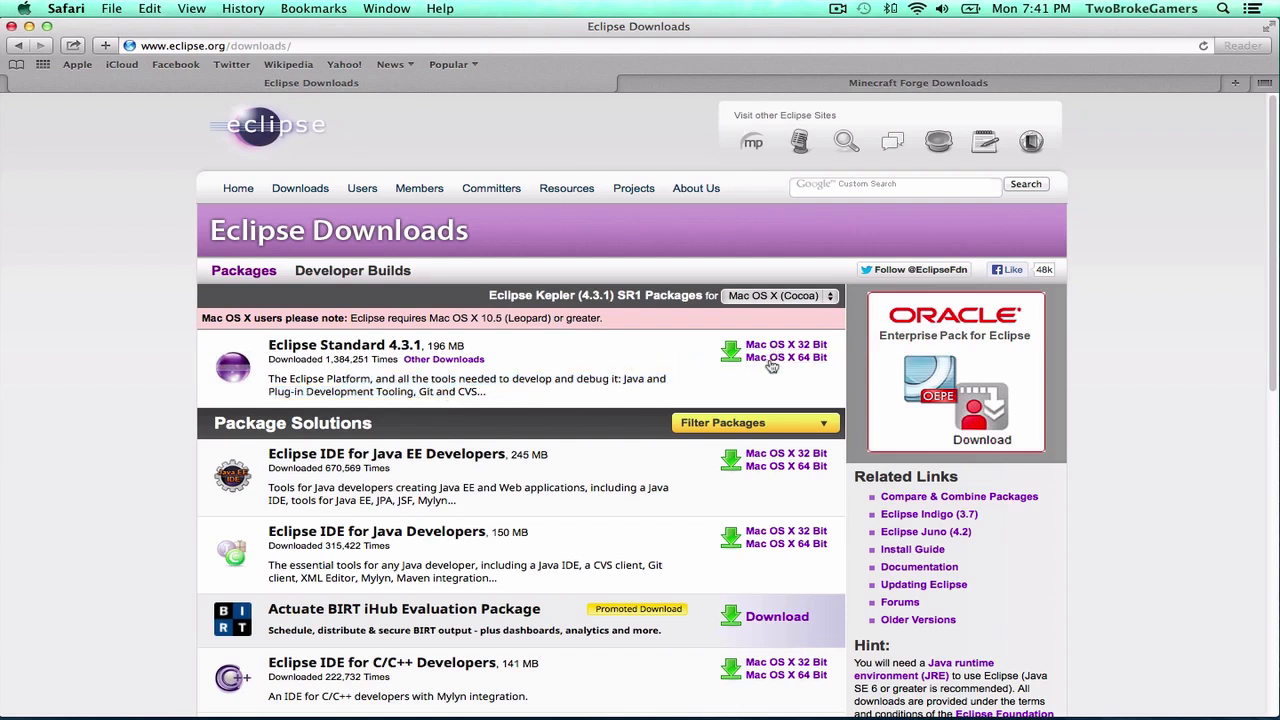
left_click(786, 356)
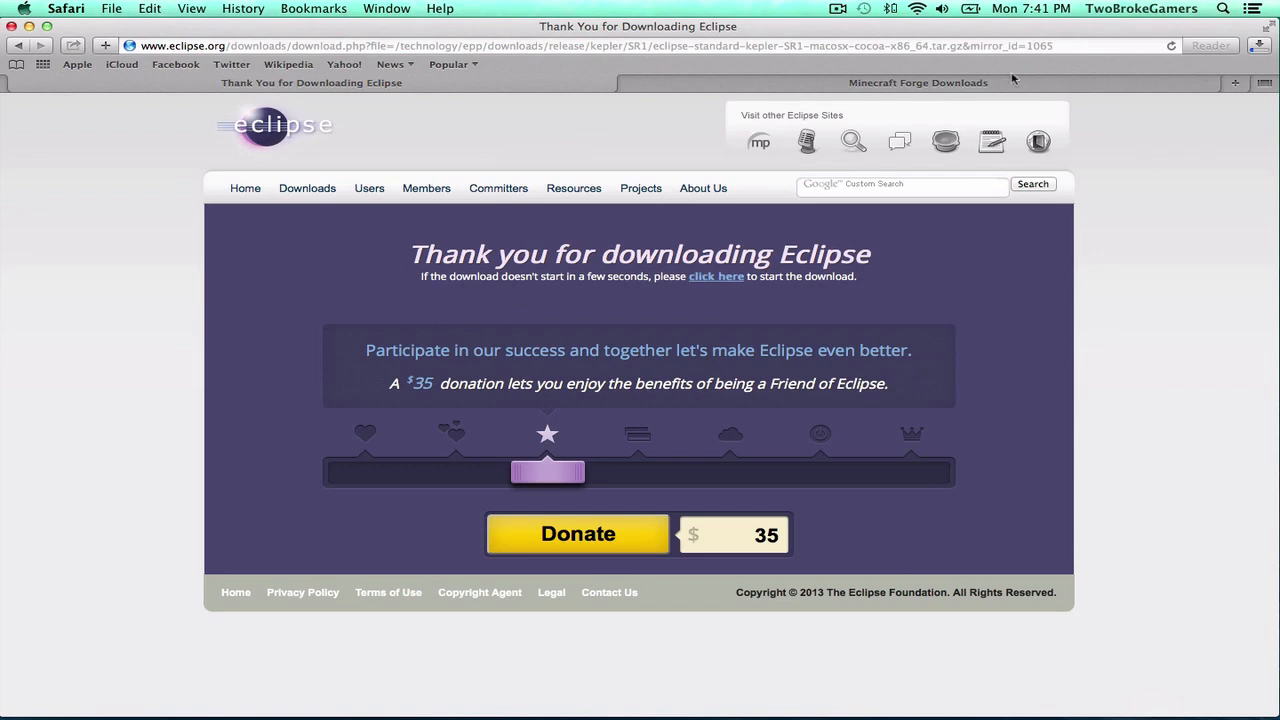
- Request the (src) package on the Recommended-1.6.4 row of Minecraft Forge Downloads, build 9.11.1.916
left_click(918, 82)
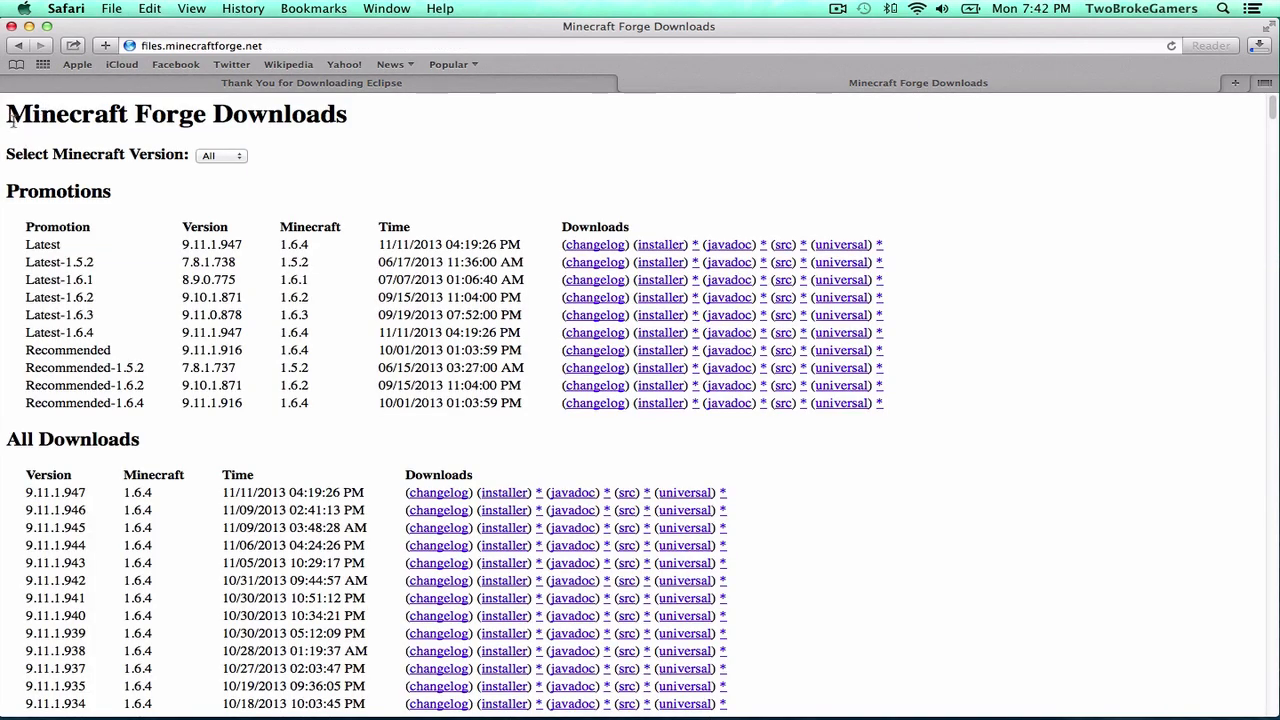
mouse_move(52, 412)
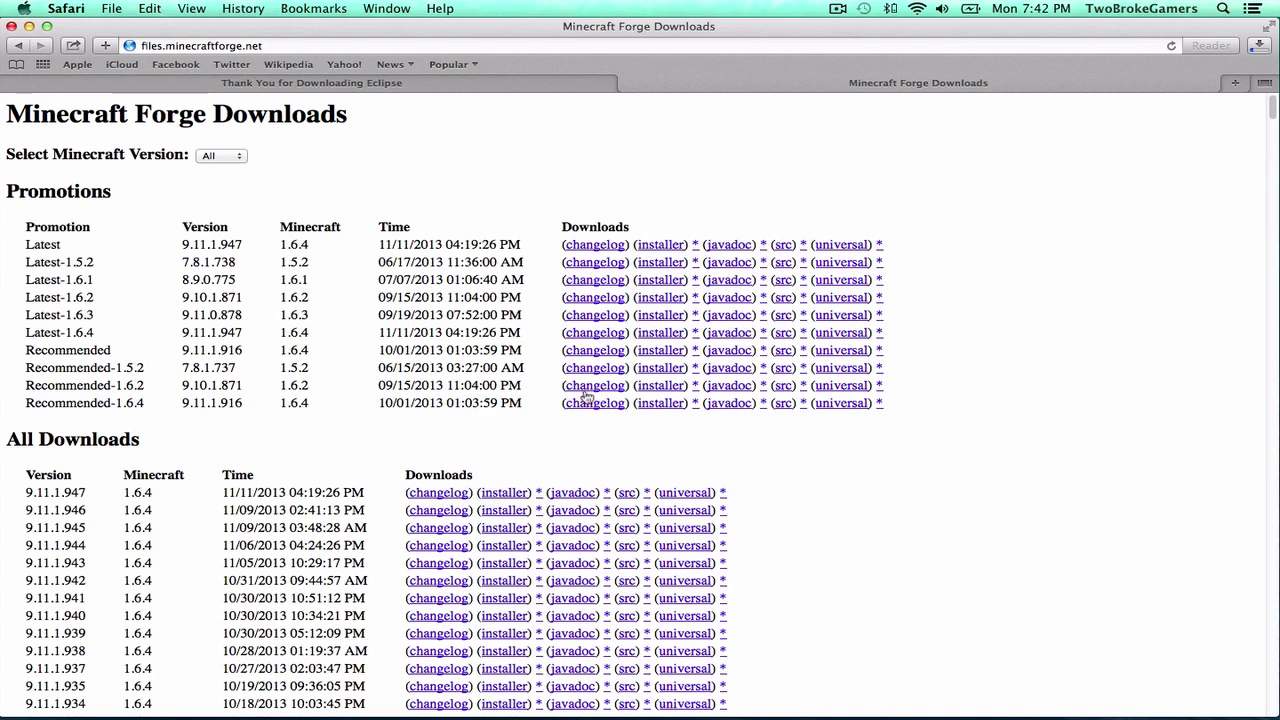
mouse_move(784, 408)
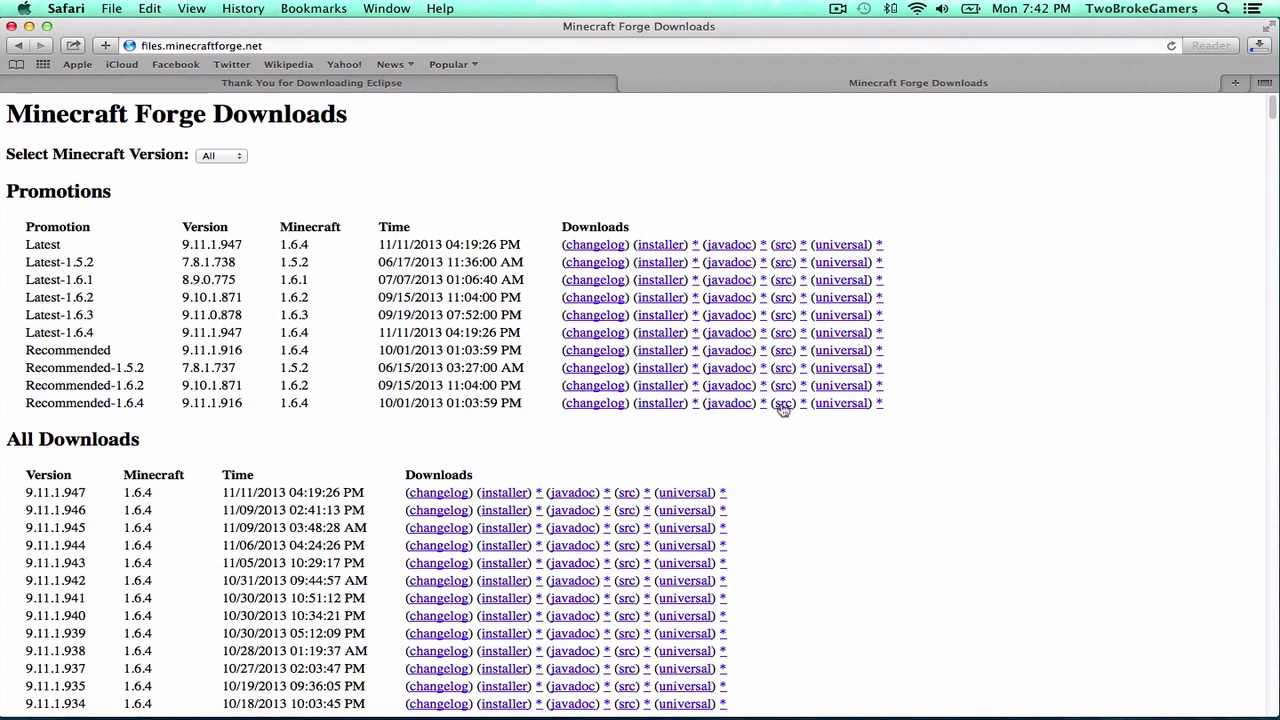
left_click(782, 404)
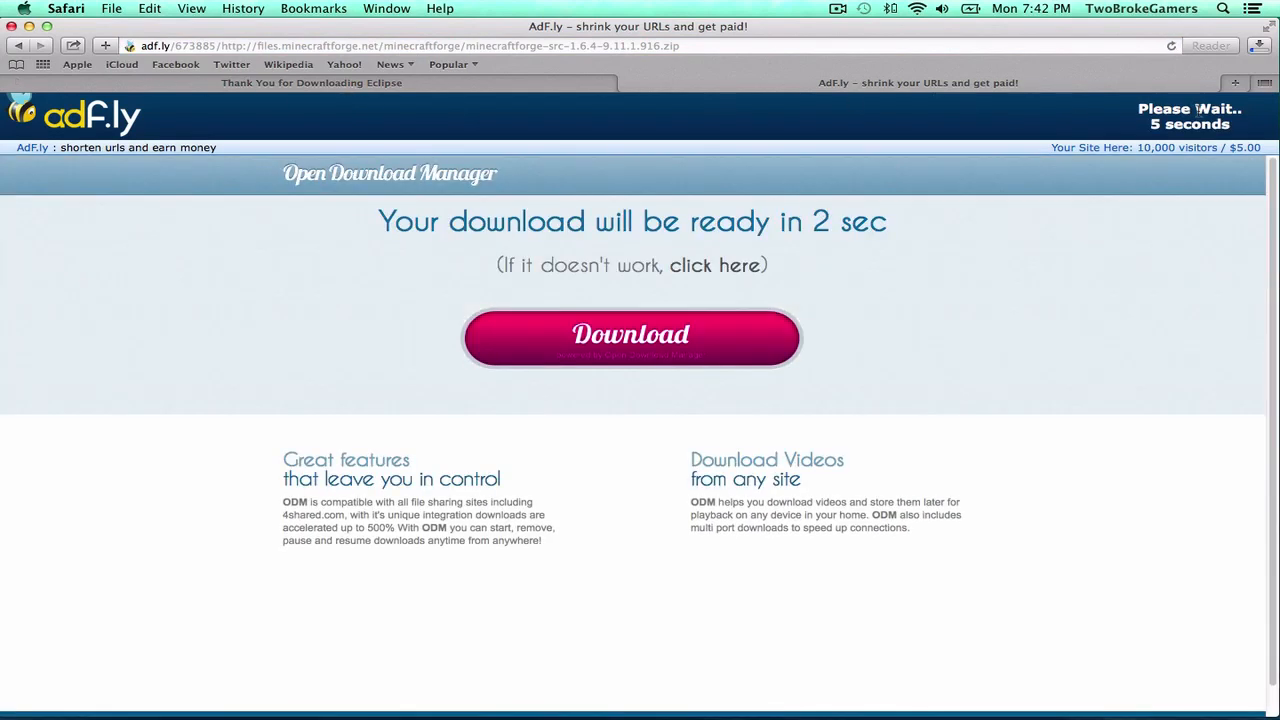
- Skip the adf.ly ad so the Forge 1.6.4 source zip downloads to the desktop
left_click(632, 336)
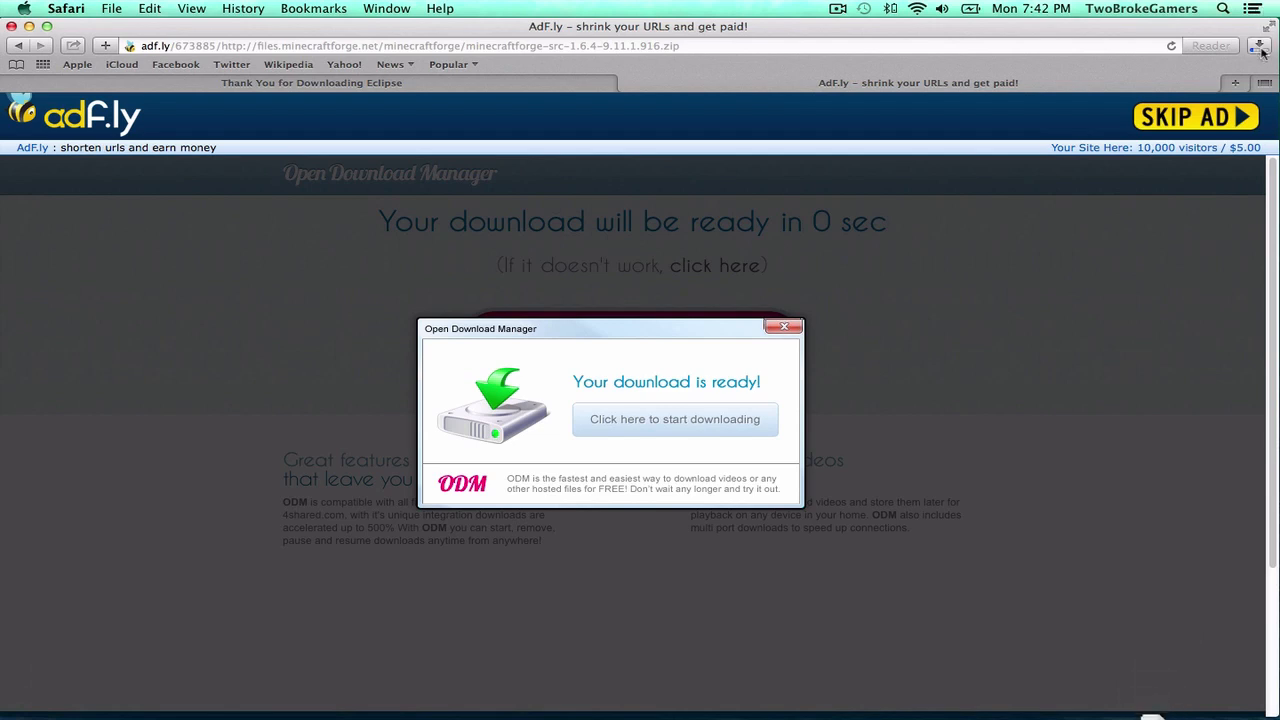
left_click(1260, 48)
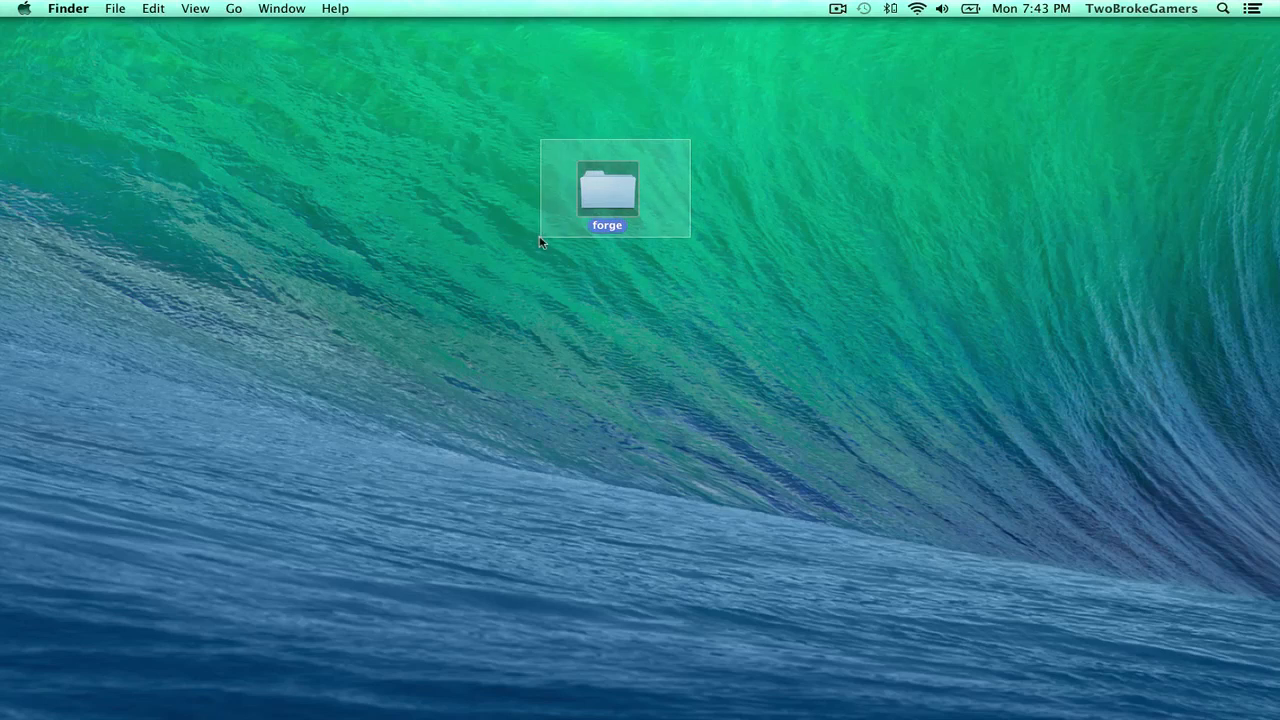
- Move the forge folder on the desktop, view its install.cmd and install.sh scripts in Finder
left_click_drag(608, 188, 316, 184)
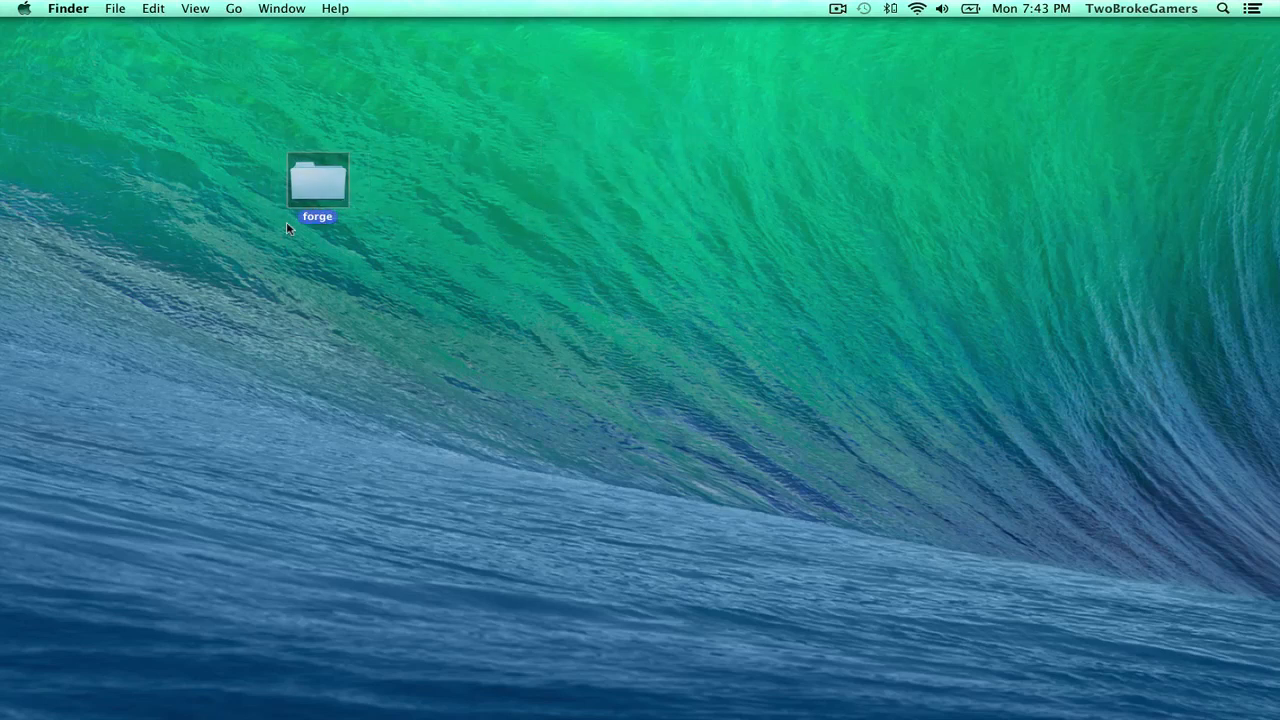
double_click(316, 180)
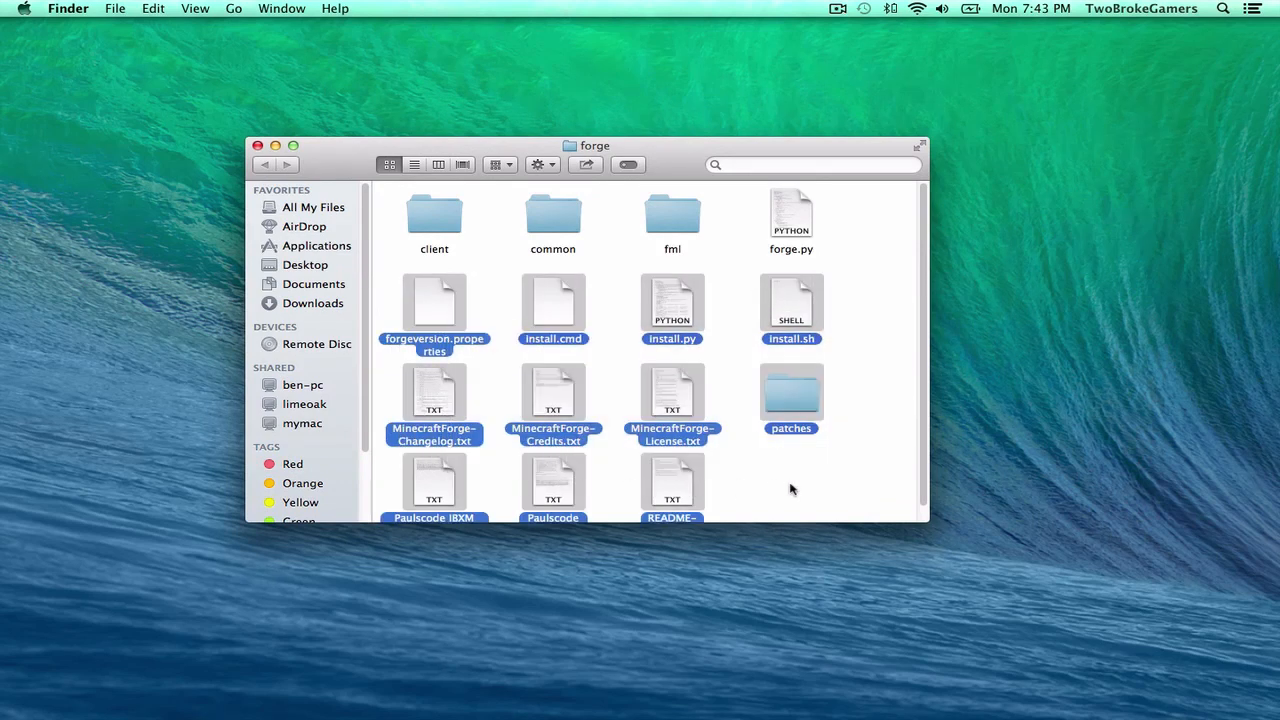
left_click(778, 480)
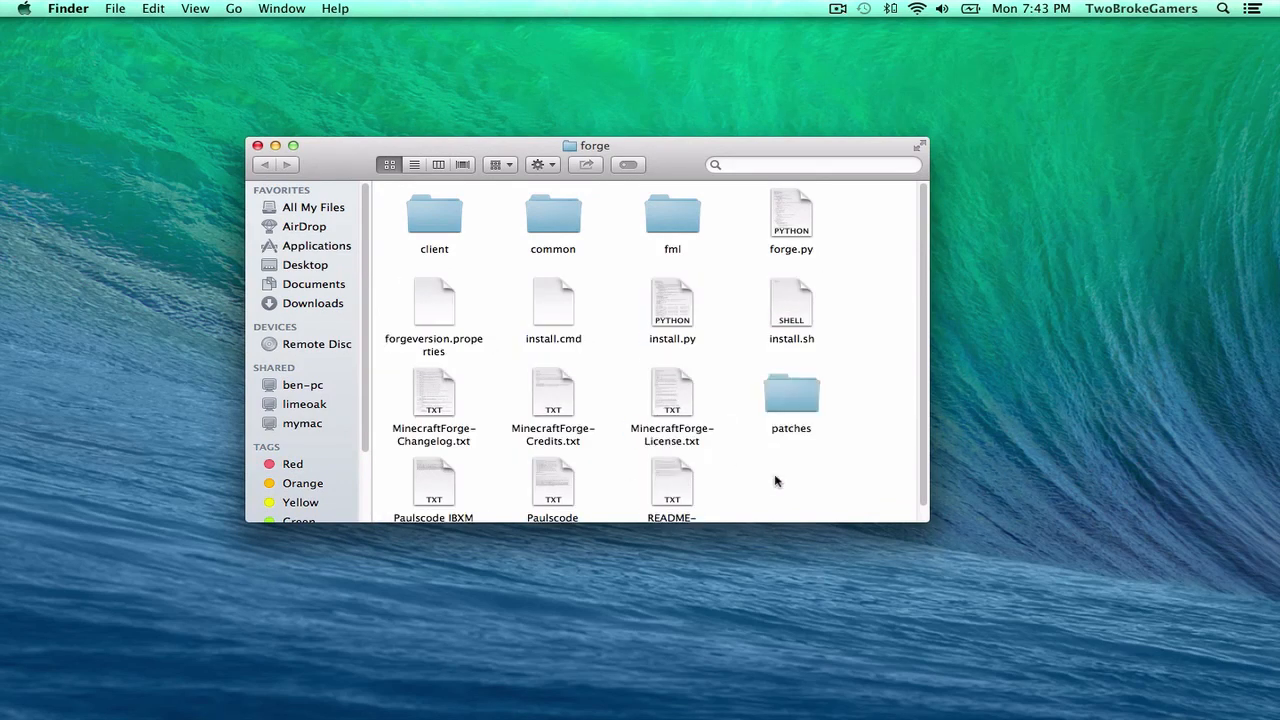
scroll("down", 3)
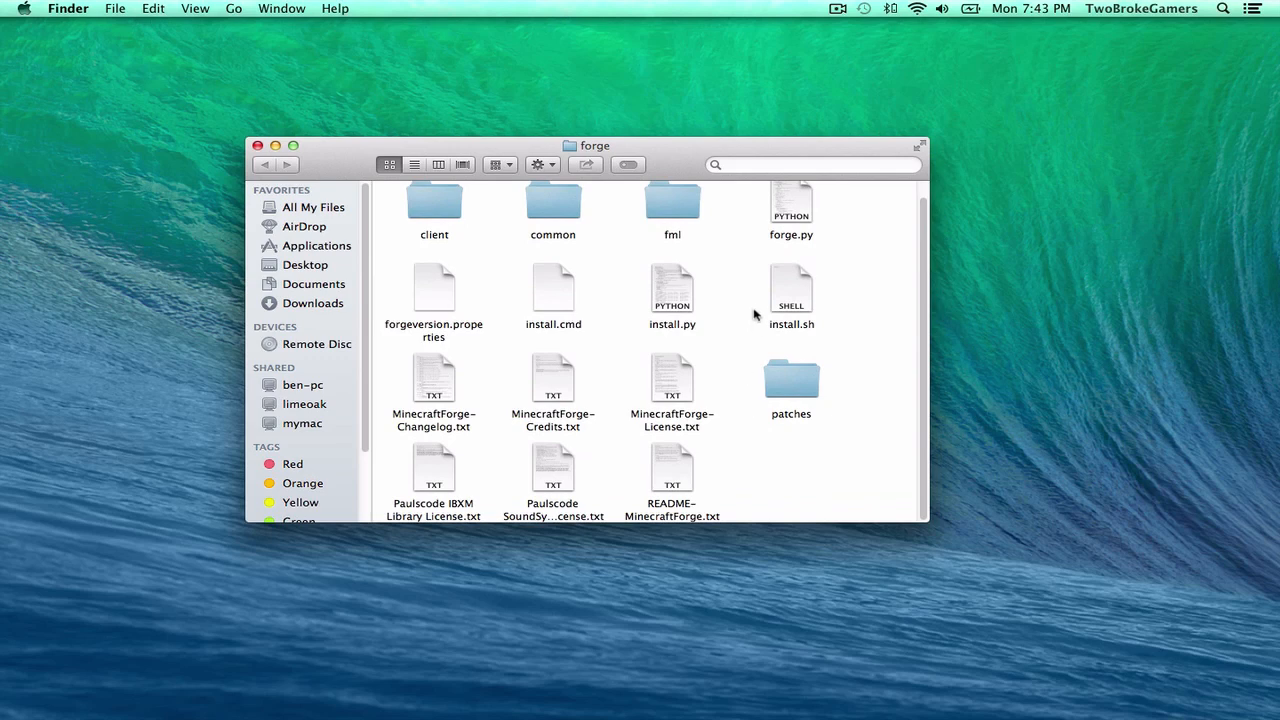
left_click(552, 288)
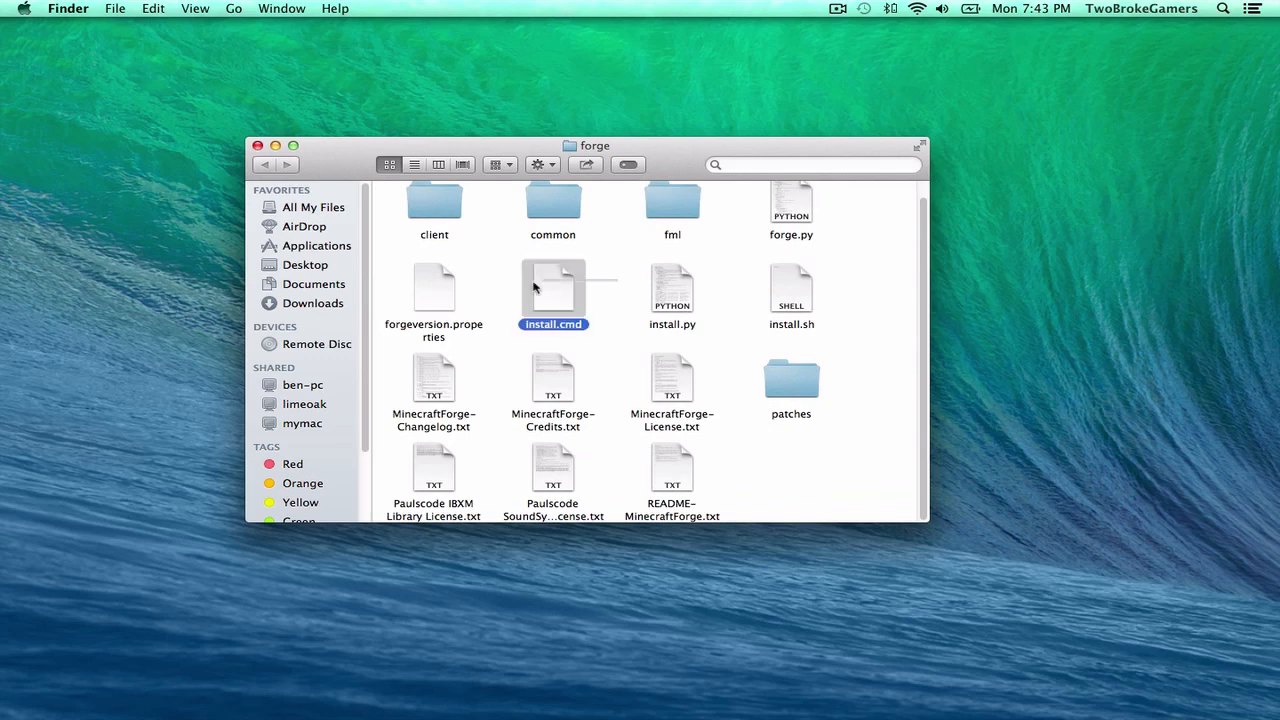
left_click(552, 376)
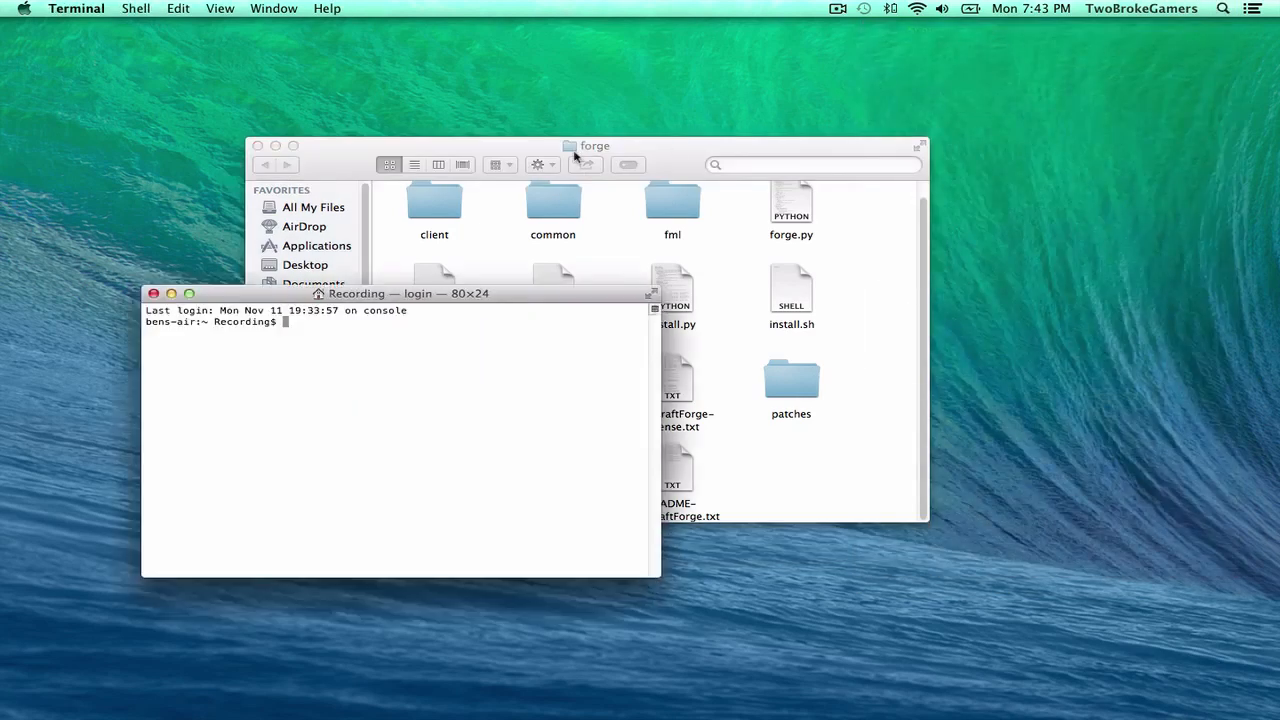
- Change Terminal into /Users/Recording/Desktop/forge and begin a bash command
left_click_drag(400, 292, 1000, 180)
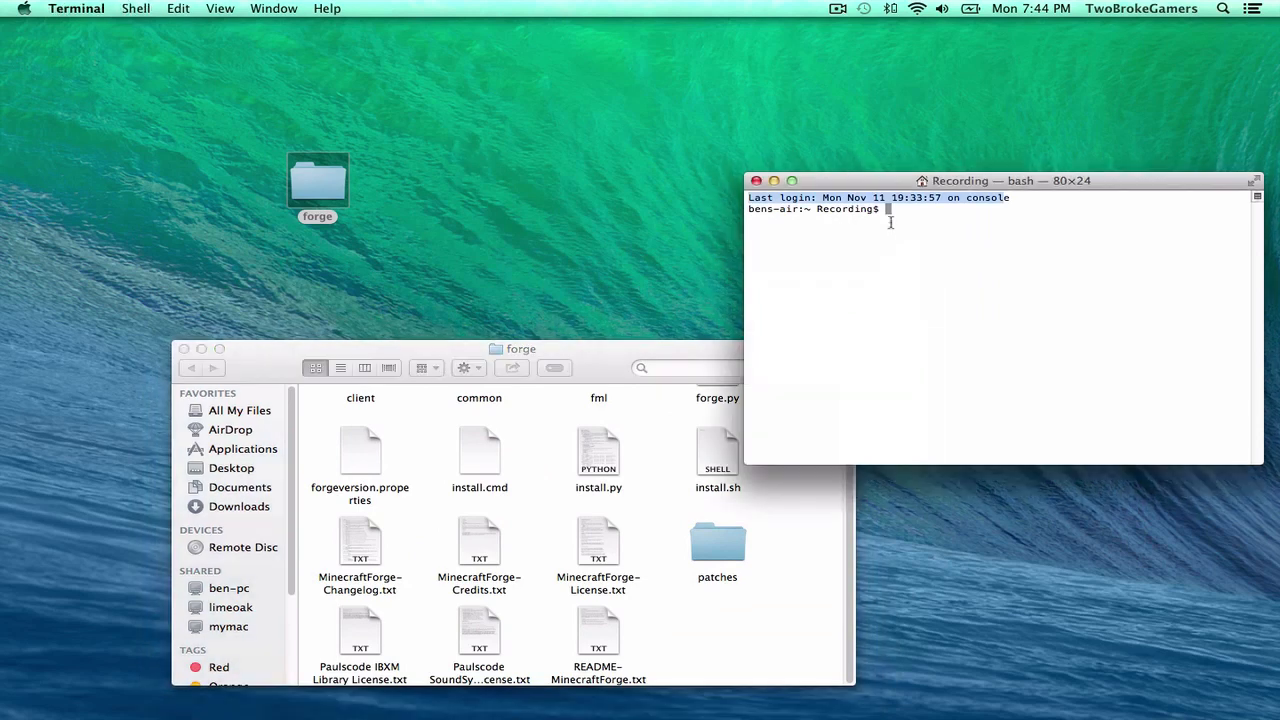
type("cd")
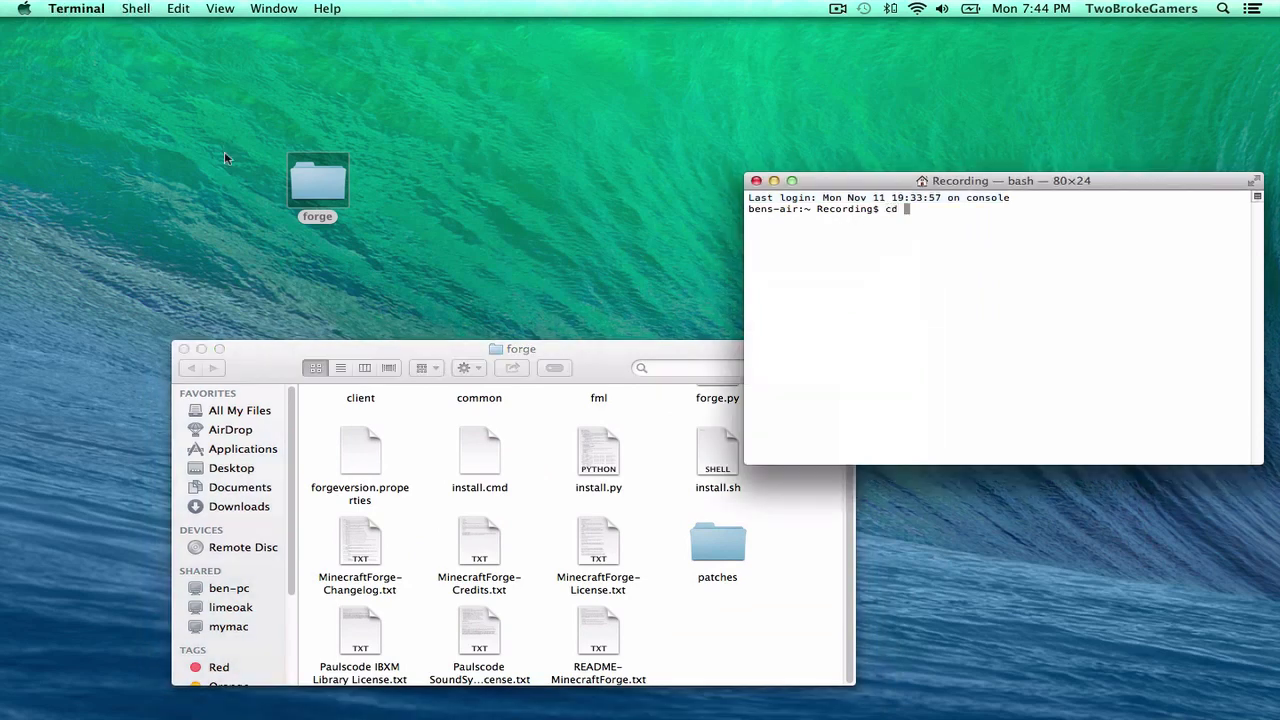
type("/Users/Recording/Desktop/forge")
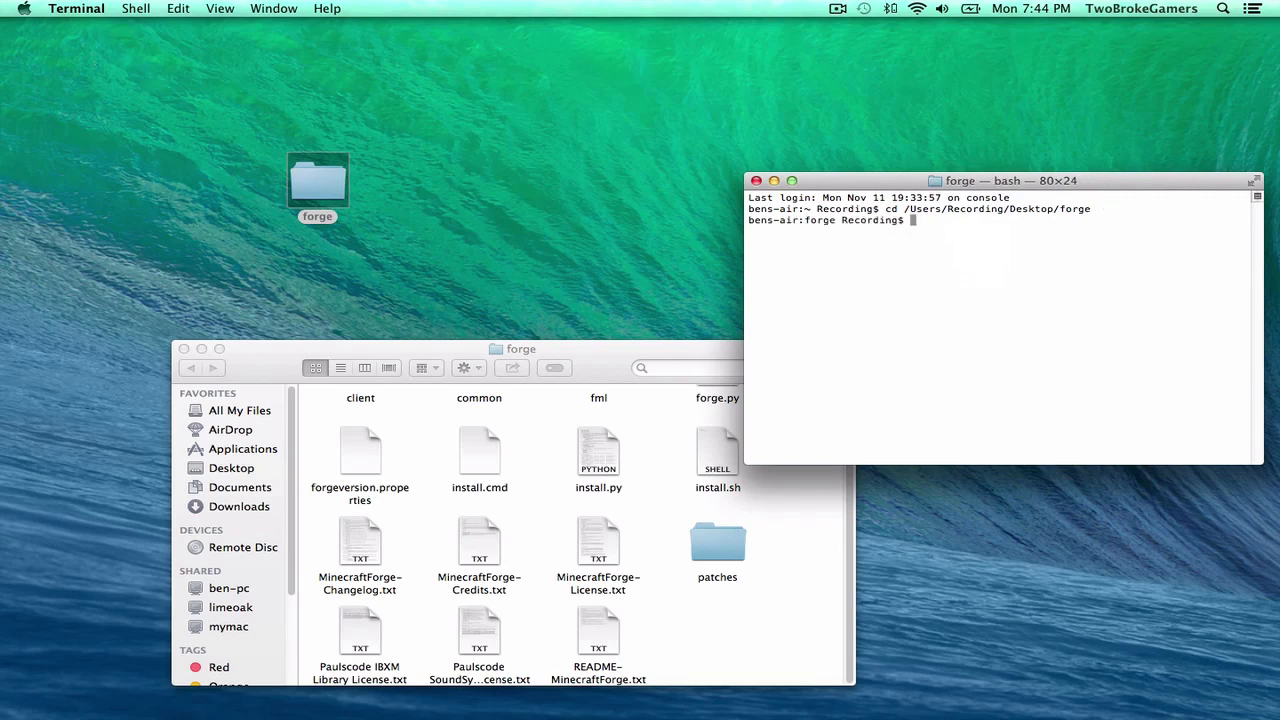
mouse_move(856, 240)
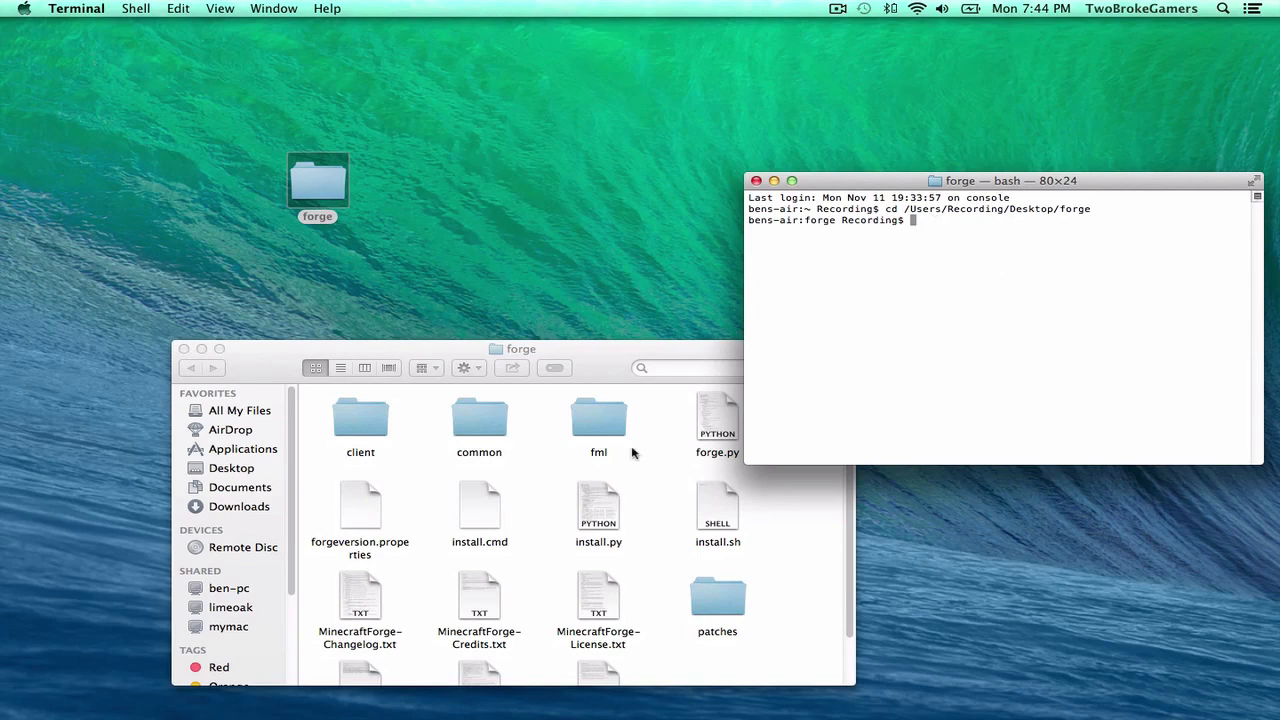
type("bash")
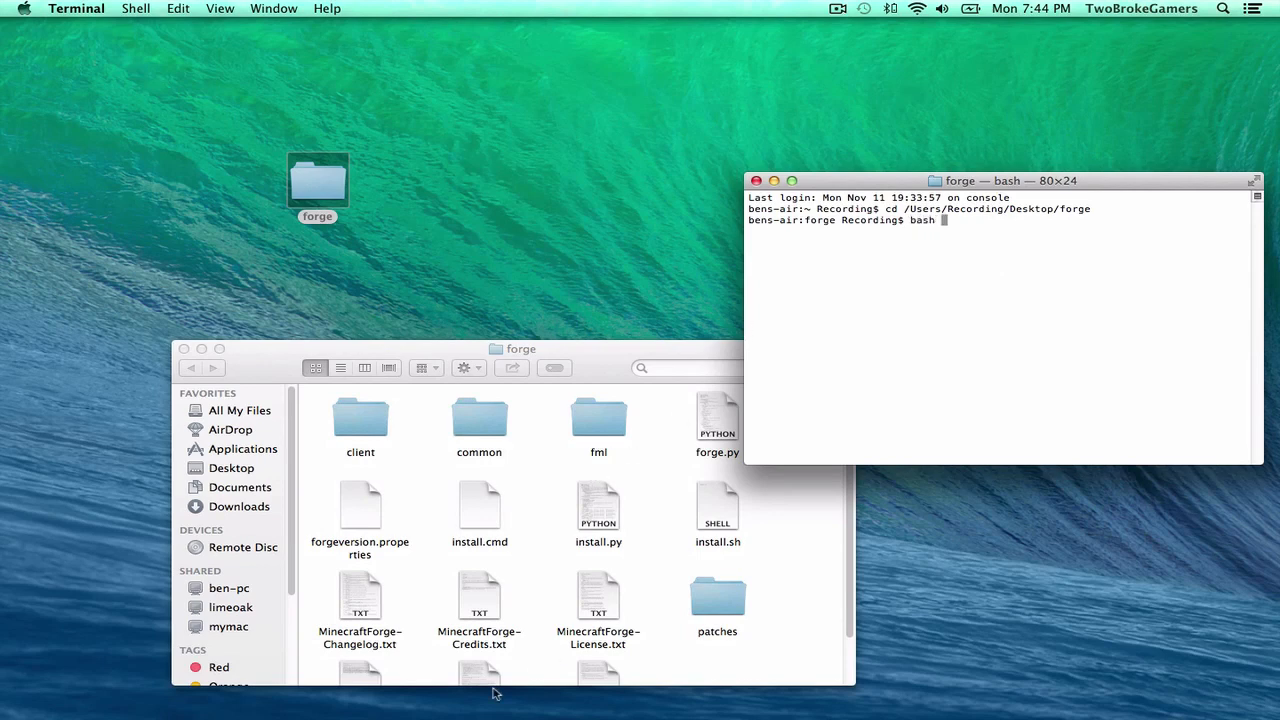
- Drop install.sh from Finder into the bash command and run the Forge install script
left_click(716, 504)
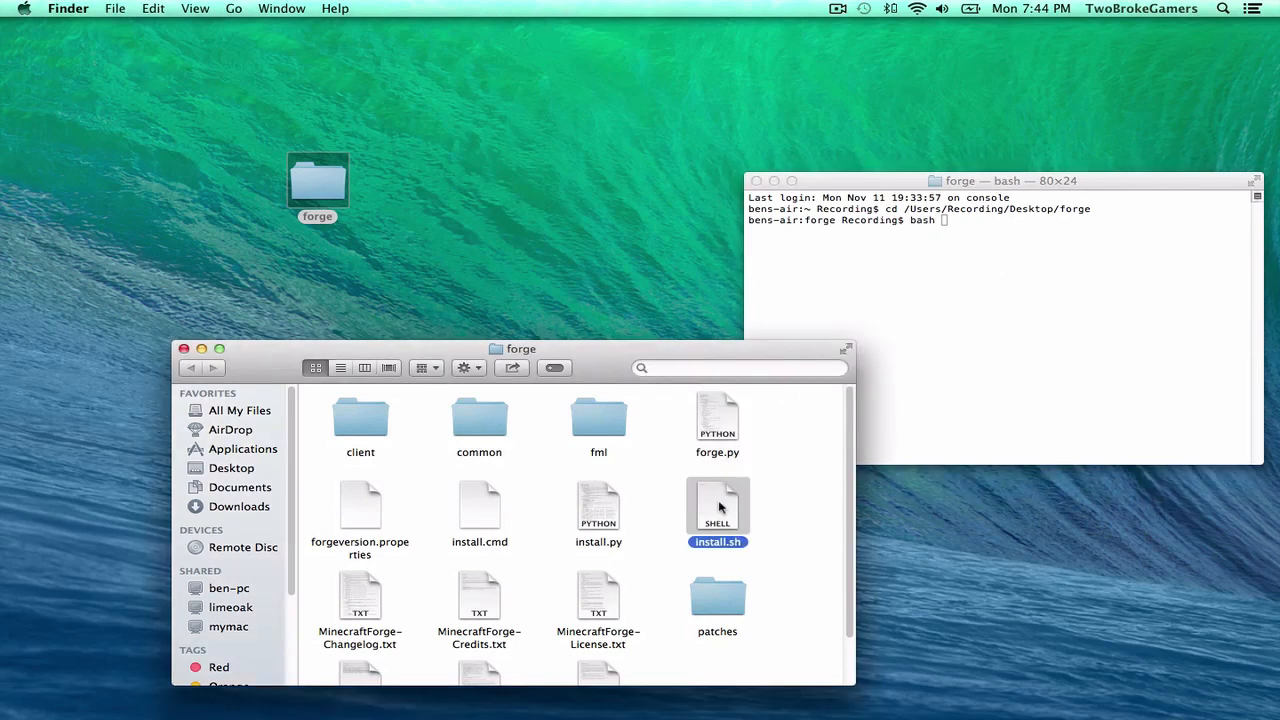
left_click_drag(716, 508, 1032, 230)
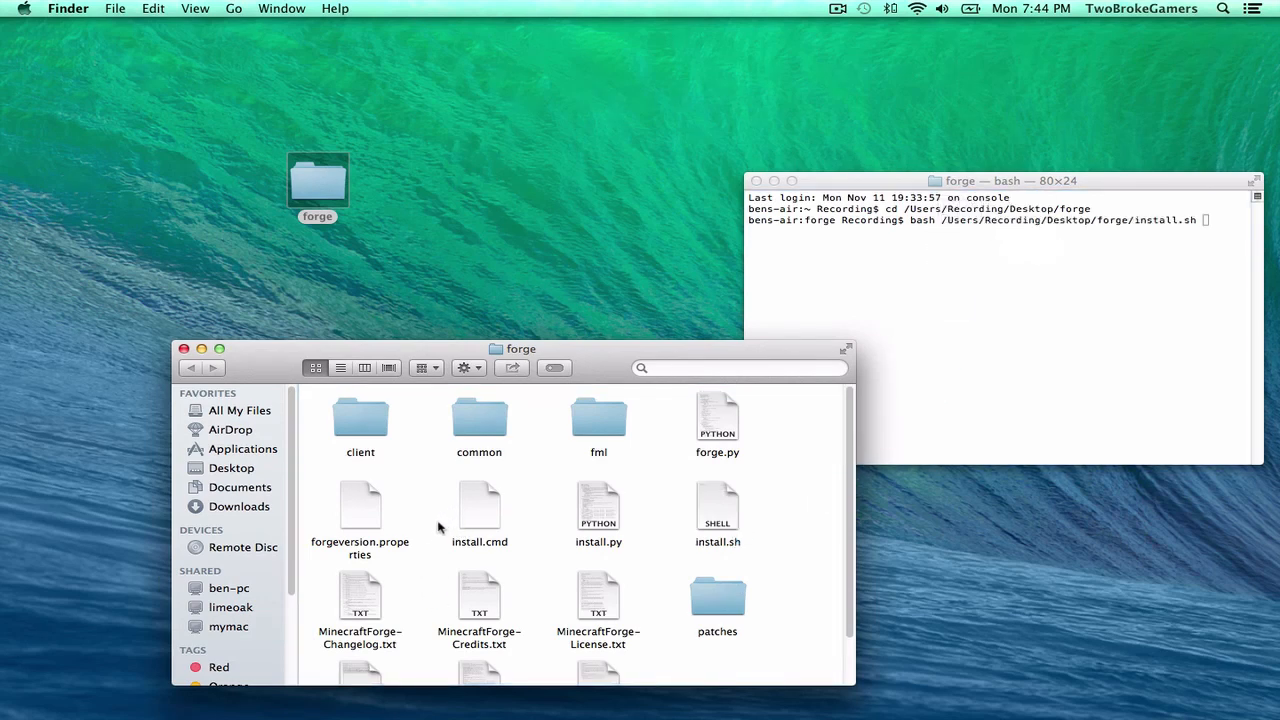
left_click(480, 508)
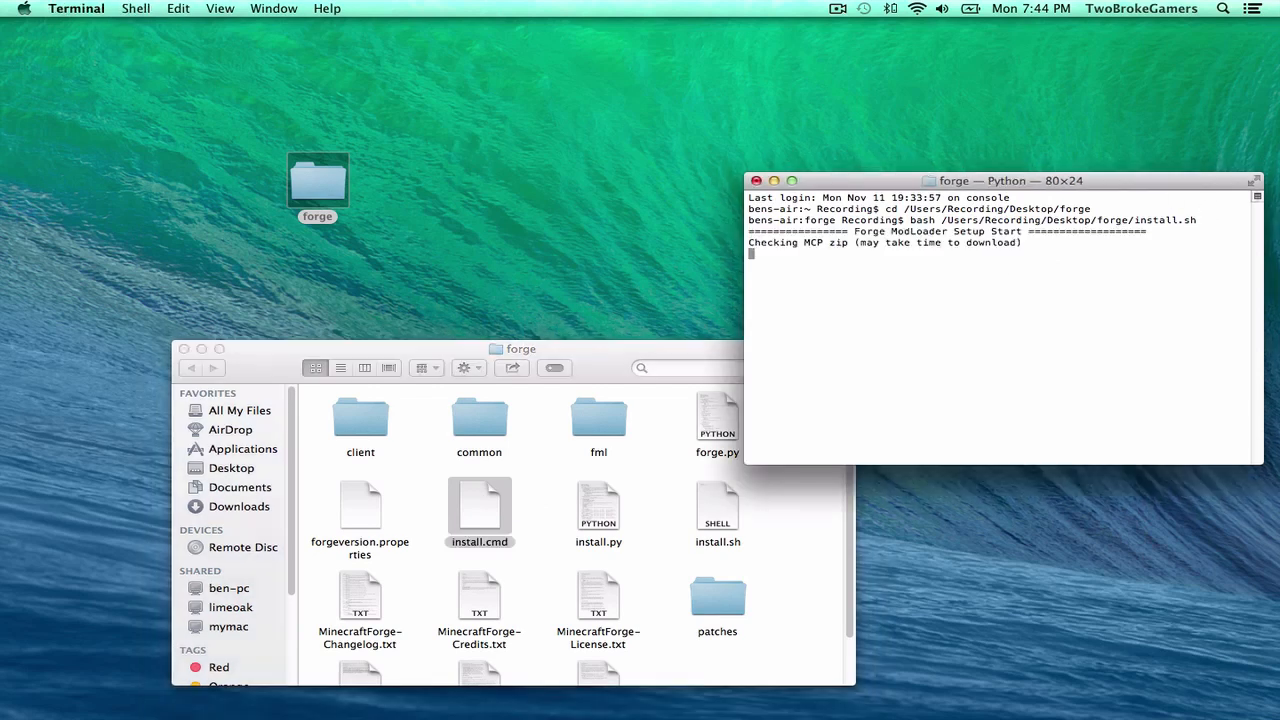
mouse_move(1066, 408)
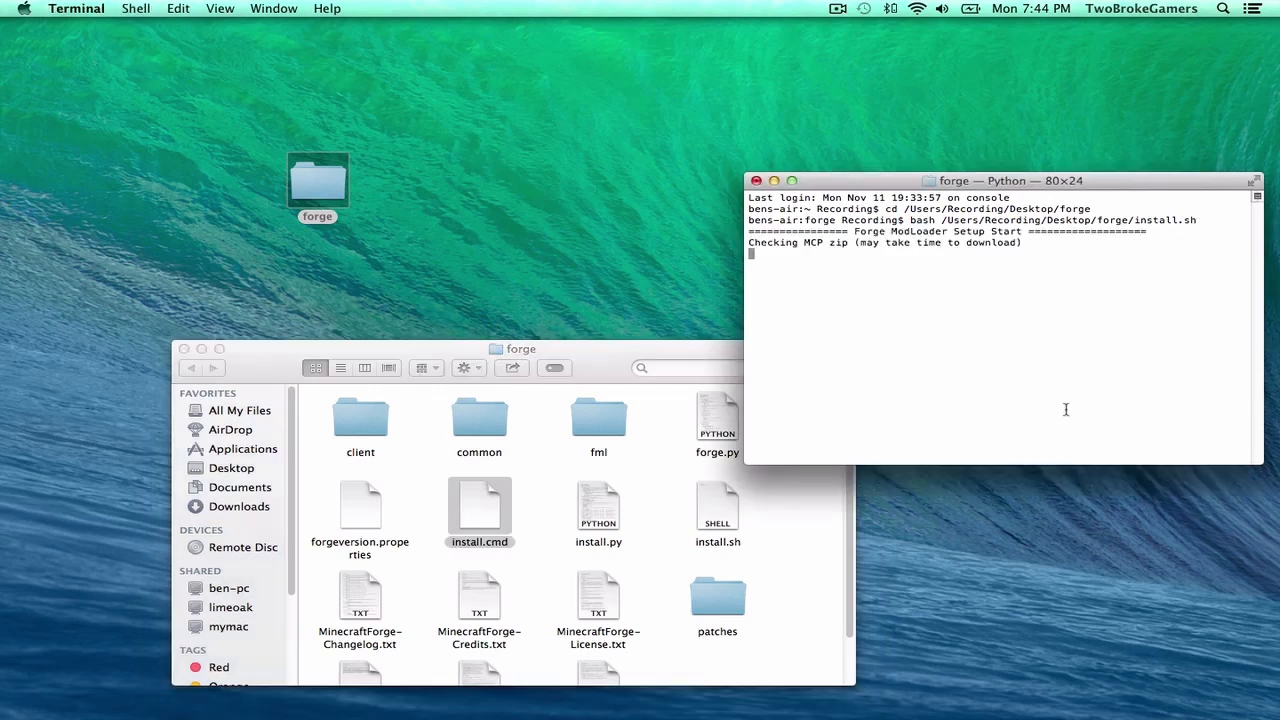
mouse_move(348, 362)
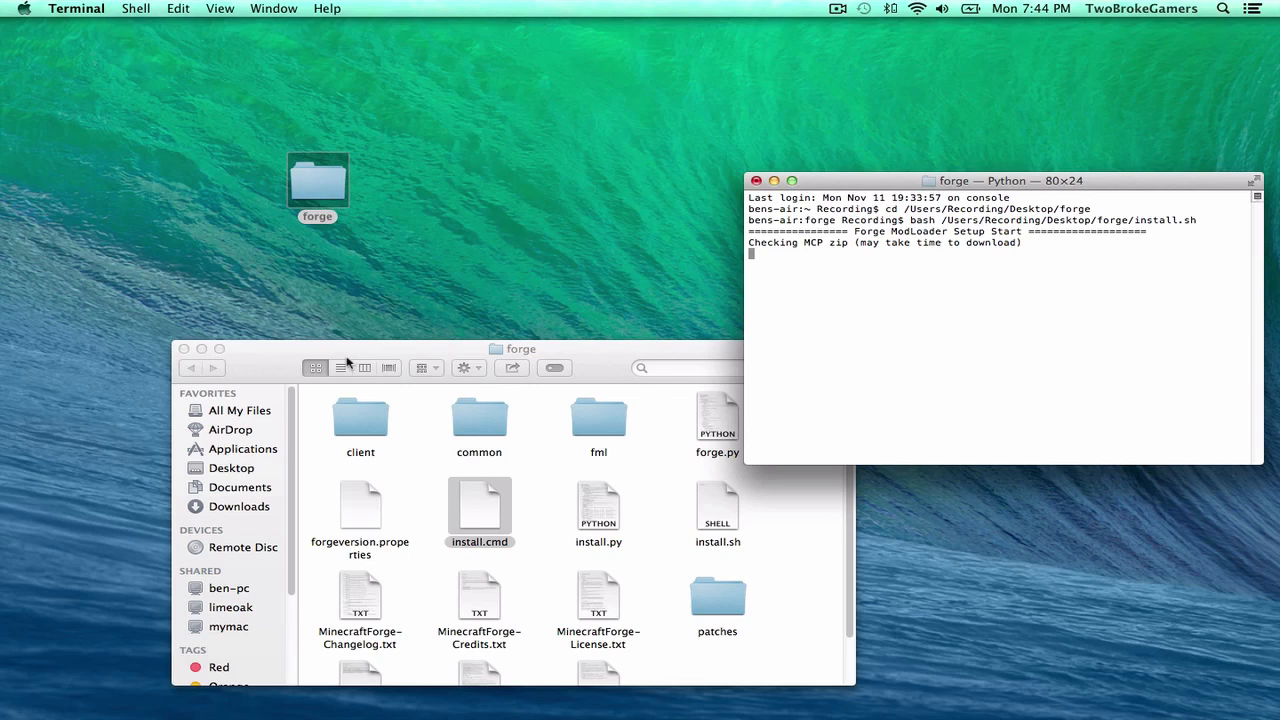
mouse_move(808, 316)
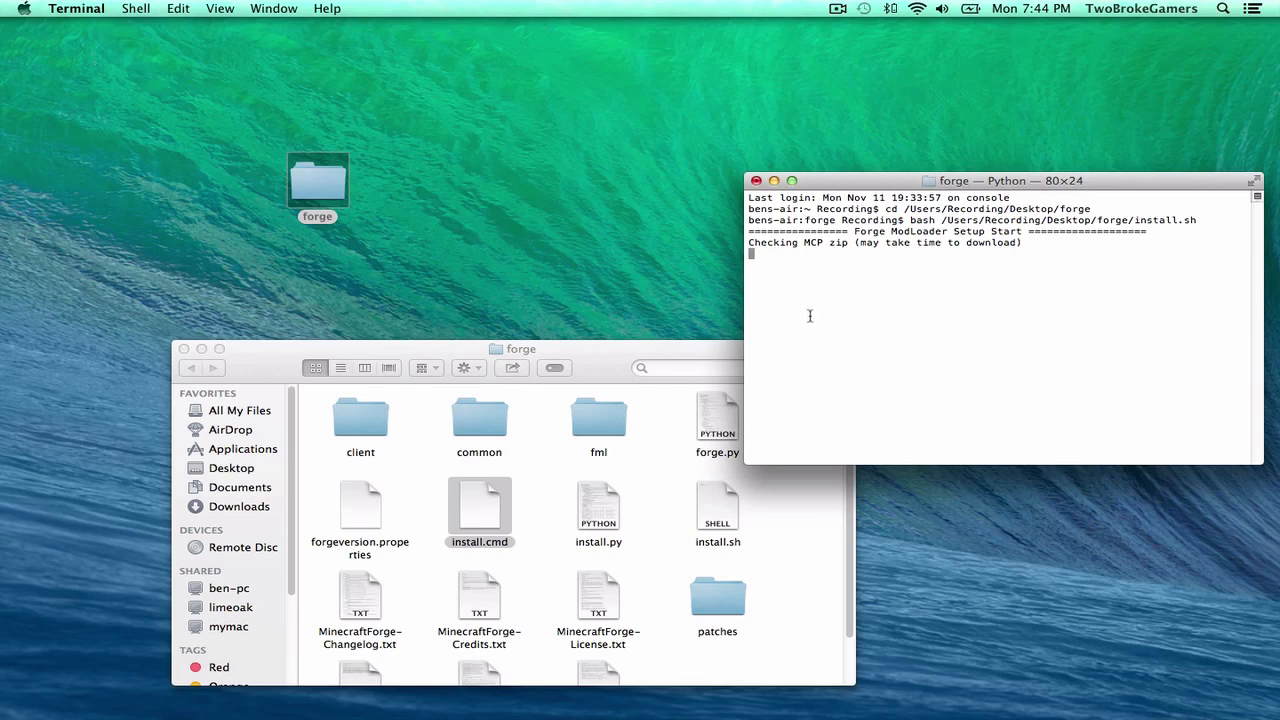
mouse_move(804, 316)
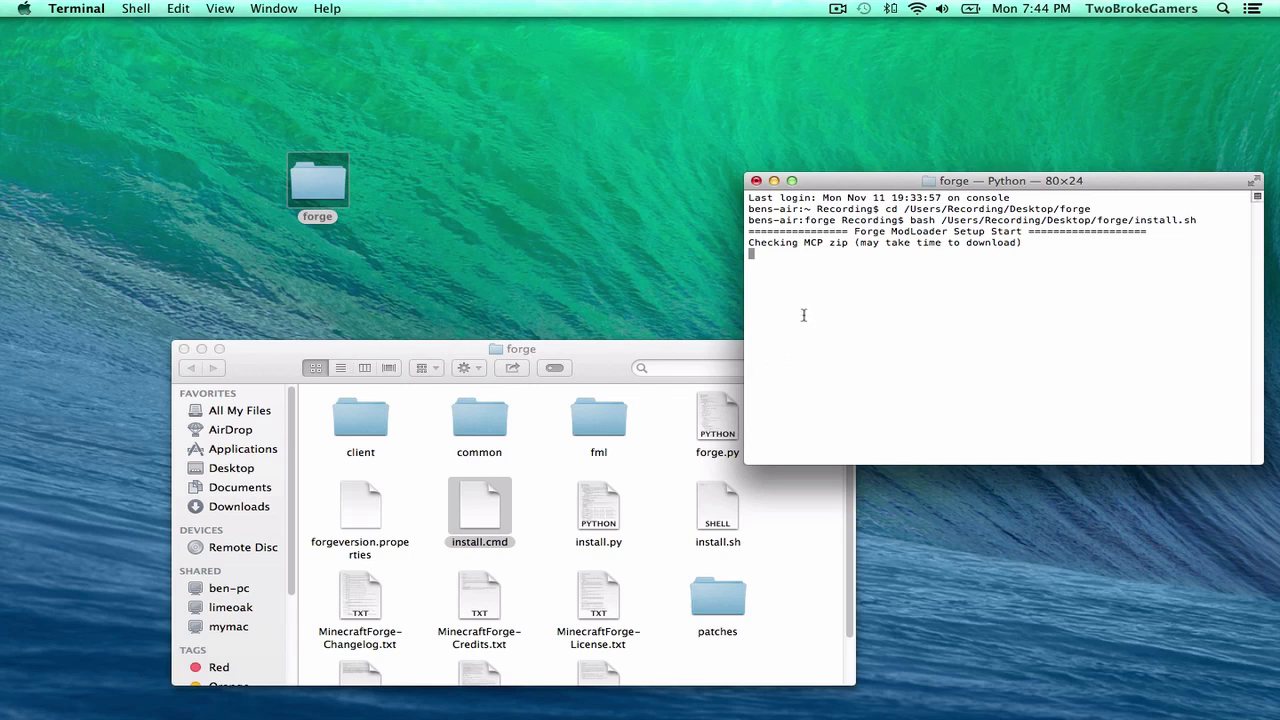
mouse_move(764, 320)
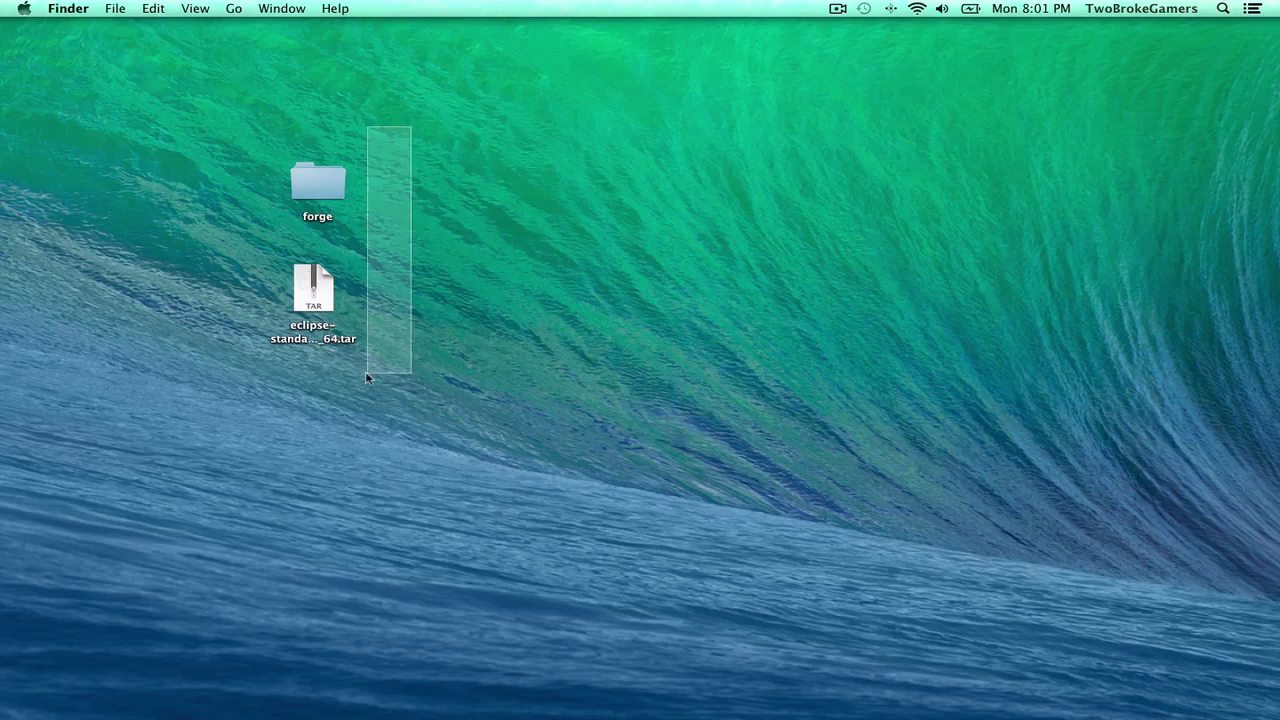
- Check the mcp folder, extract the Eclipse archive, and name a new desktop folder My Mod Tutorial
double_click(316, 180)
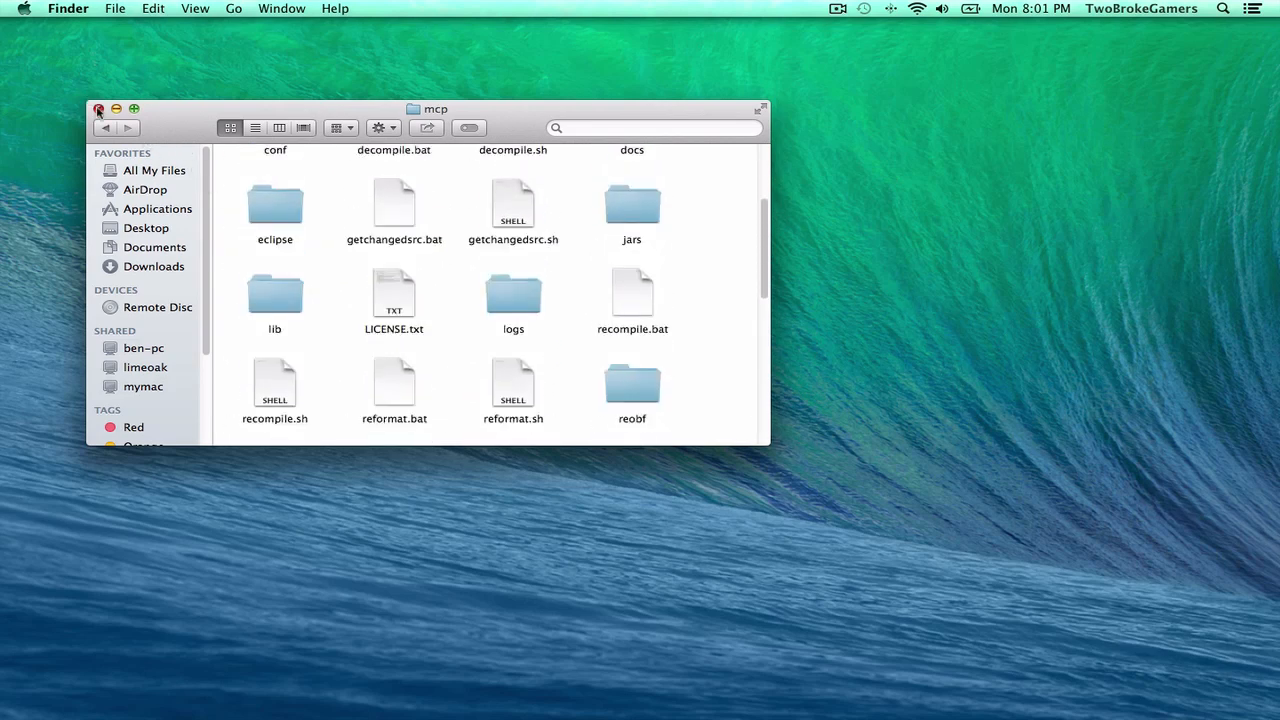
left_click(98, 108)
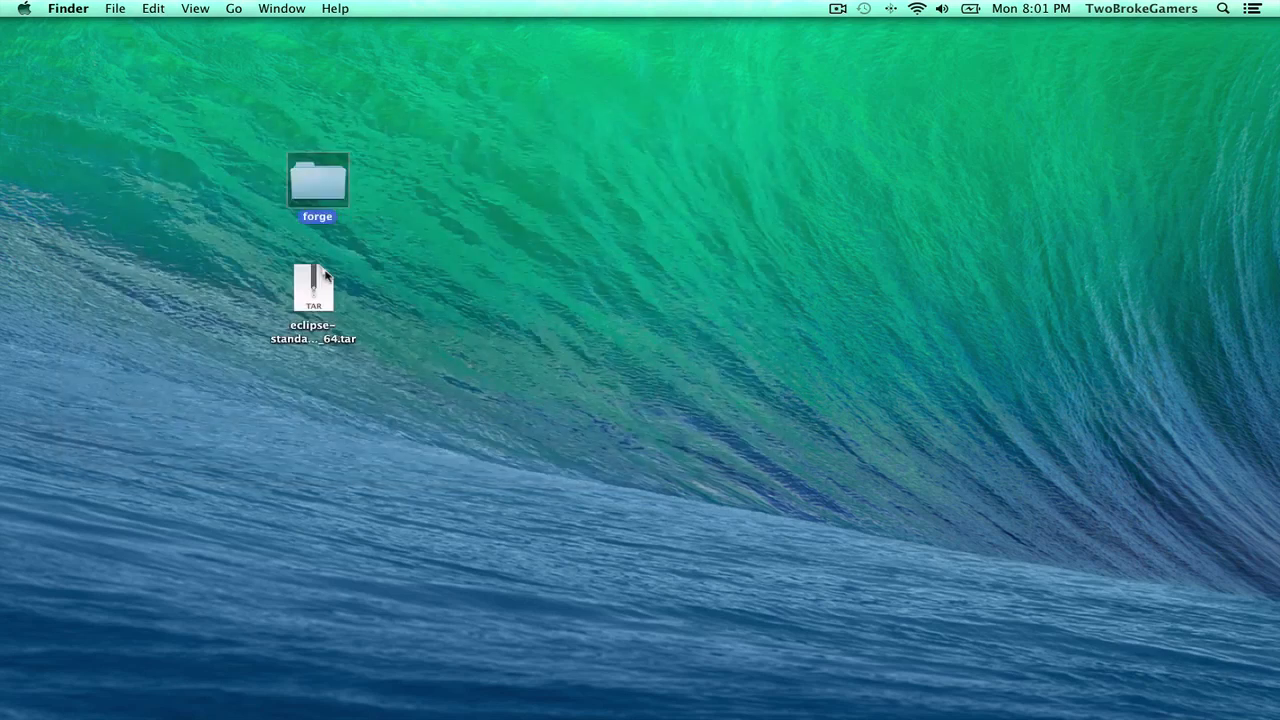
left_click(312, 288)
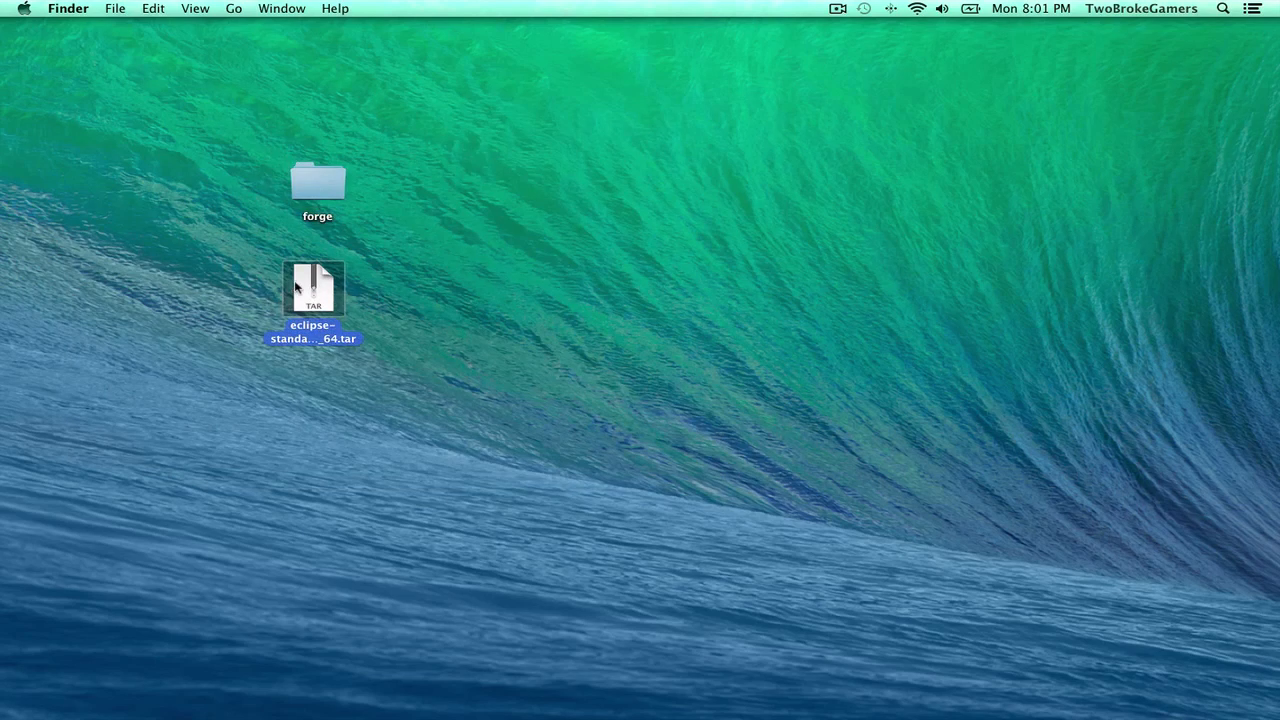
double_click(312, 288)
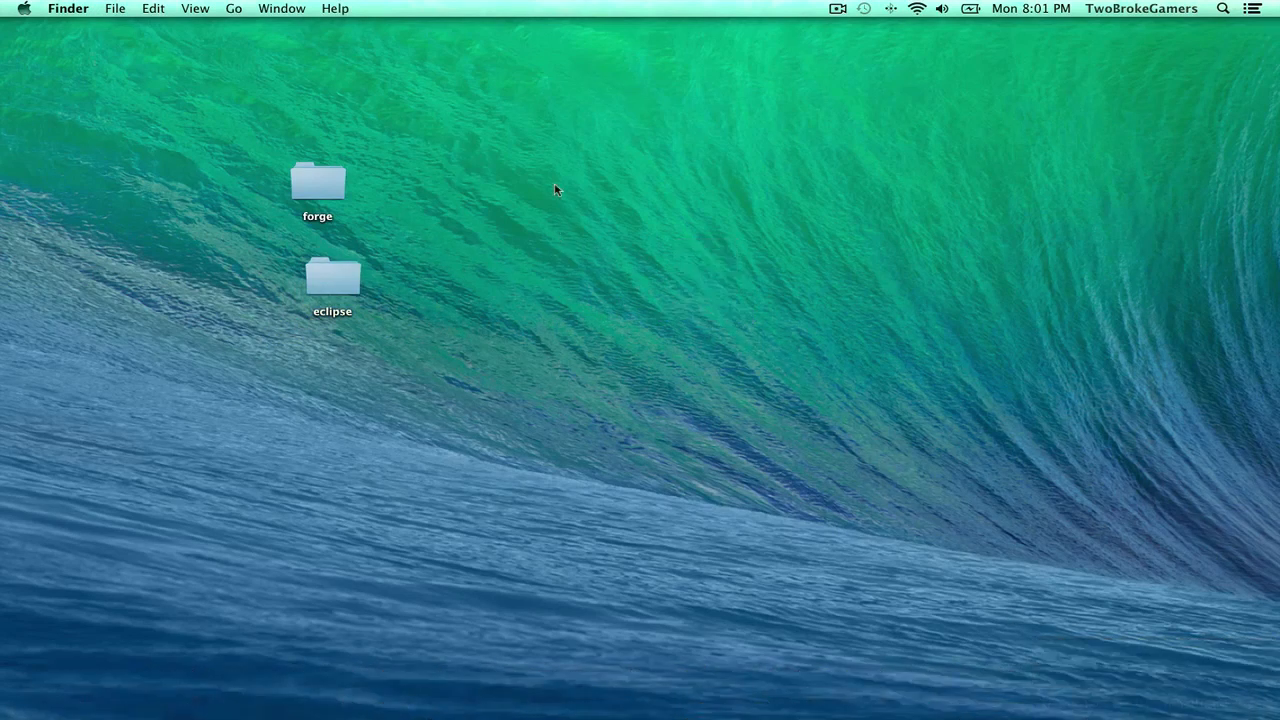
mouse_move(584, 224)
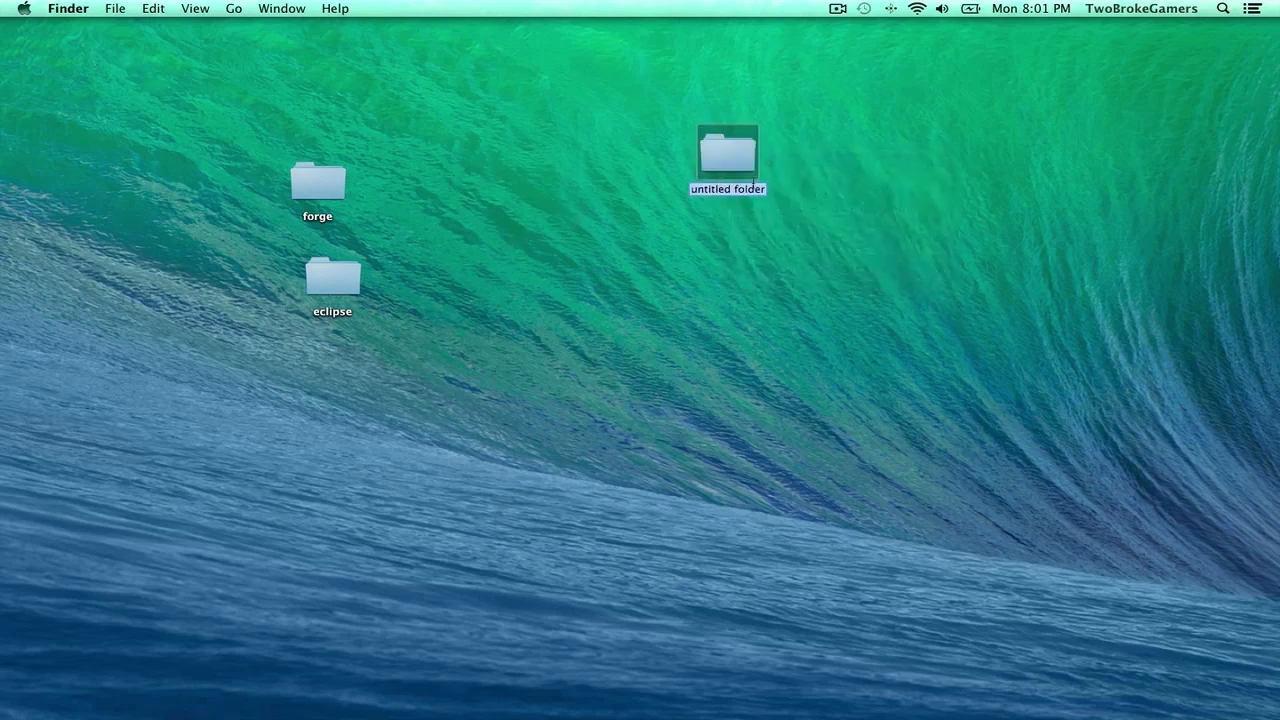
type("My Mod Tutorial")
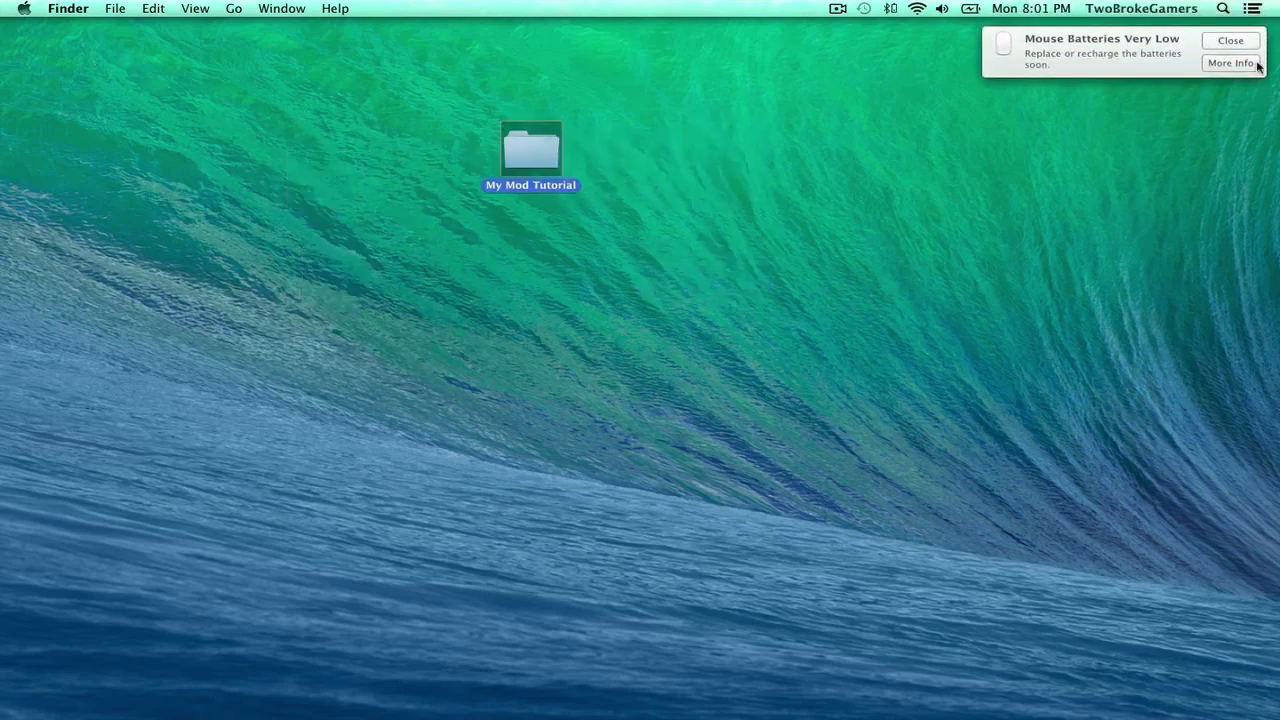
left_click(1232, 40)
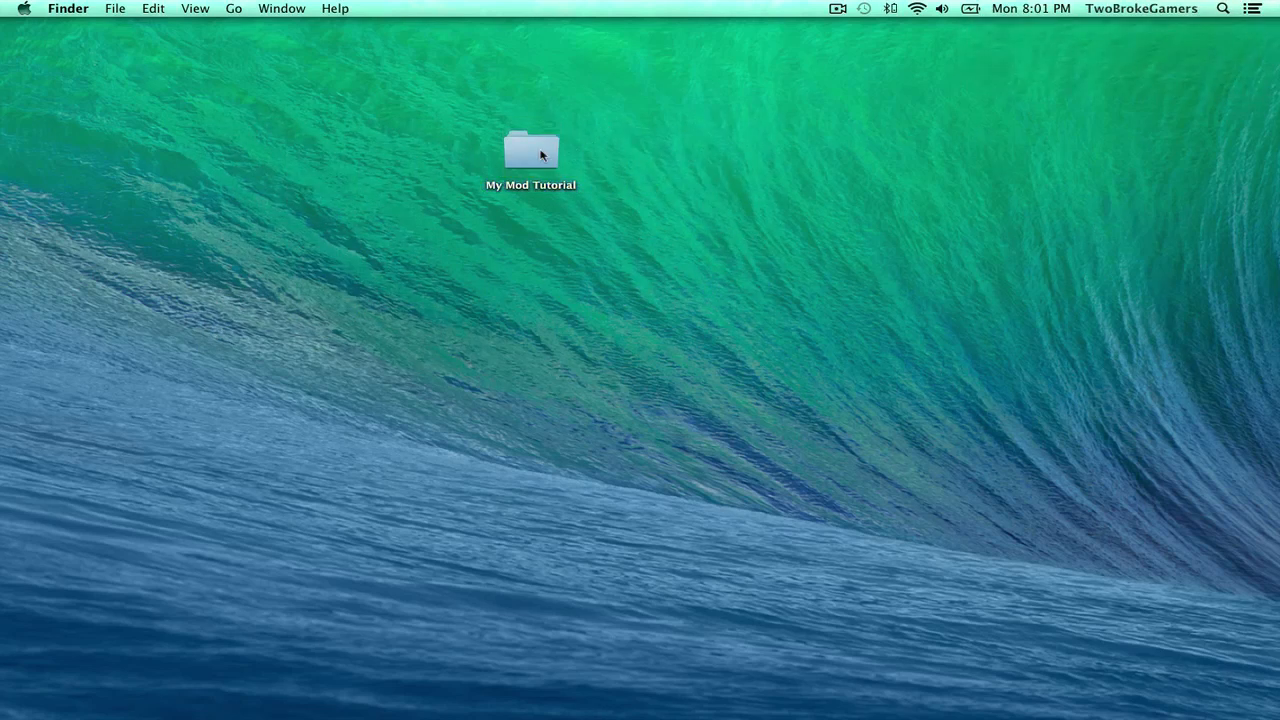
- Launch Eclipse from My Mod Tutorial > eclipse, allowing the downloaded app in the security warning
double_click(528, 150)
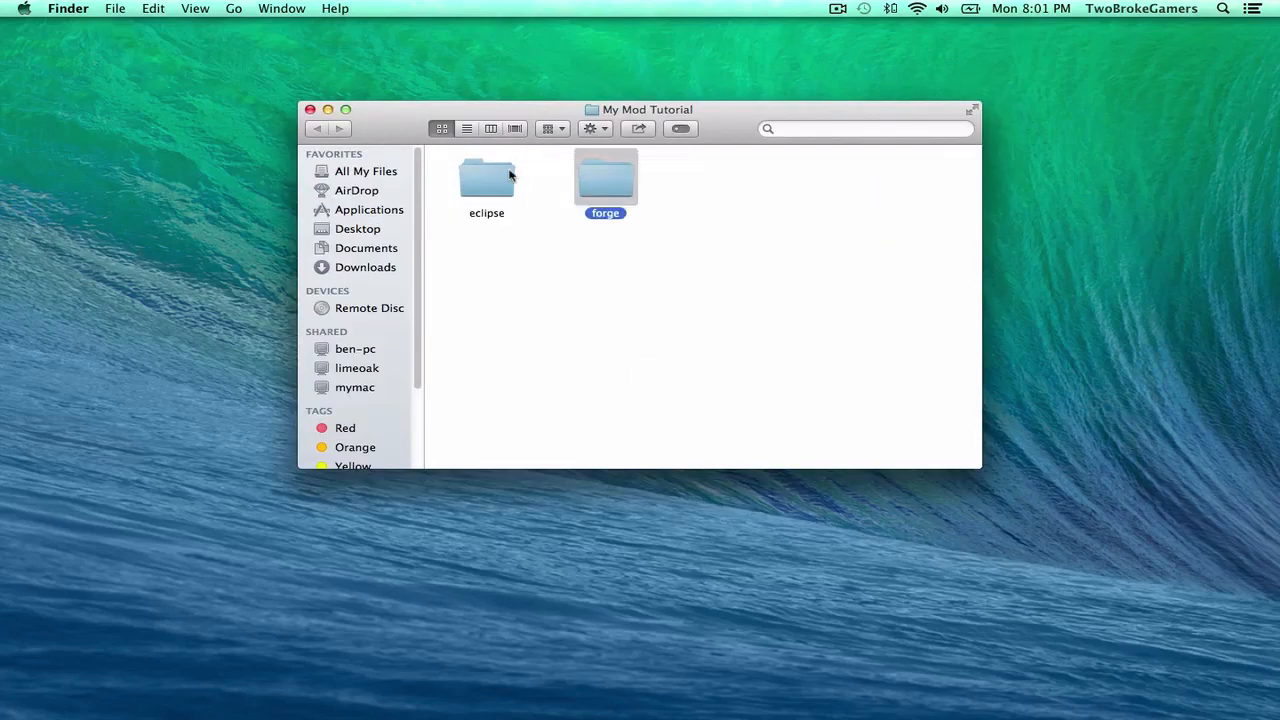
double_click(486, 180)
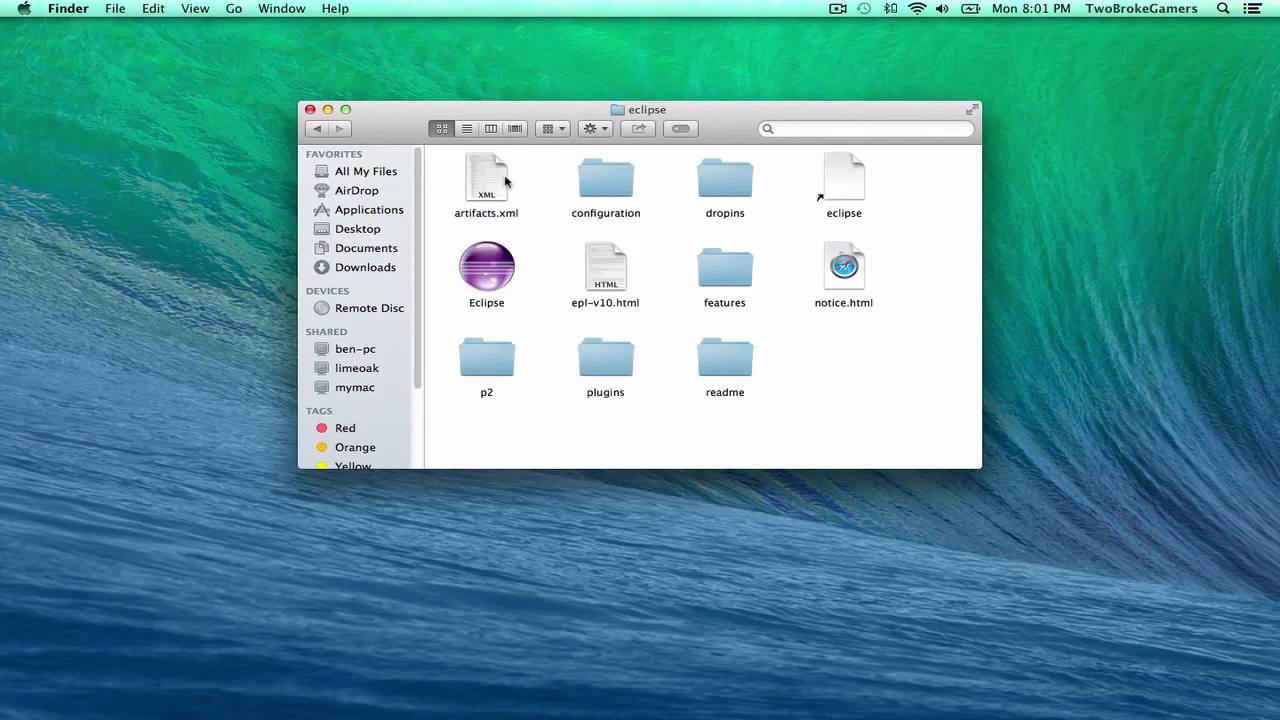
double_click(486, 268)
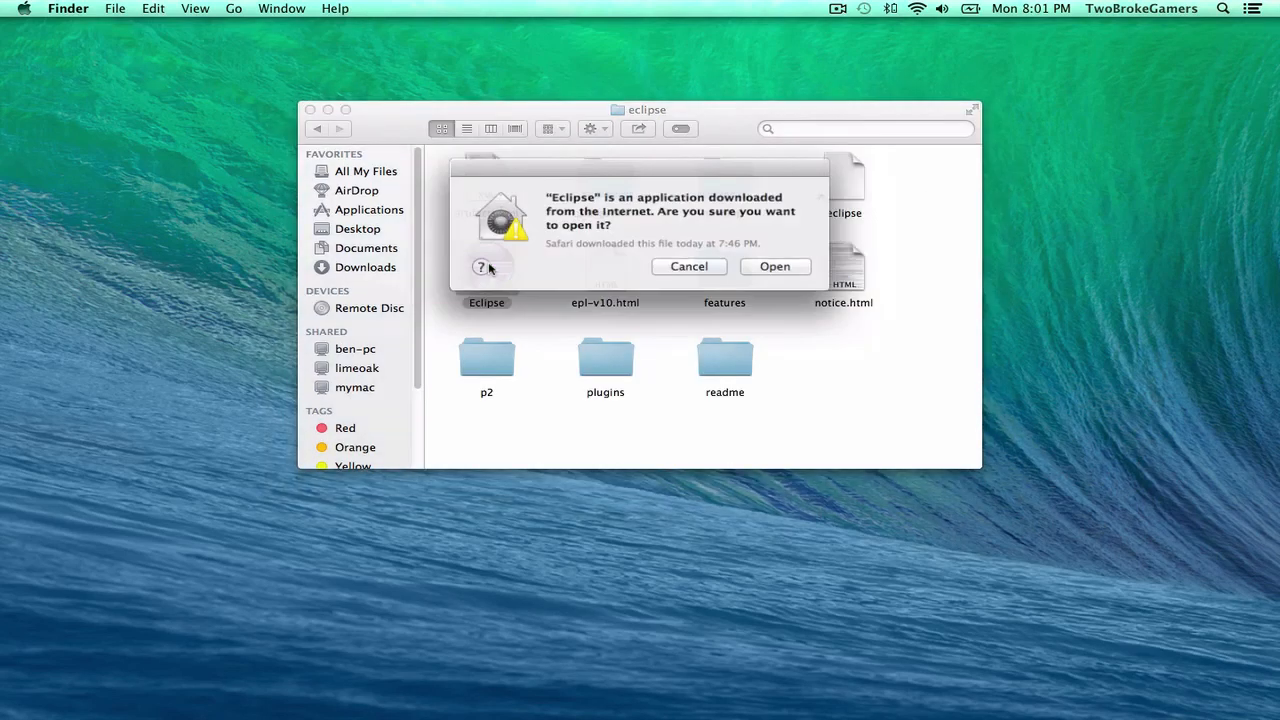
mouse_move(760, 264)
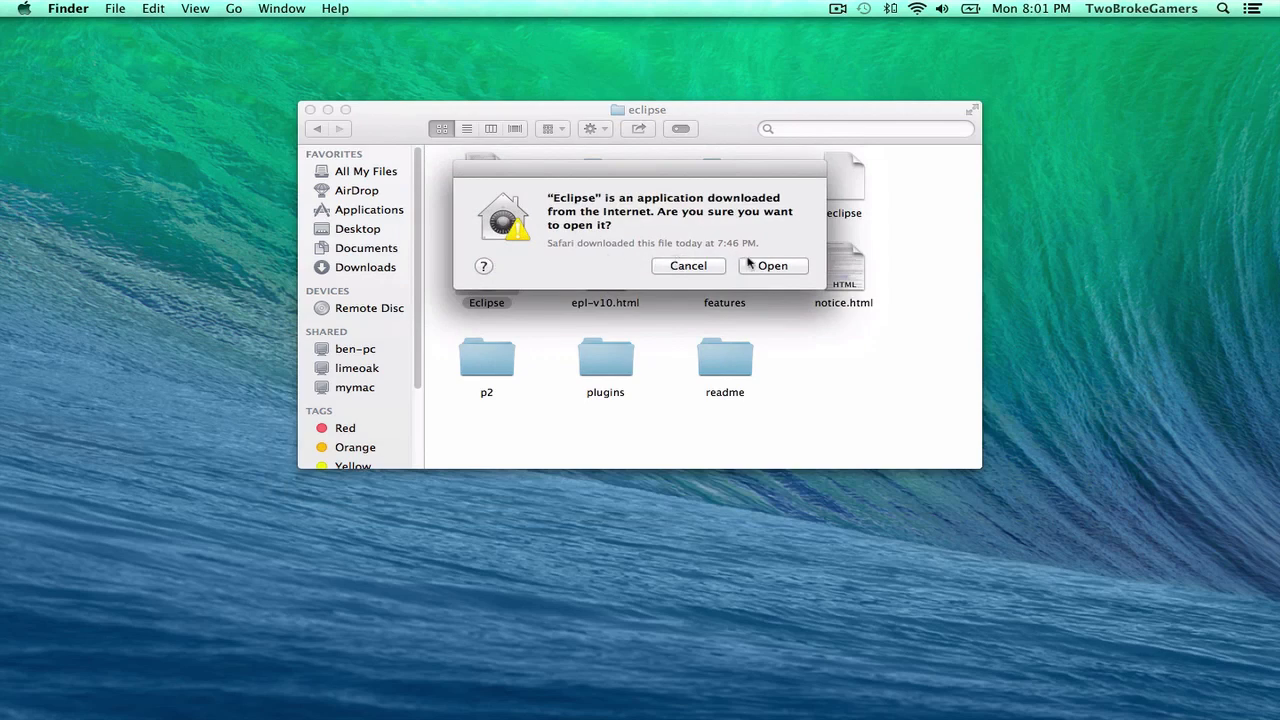
left_click(772, 264)
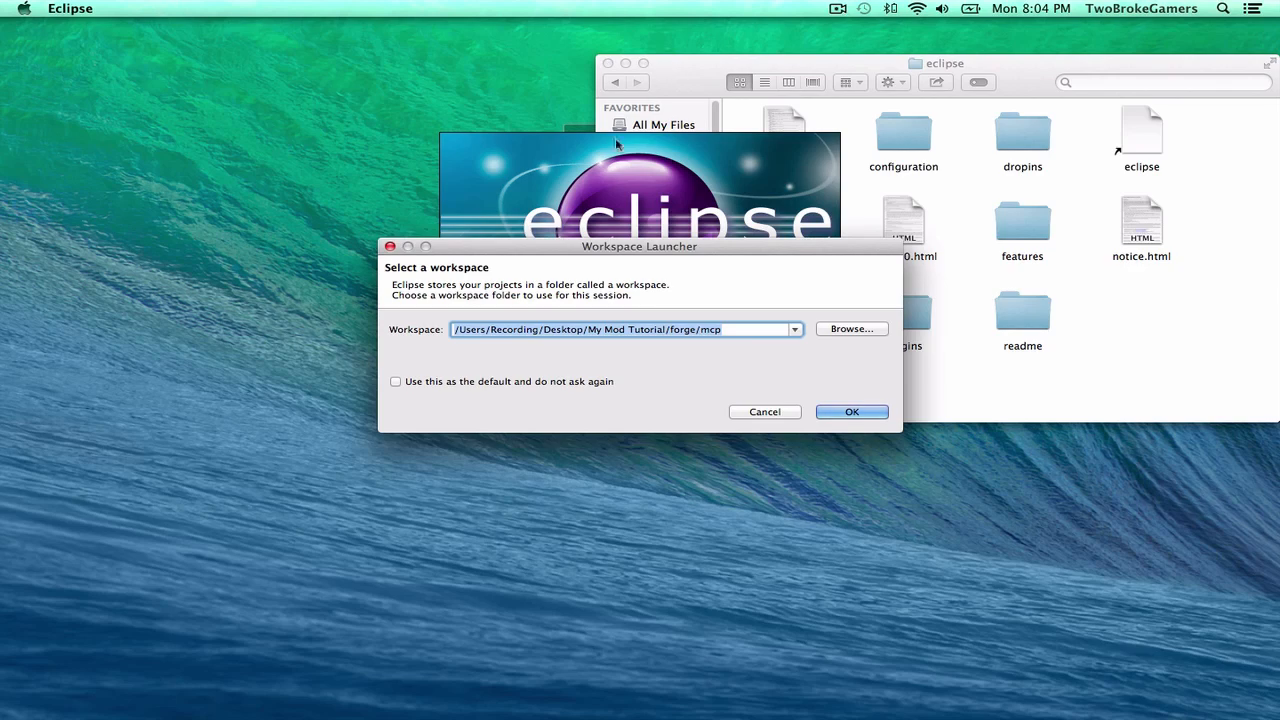
mouse_move(690, 62)
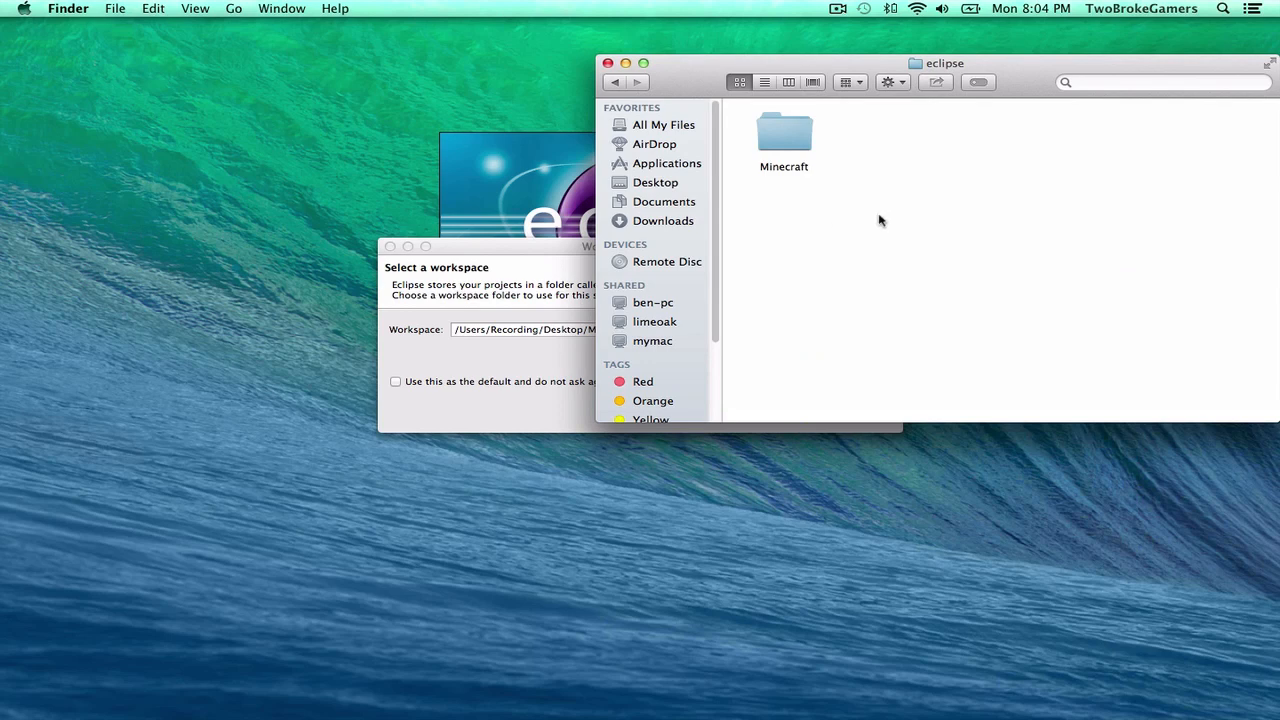
mouse_move(900, 220)
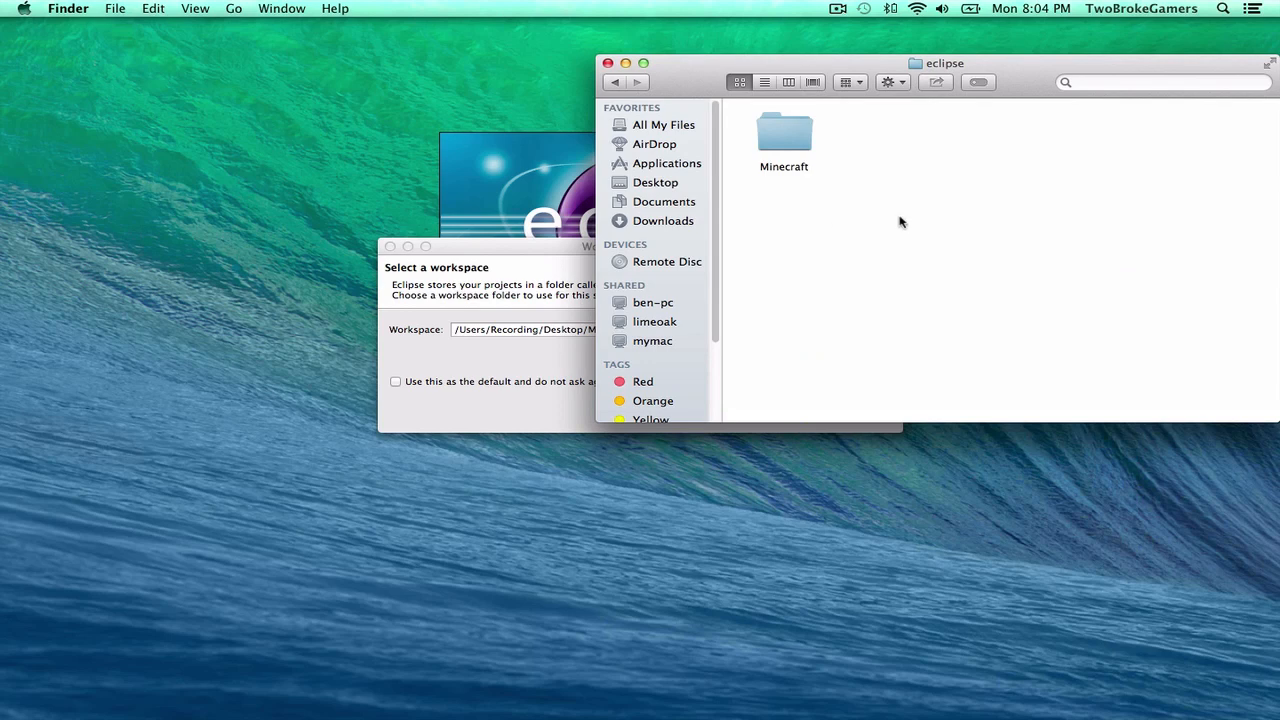
mouse_move(684, 64)
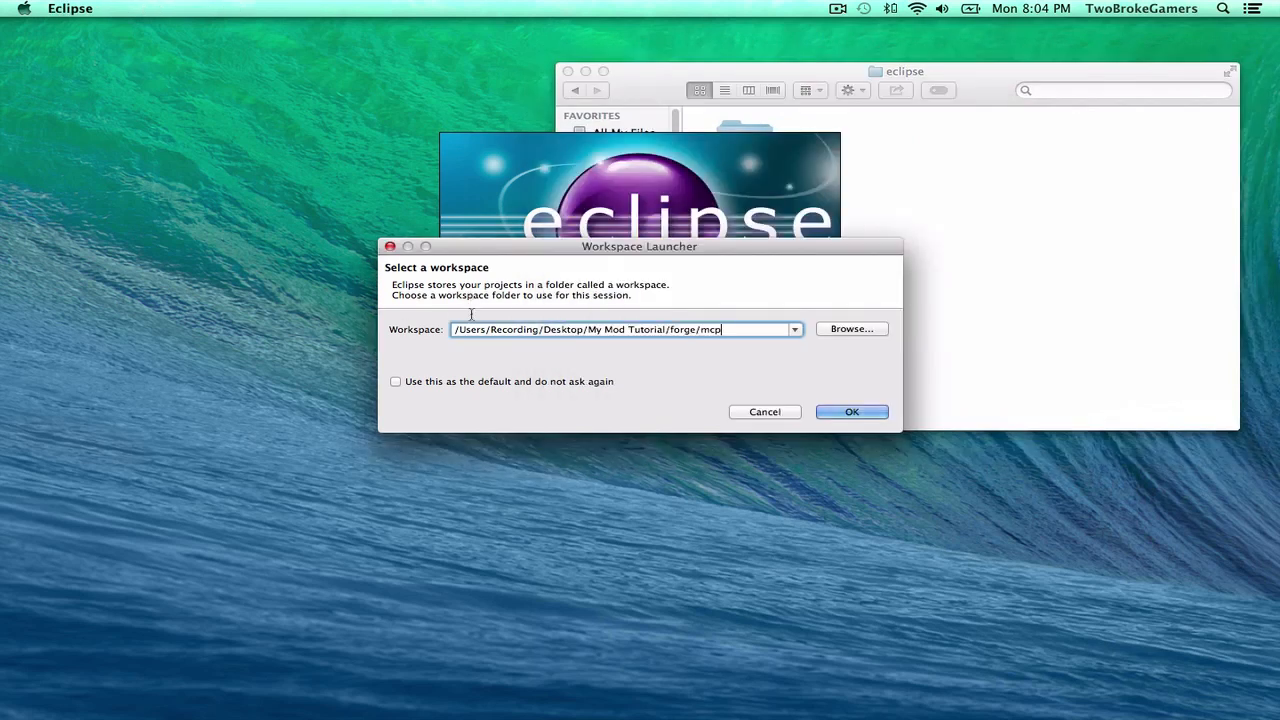
- Inspect the eclipse folder's location in mcp and set the workspace path to end in forge/mcp/eclipse
right_click(950, 210)
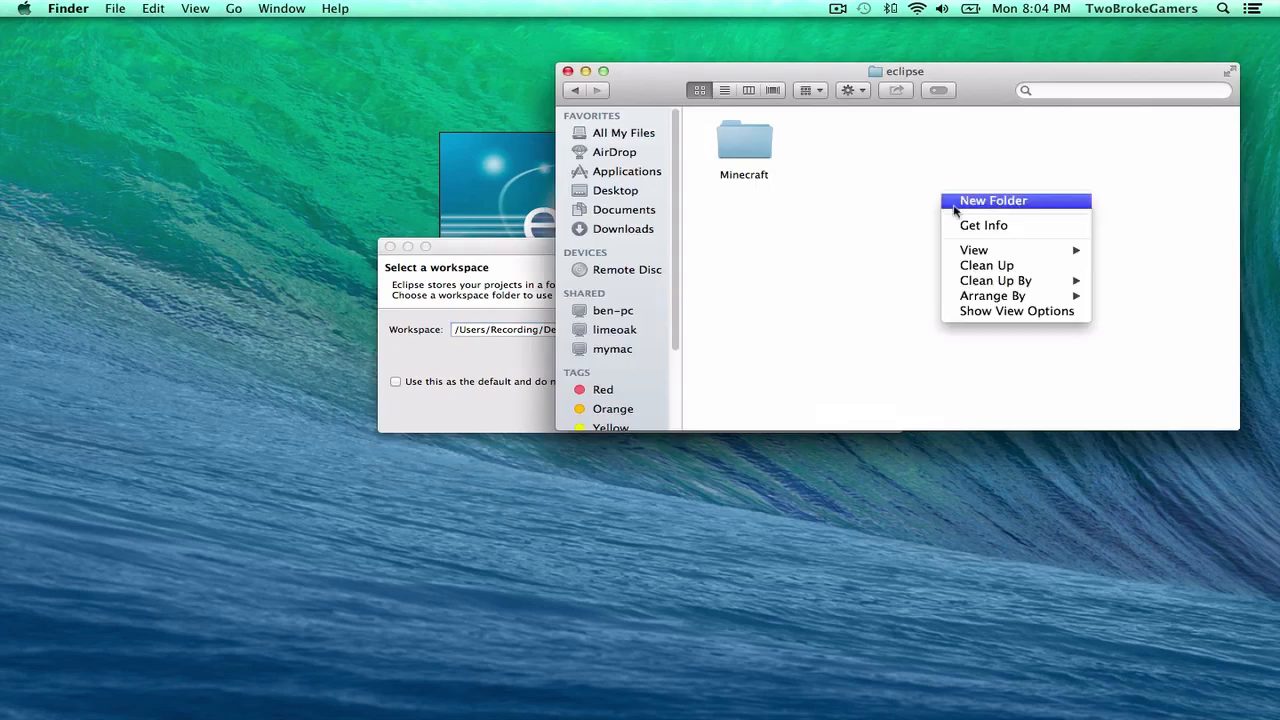
left_click(984, 224)
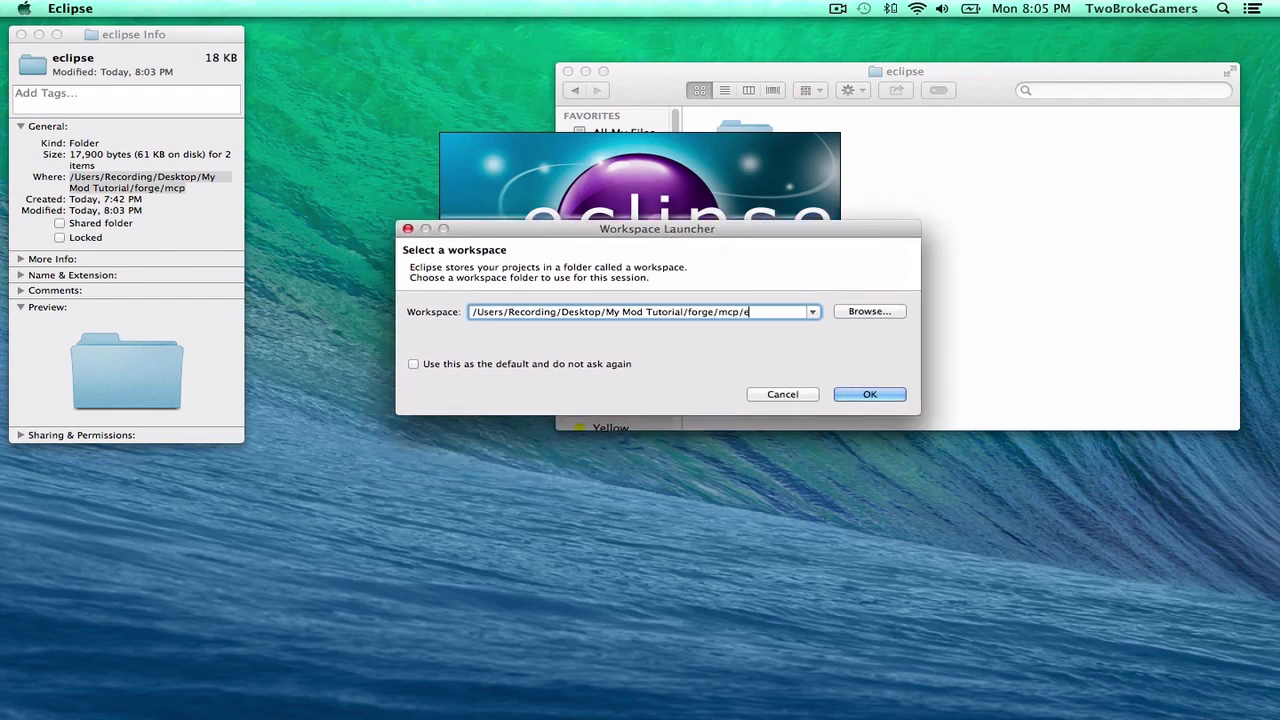
type("clipse")
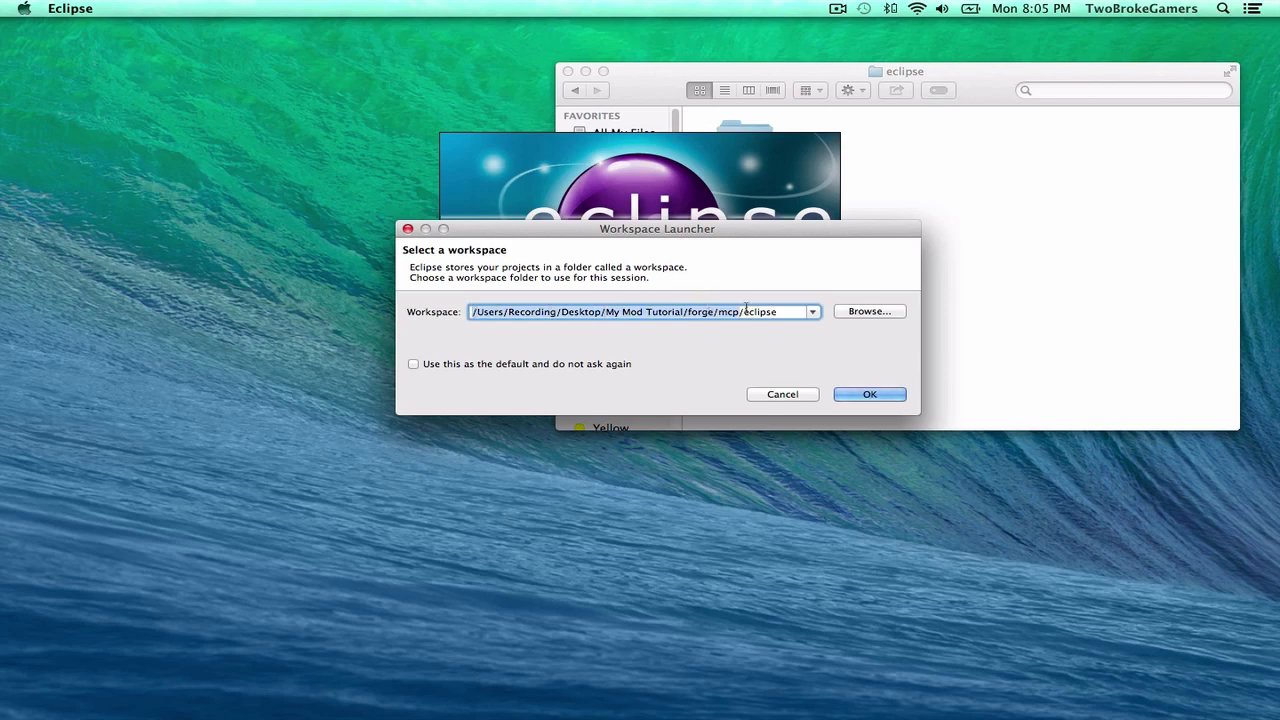
- Accept the forge/mcp/eclipse workspace and expand Minecraft > src in the Package Explorer
left_click(868, 394)
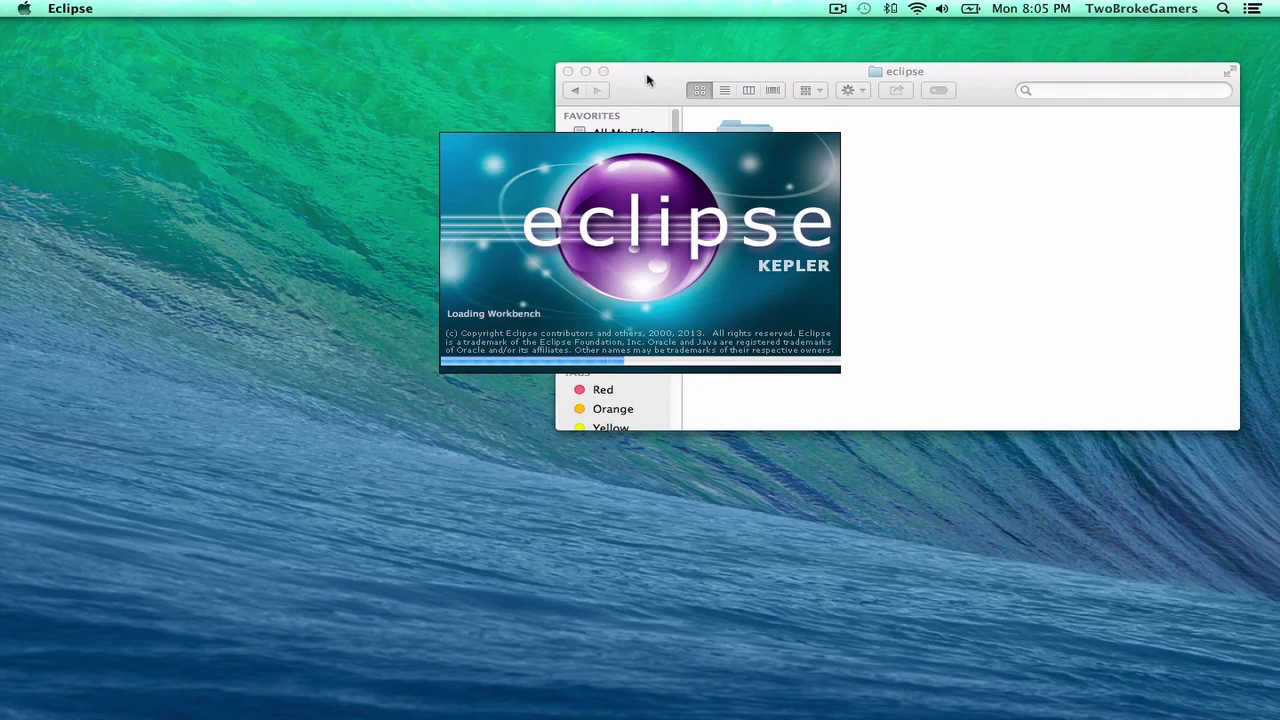
mouse_move(724, 178)
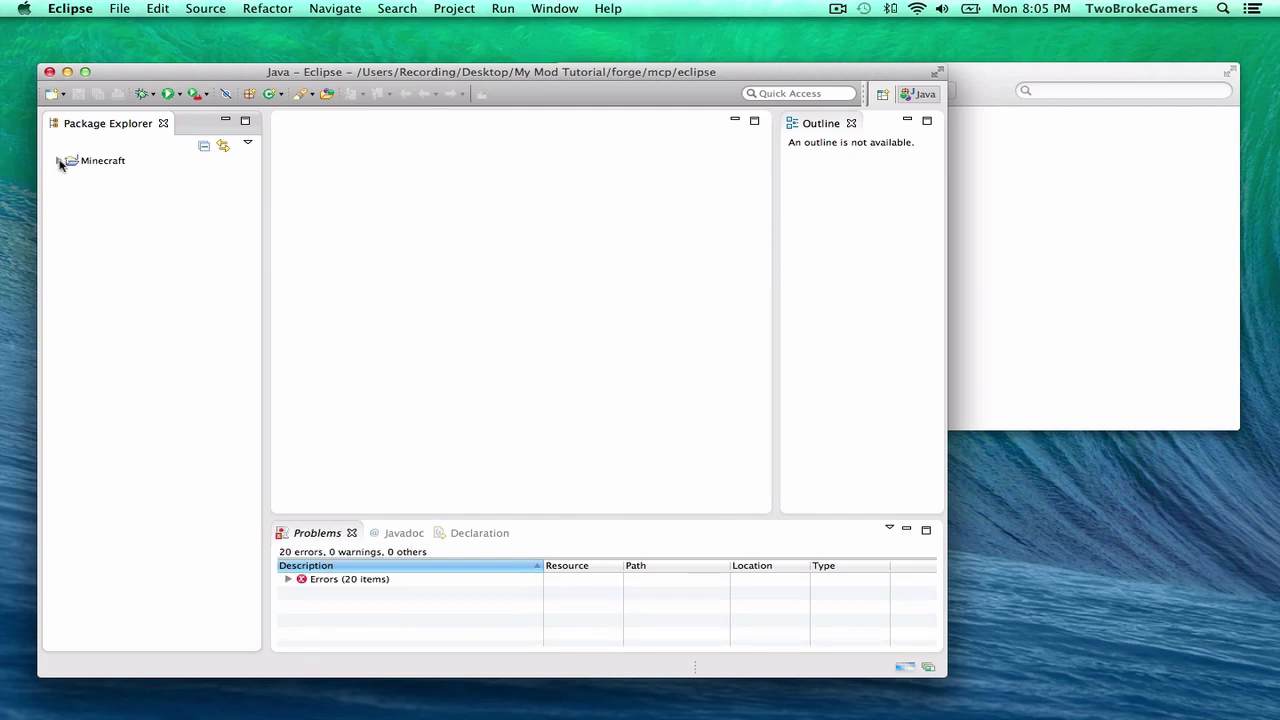
left_click(60, 160)
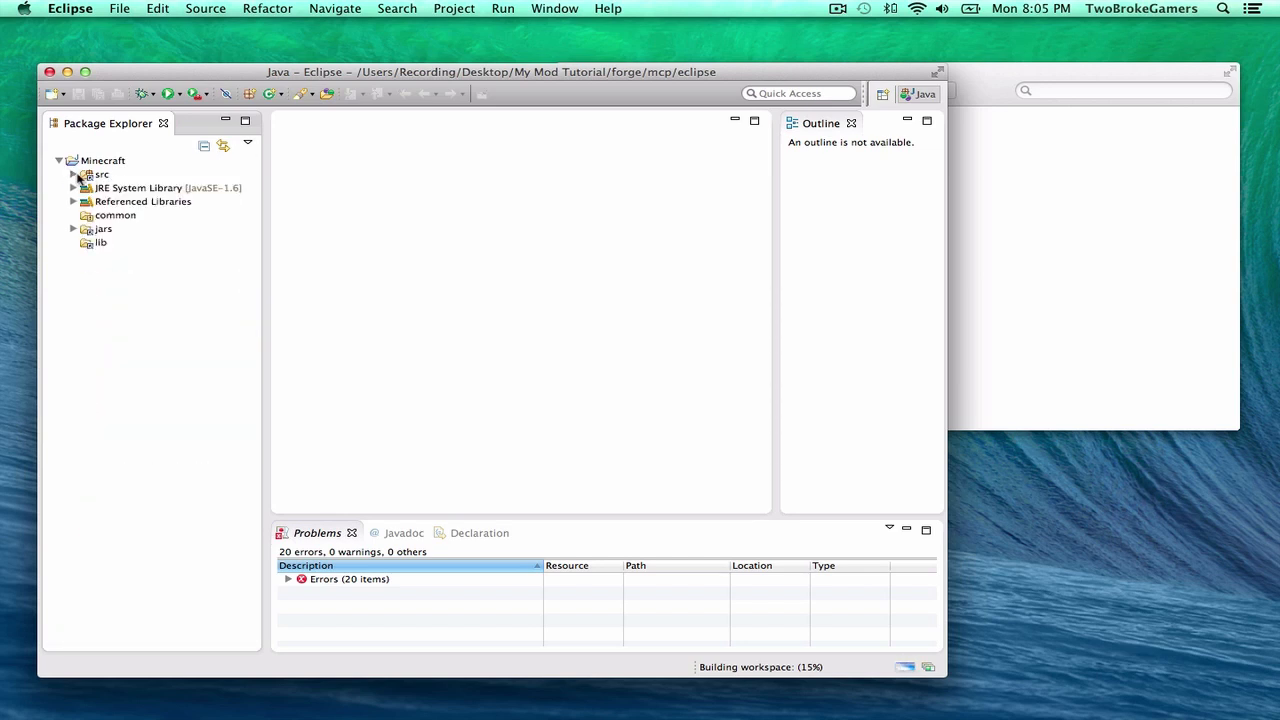
left_click(72, 174)
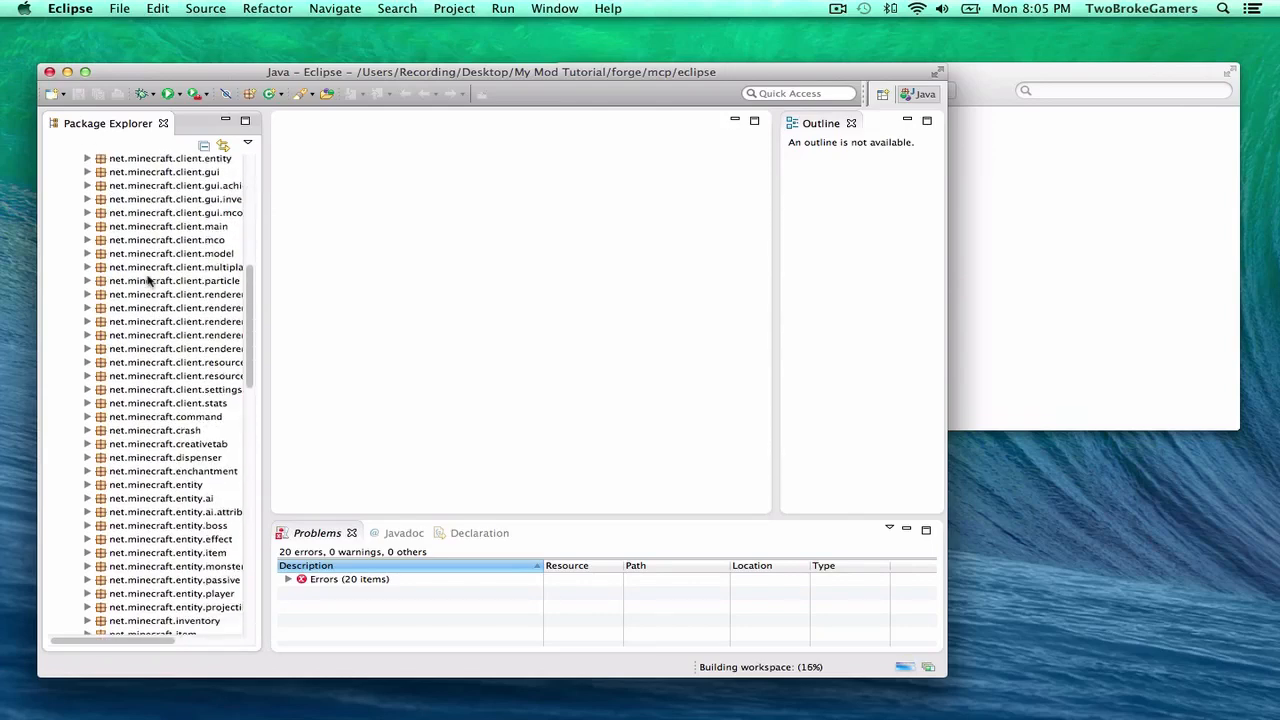
scroll("down", 3)
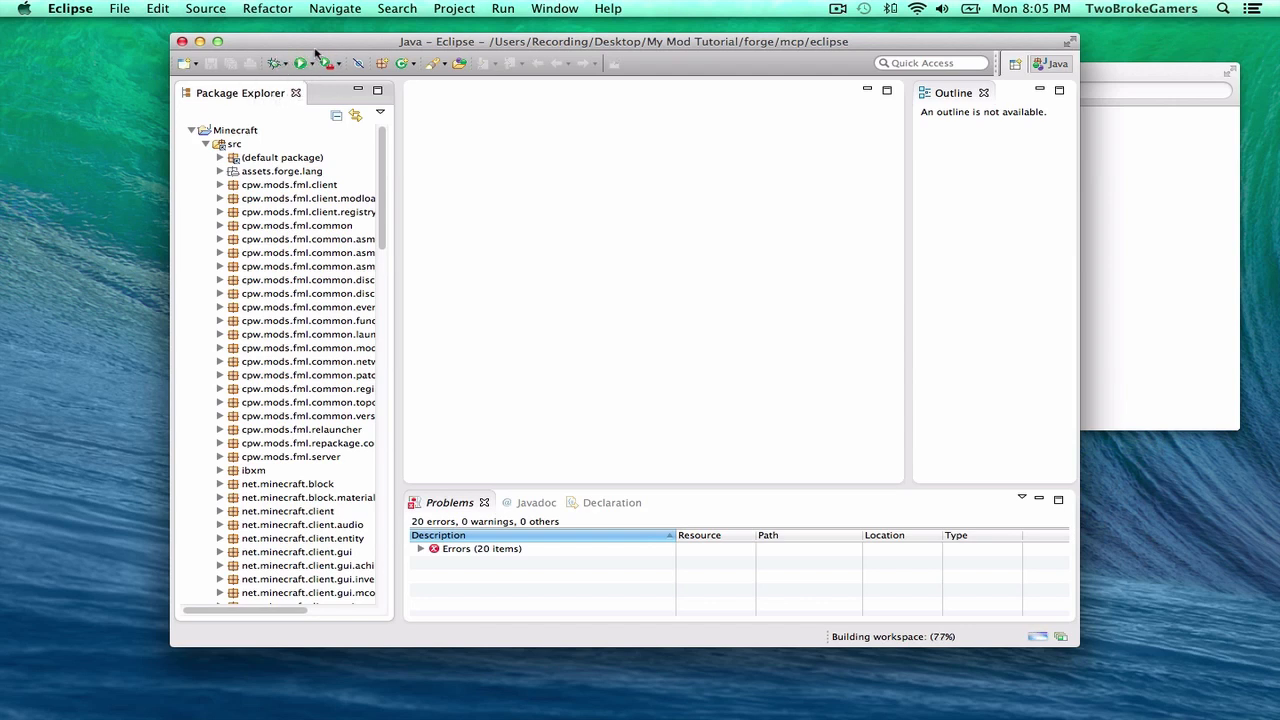
mouse_move(284, 88)
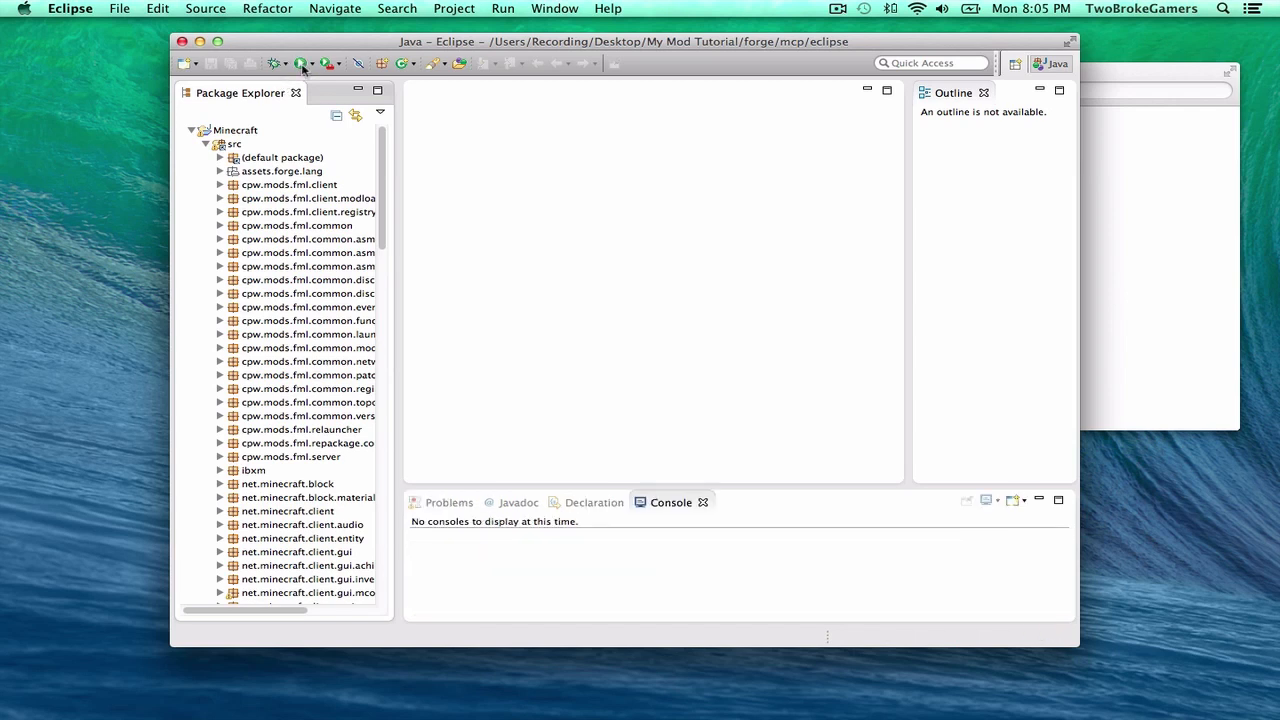
- Run the Minecraft client from Eclipse and review the loaded Forge mods list
left_click(302, 60)
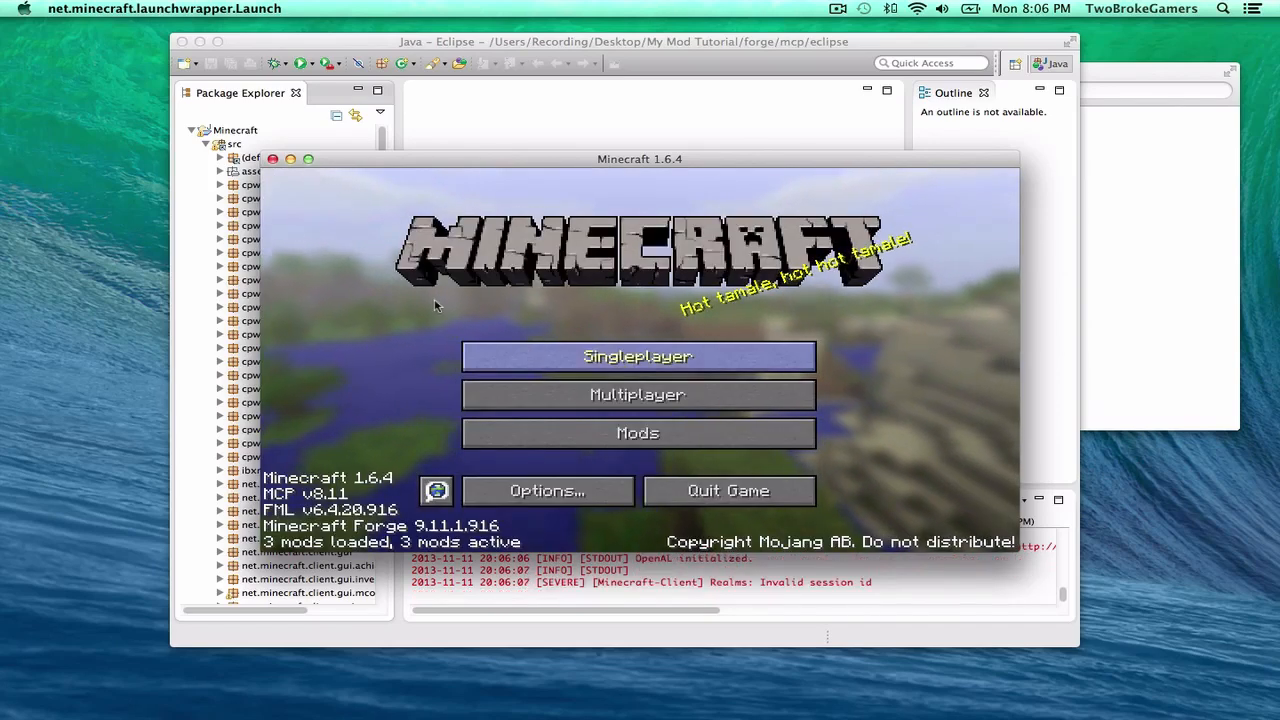
mouse_move(636, 394)
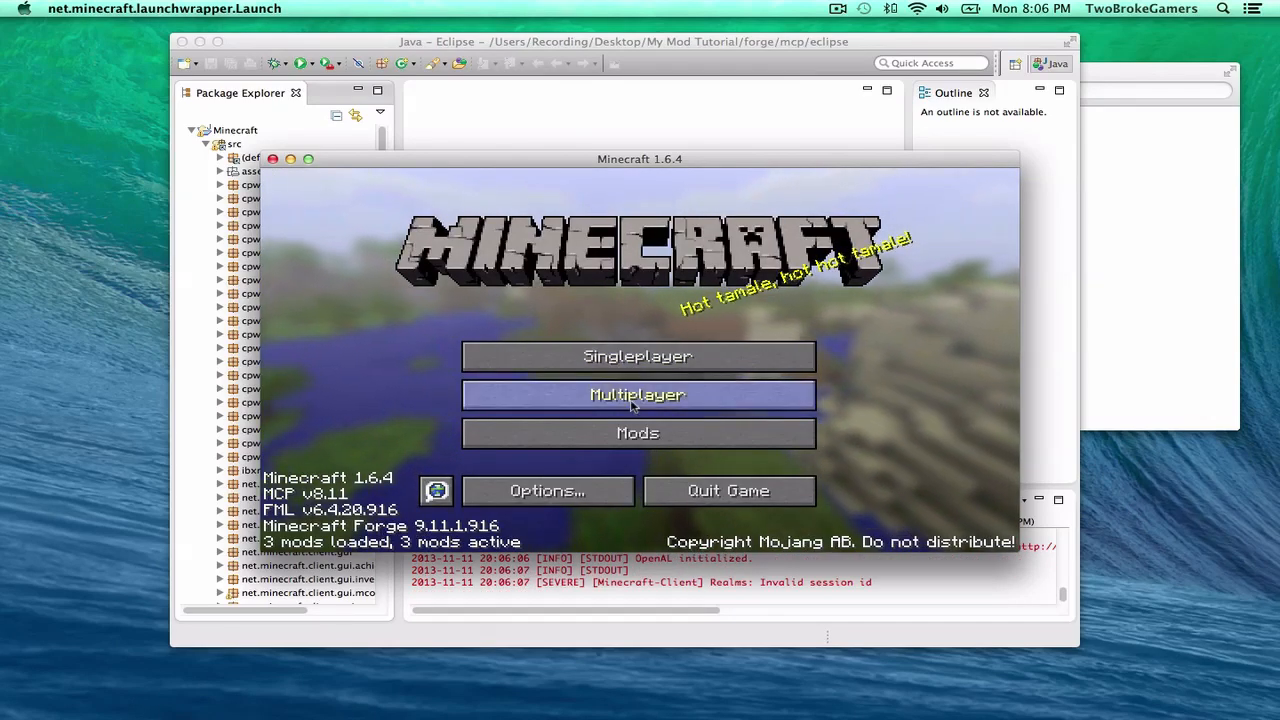
left_click(638, 432)
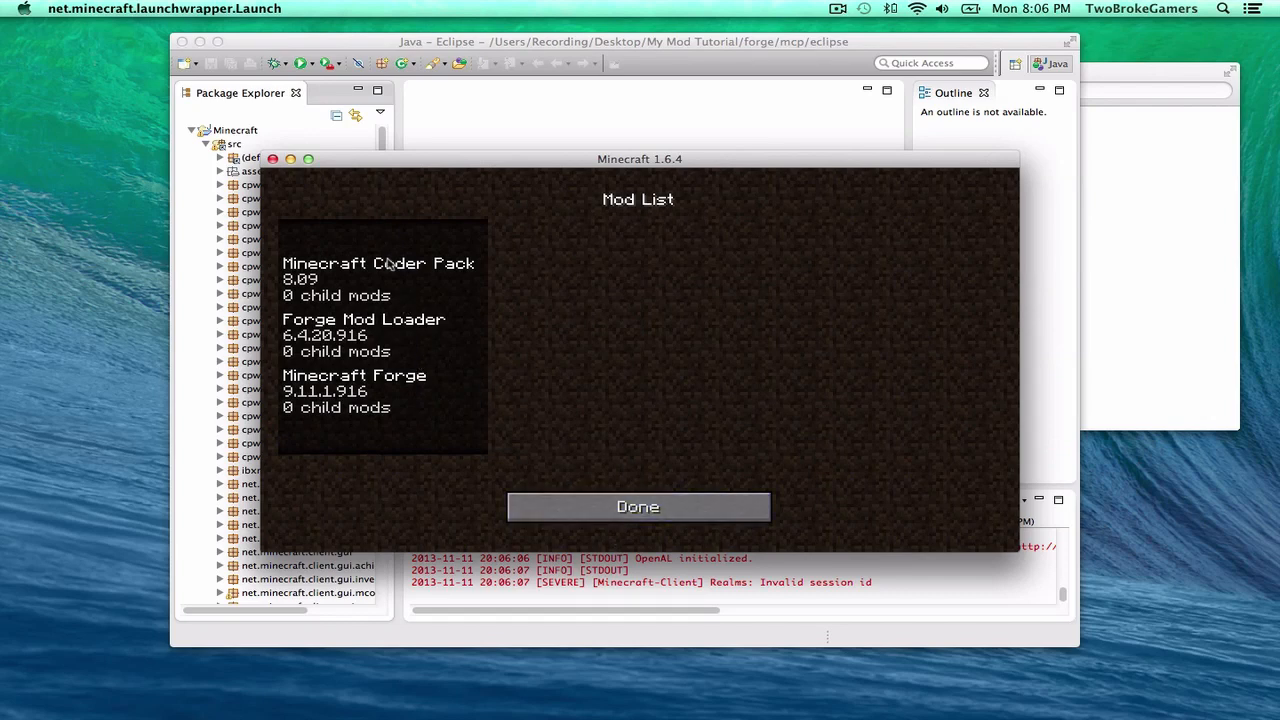
left_click(636, 506)
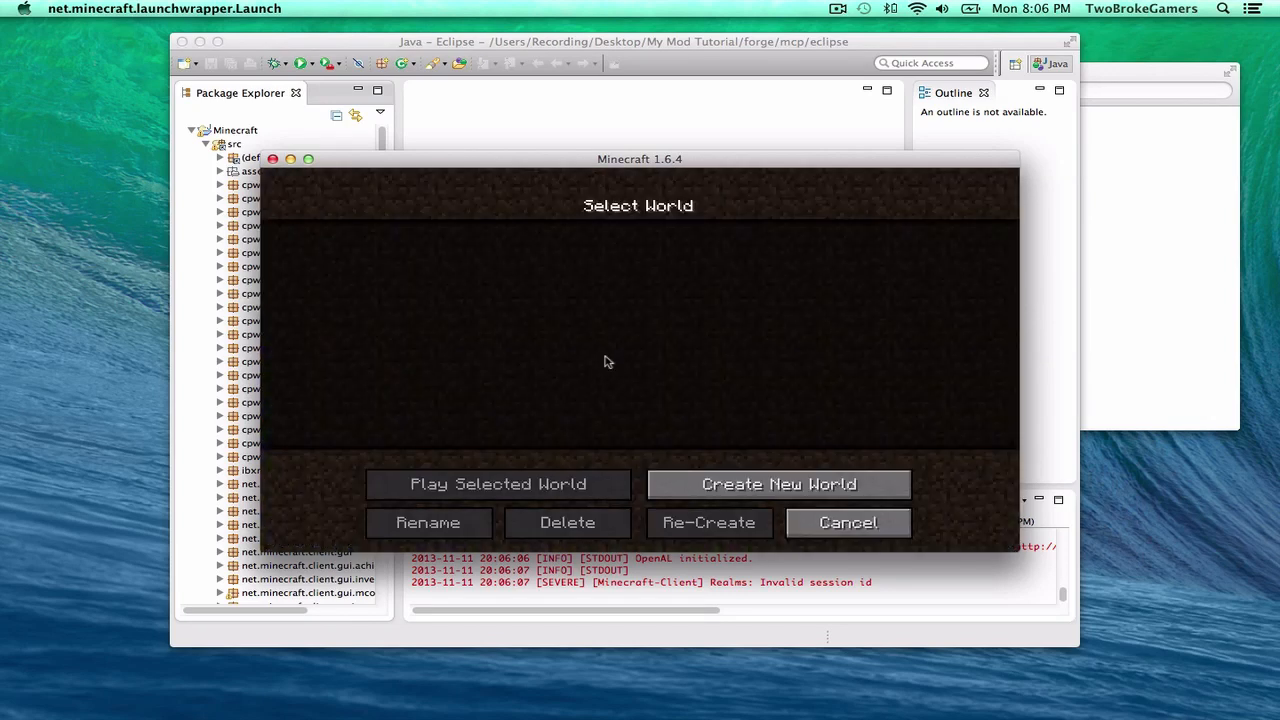
- Create a new single-player world named TestWOrld and enter it
left_click(778, 484)
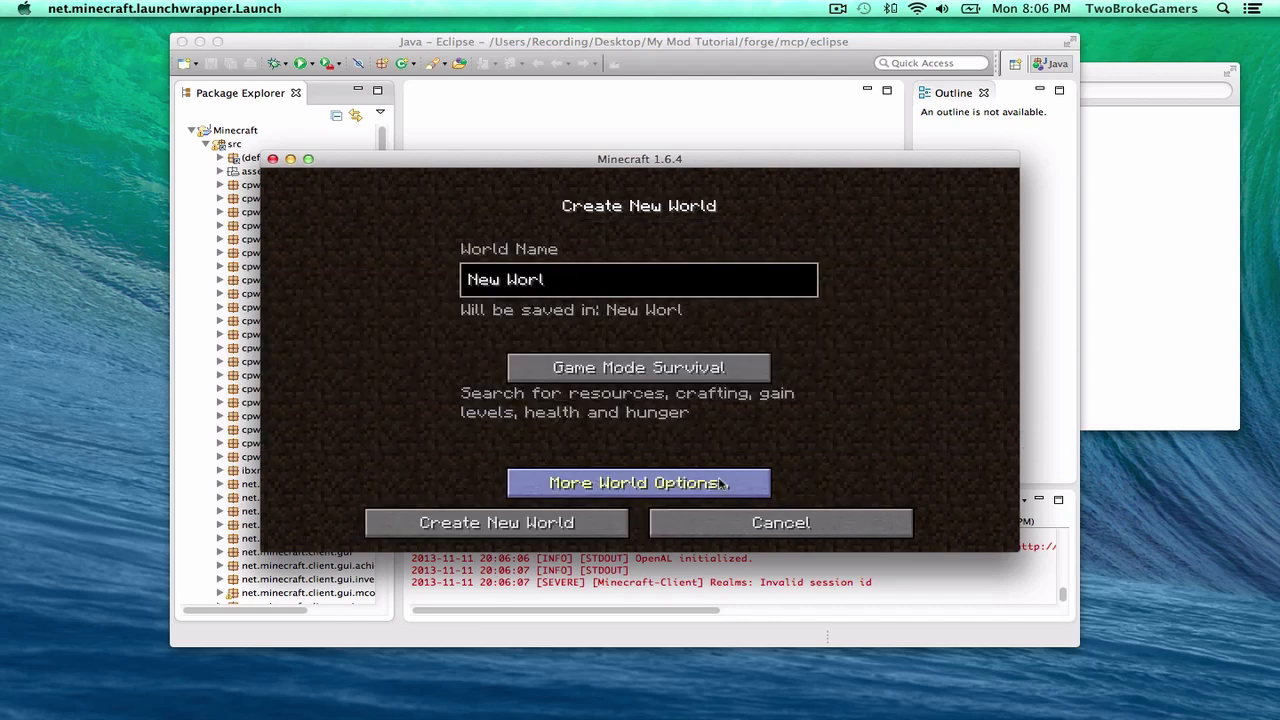
type("Test")
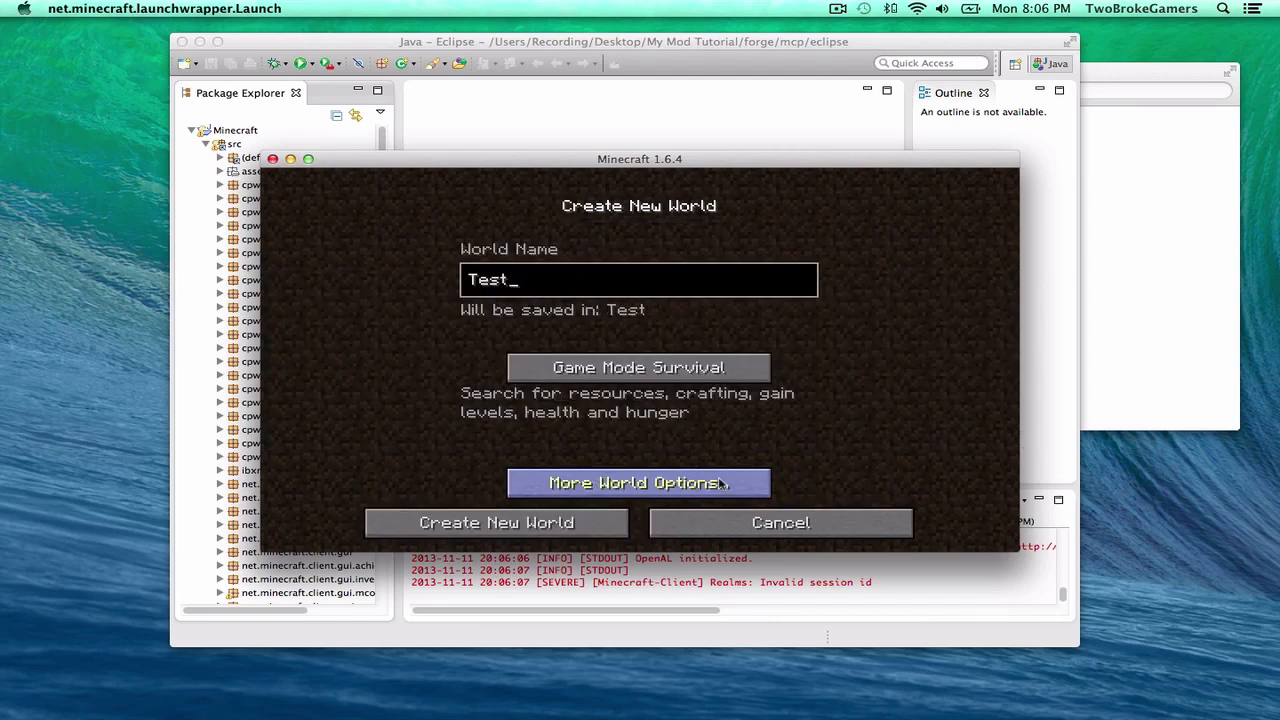
type("WOrld")
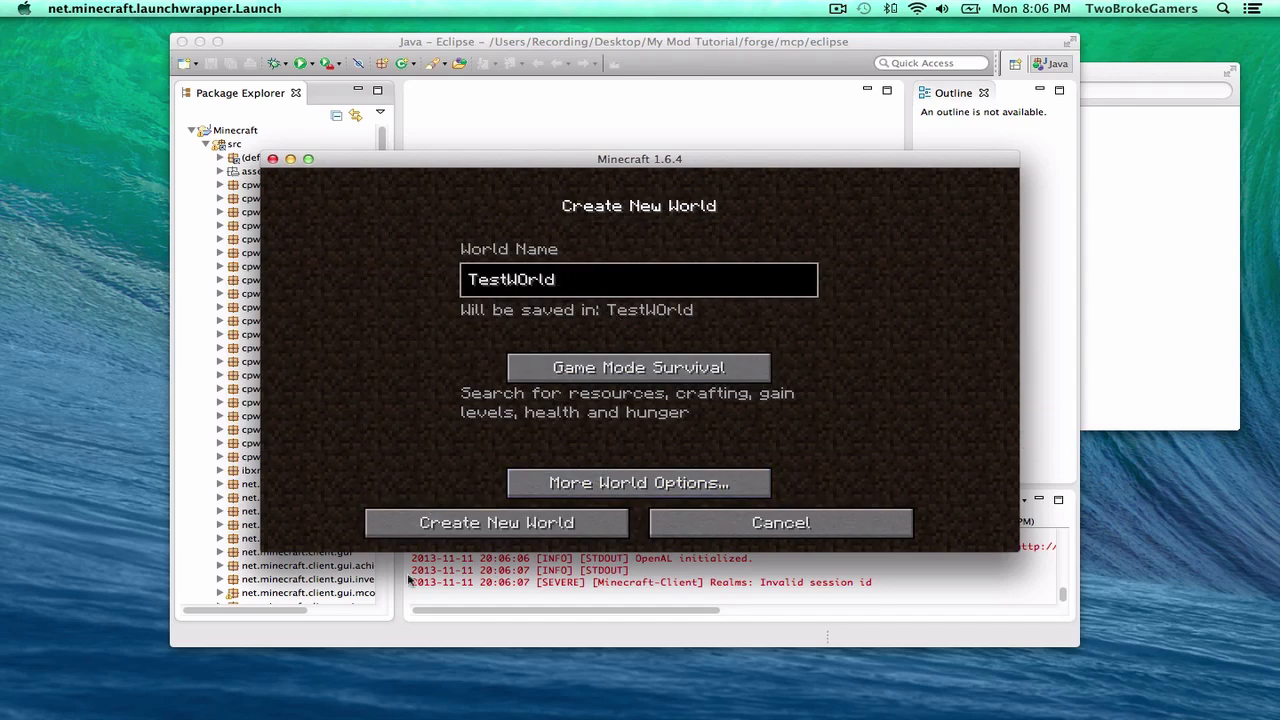
left_click(492, 524)
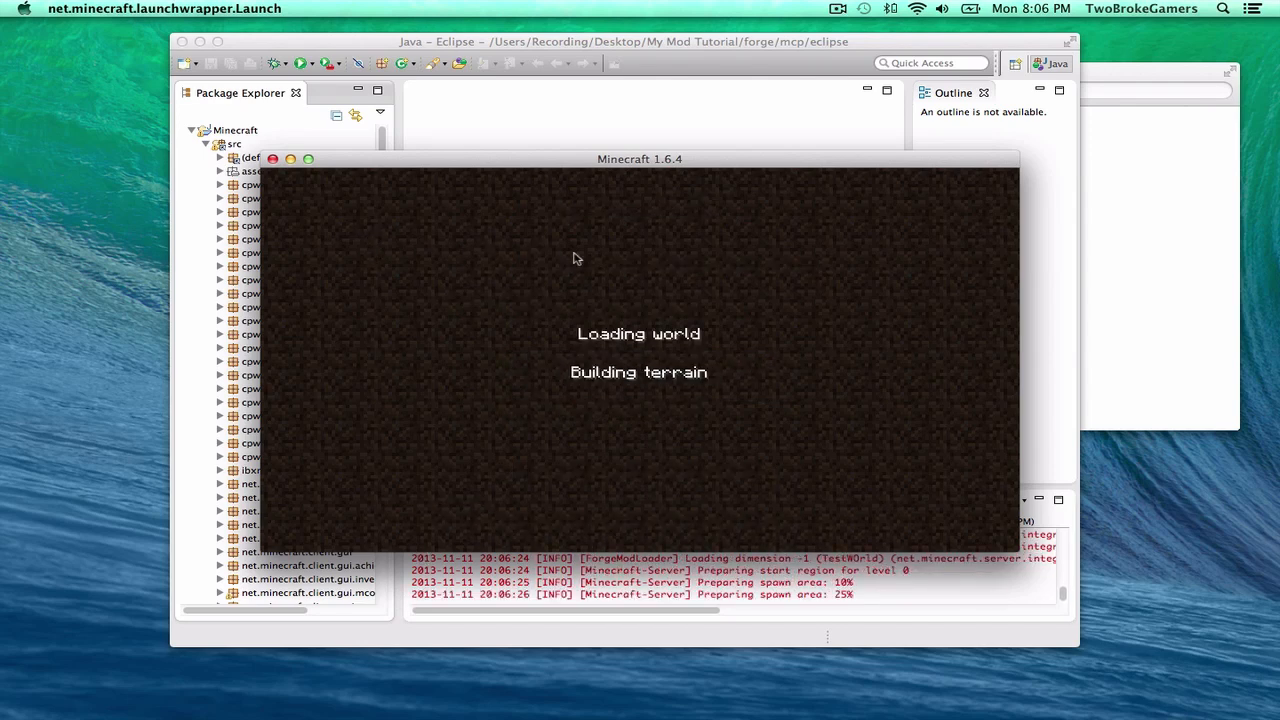
mouse_move(638, 436)
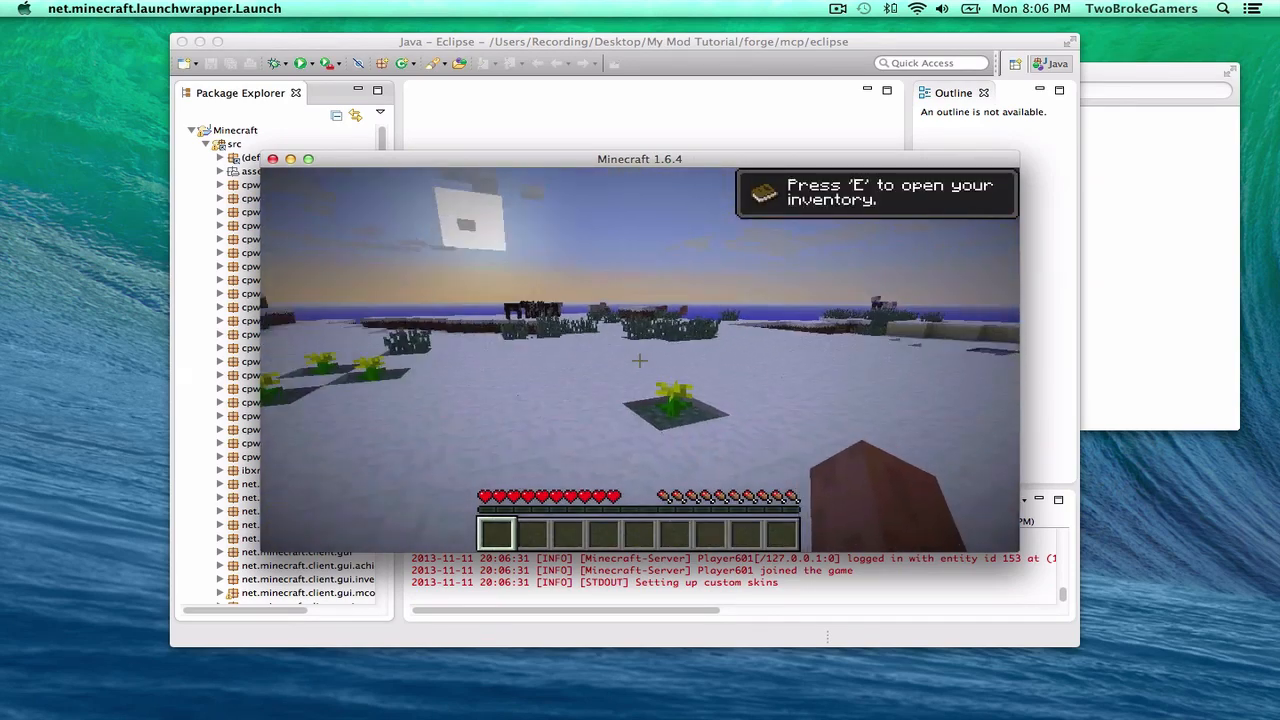
- Pause the game, review Video Settings, then Save and Quit to Title from TestWOrld
key("Escape")
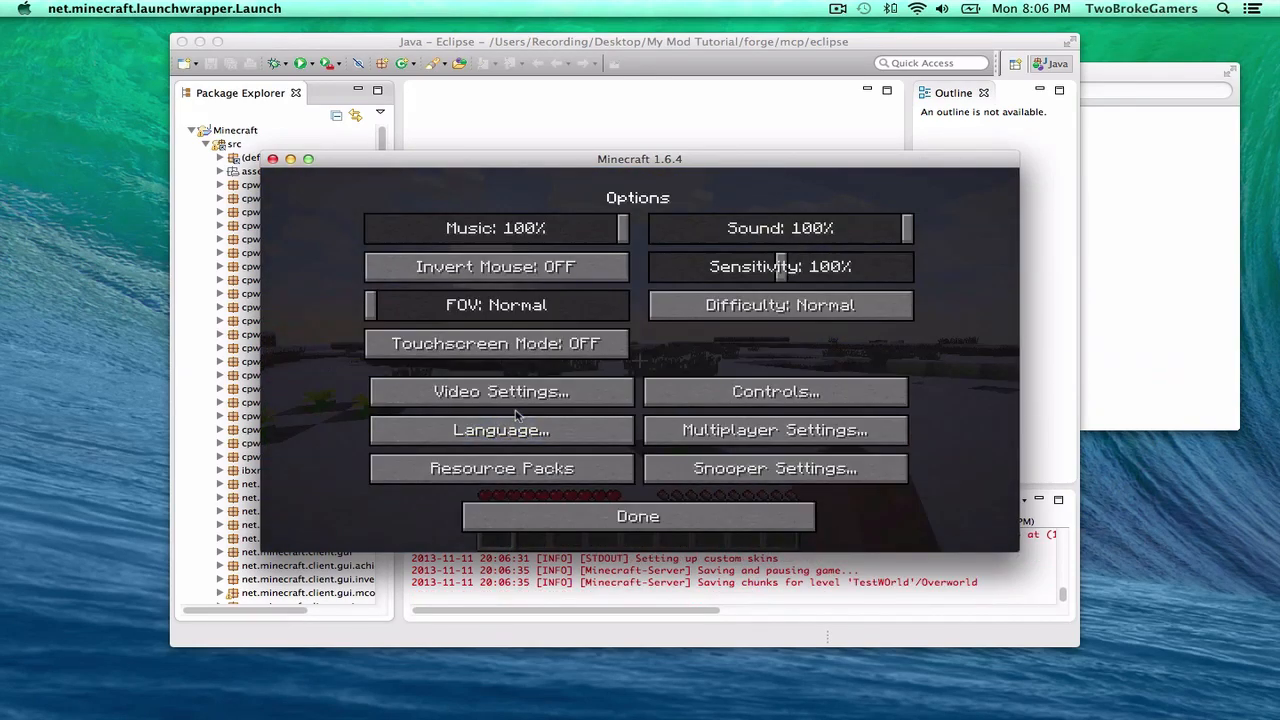
left_click(496, 390)
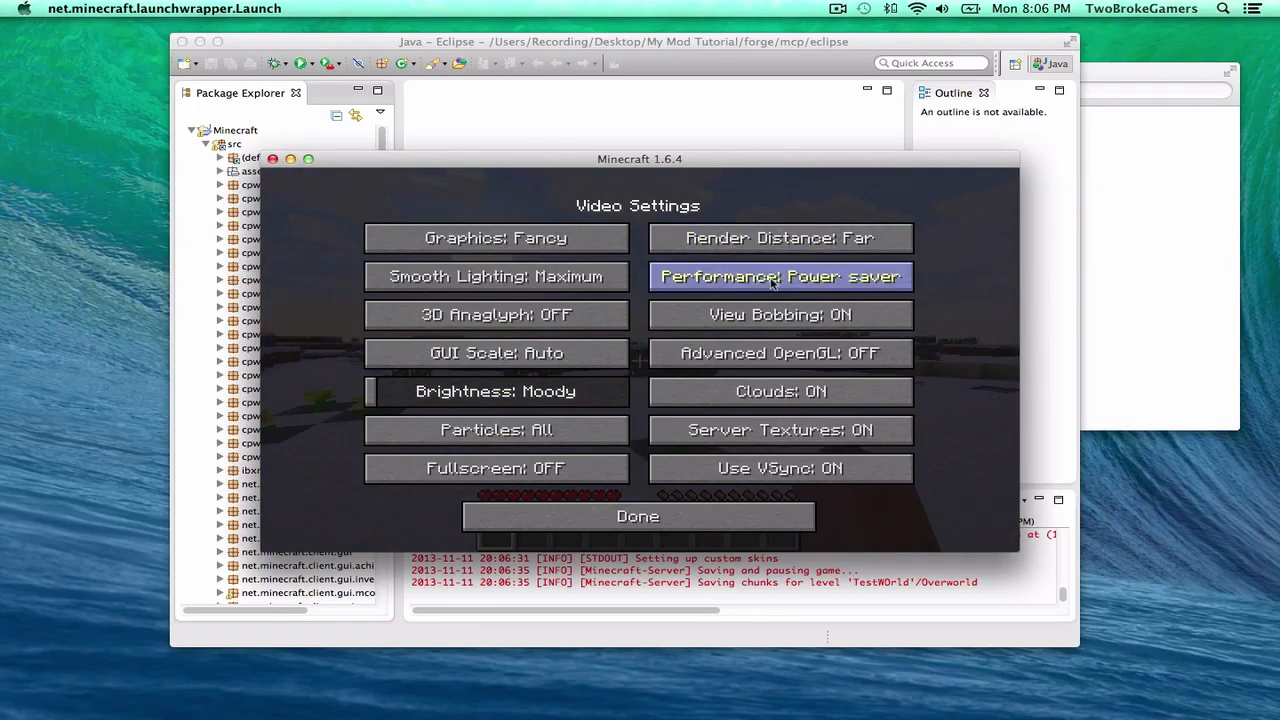
left_click(636, 516)
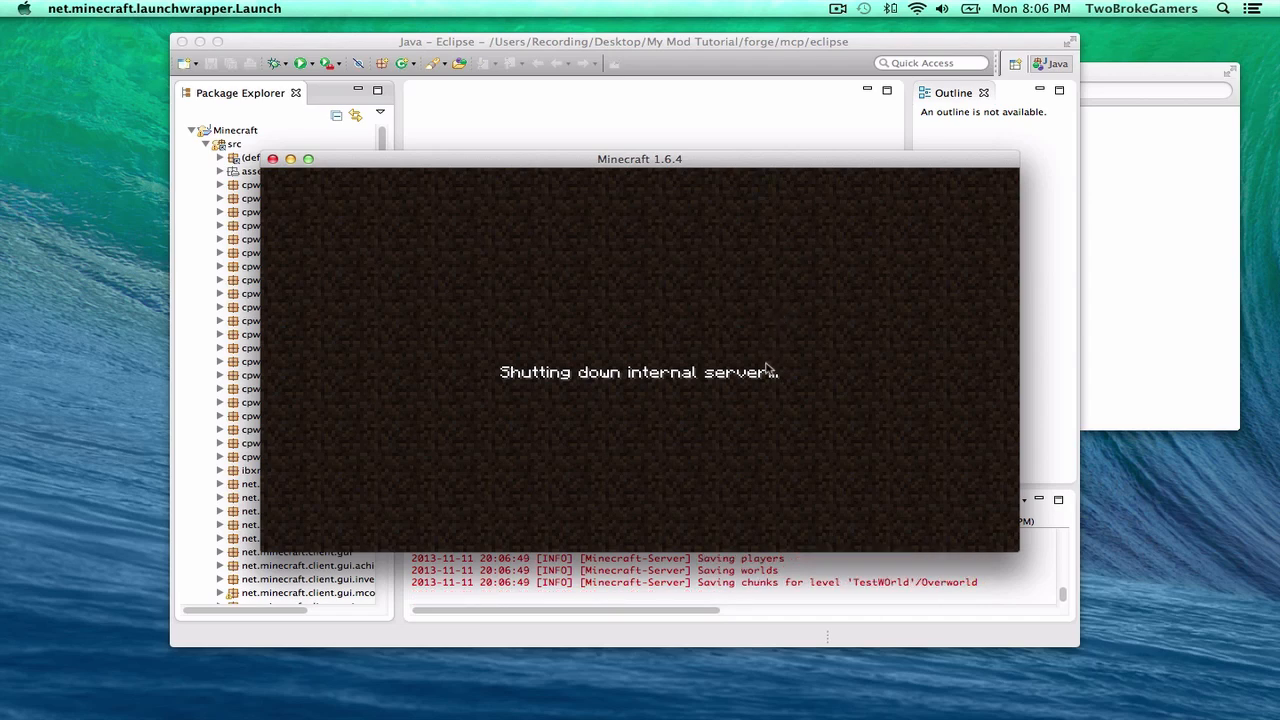
mouse_move(764, 398)
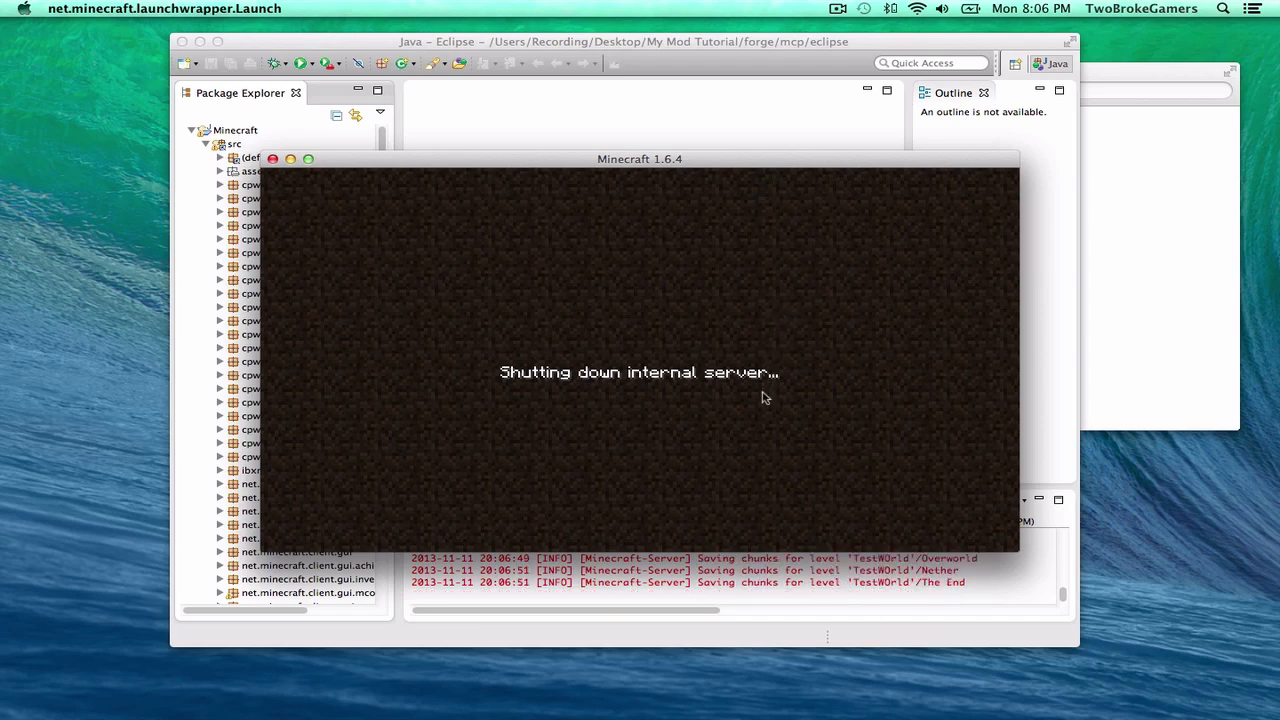
mouse_move(756, 478)
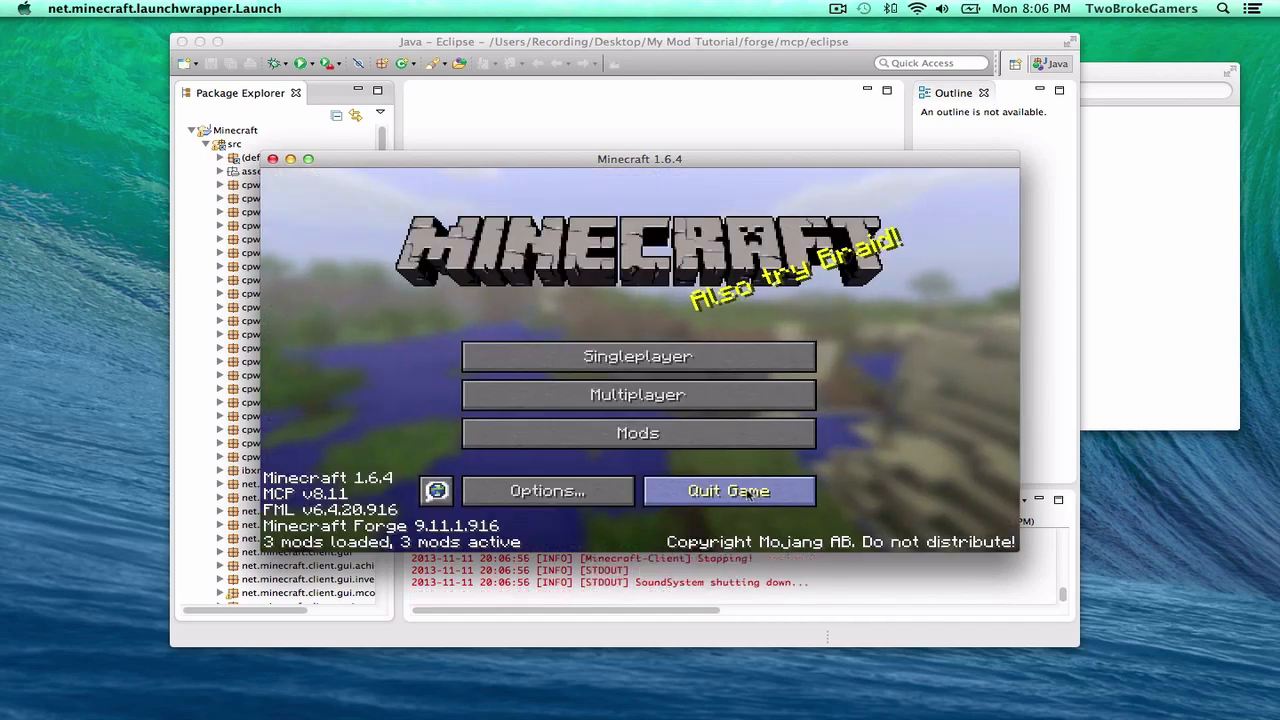
- Quit Minecraft so Eclipse's console shows the client terminated
left_click(728, 492)
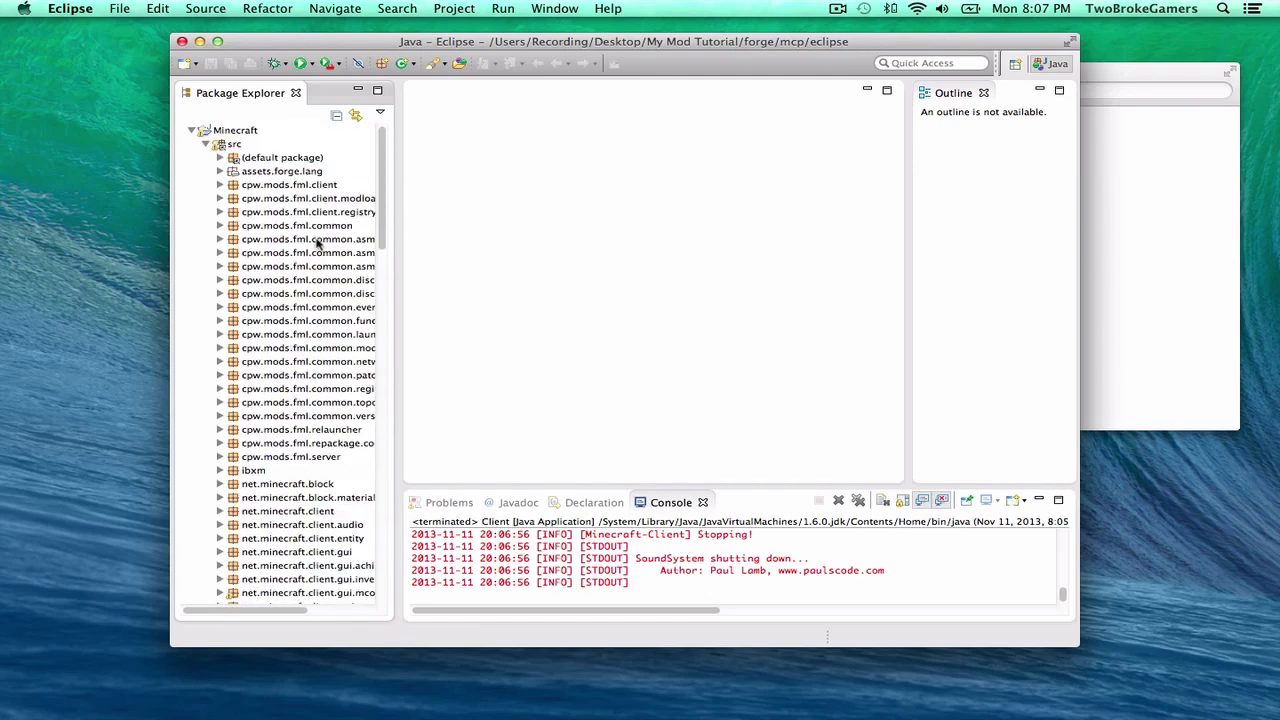
- Browse the Package Explorer's src listing down to deobfuscation_data-1.6.4.lzma and select it
scroll("down", 3)
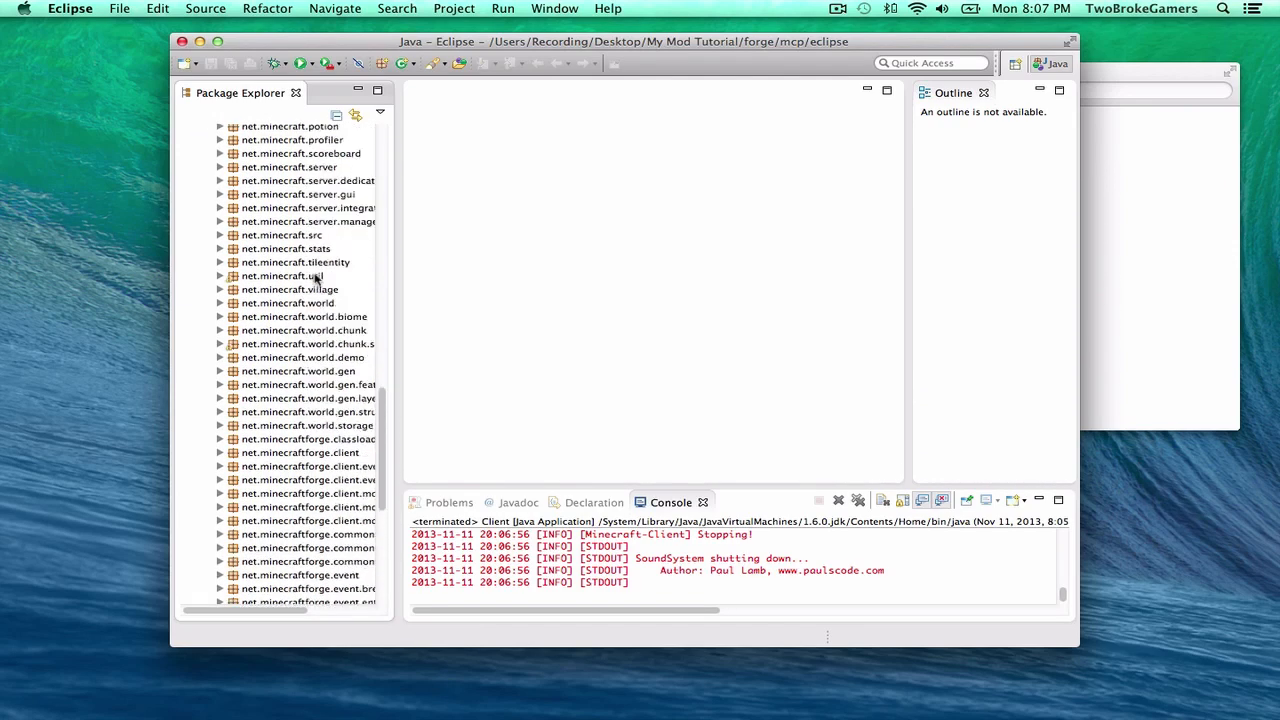
scroll("down", 3)
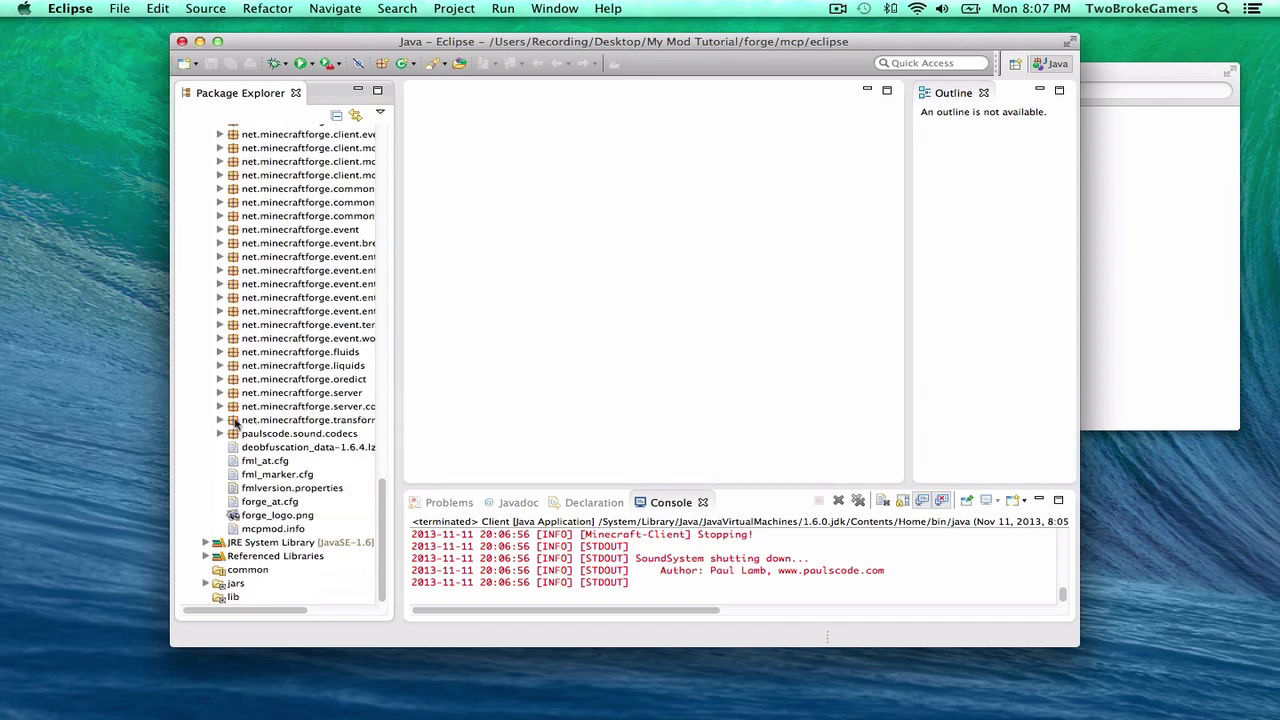
left_click(220, 392)
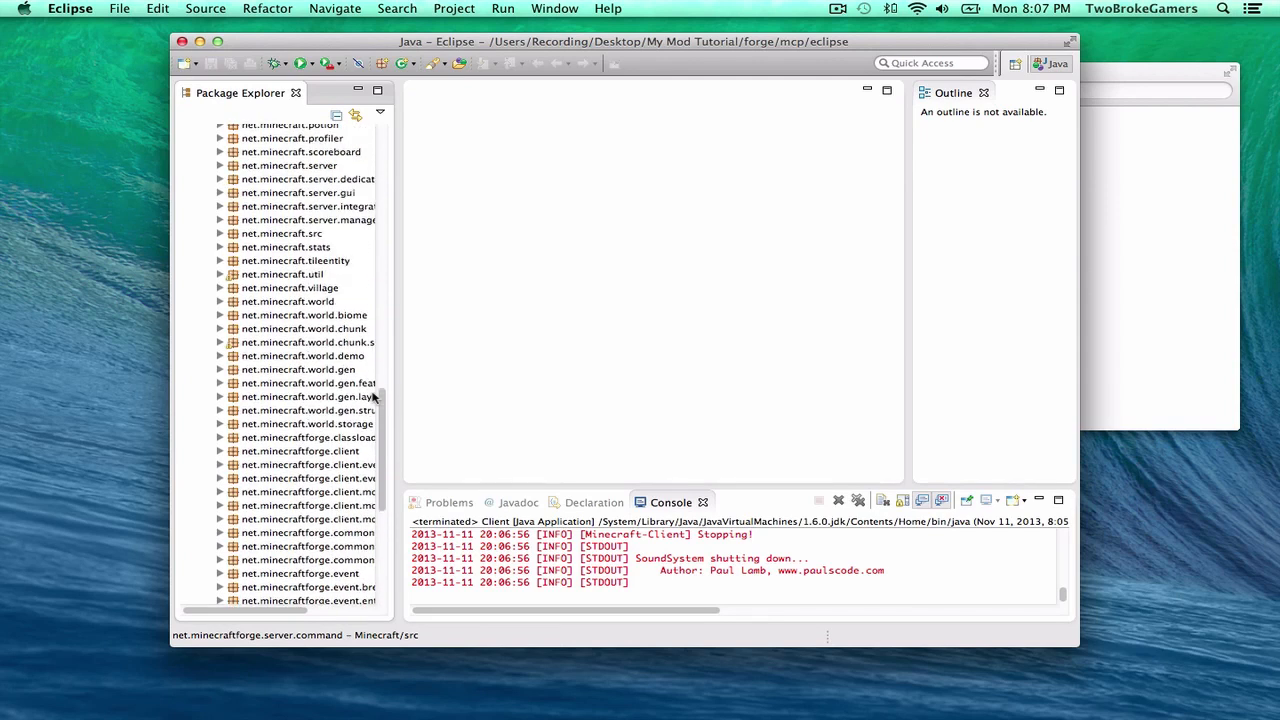
left_click(300, 446)
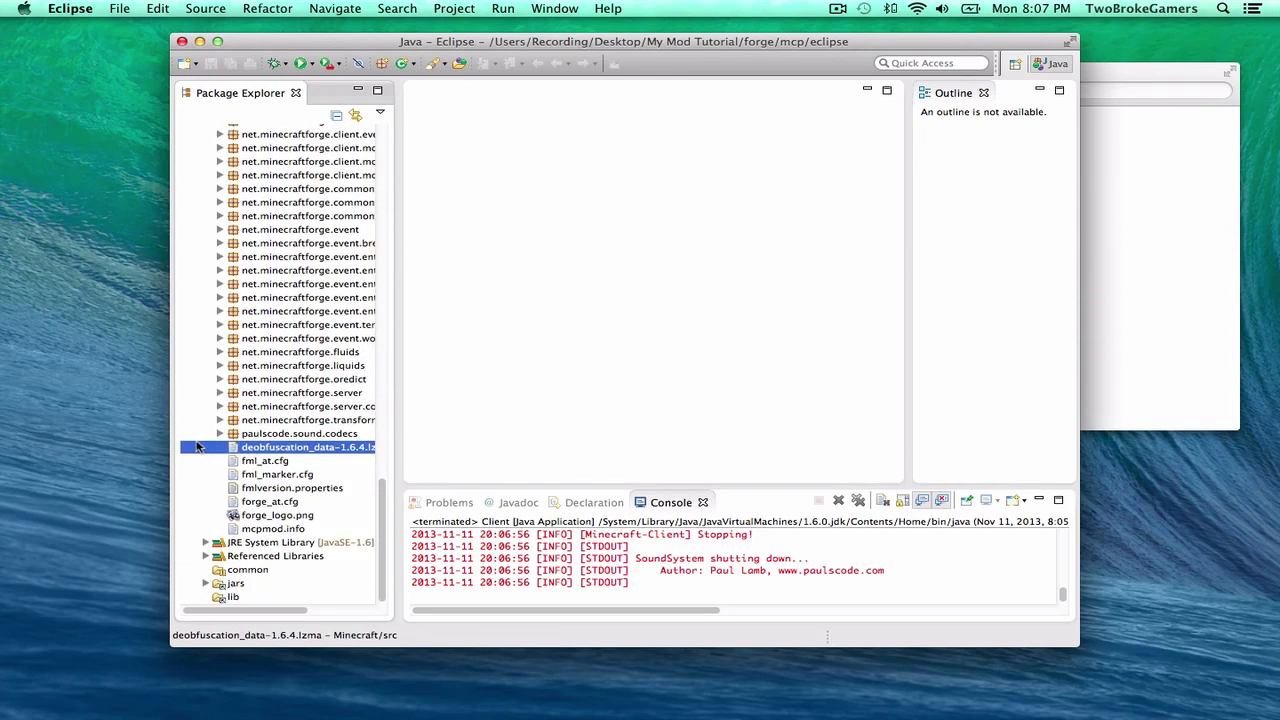
left_click(222, 432)
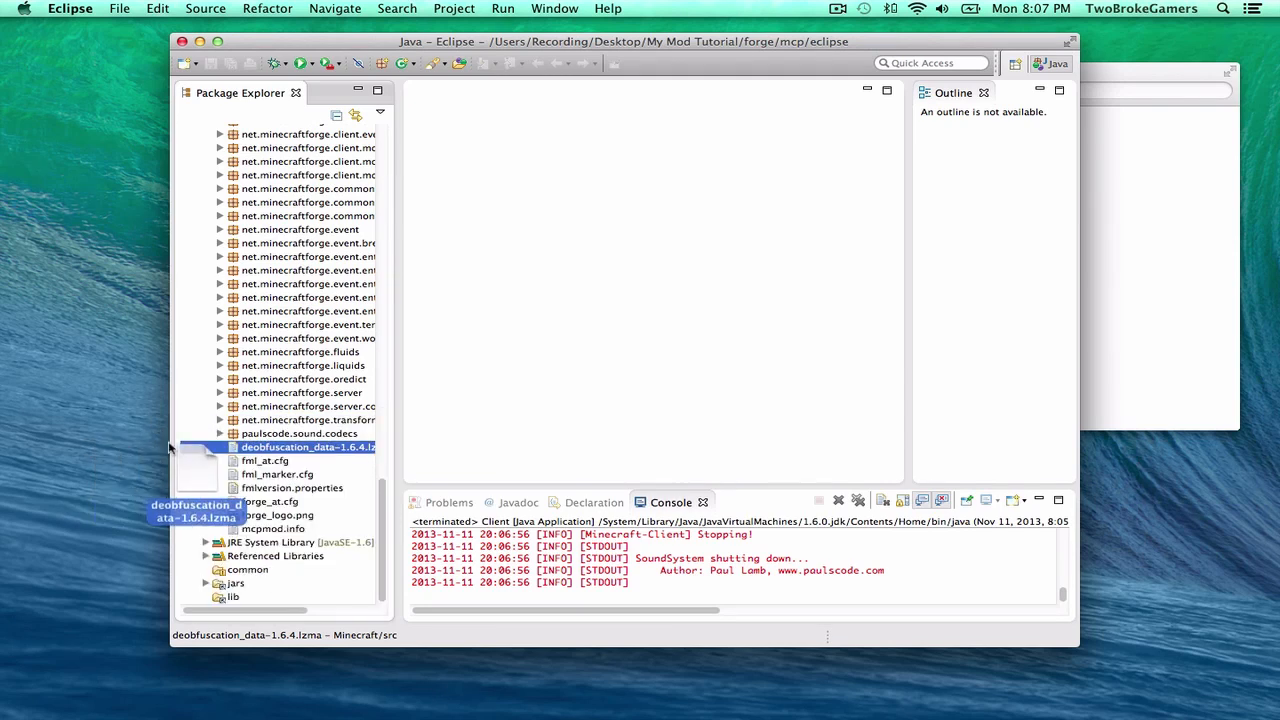
left_click(220, 432)
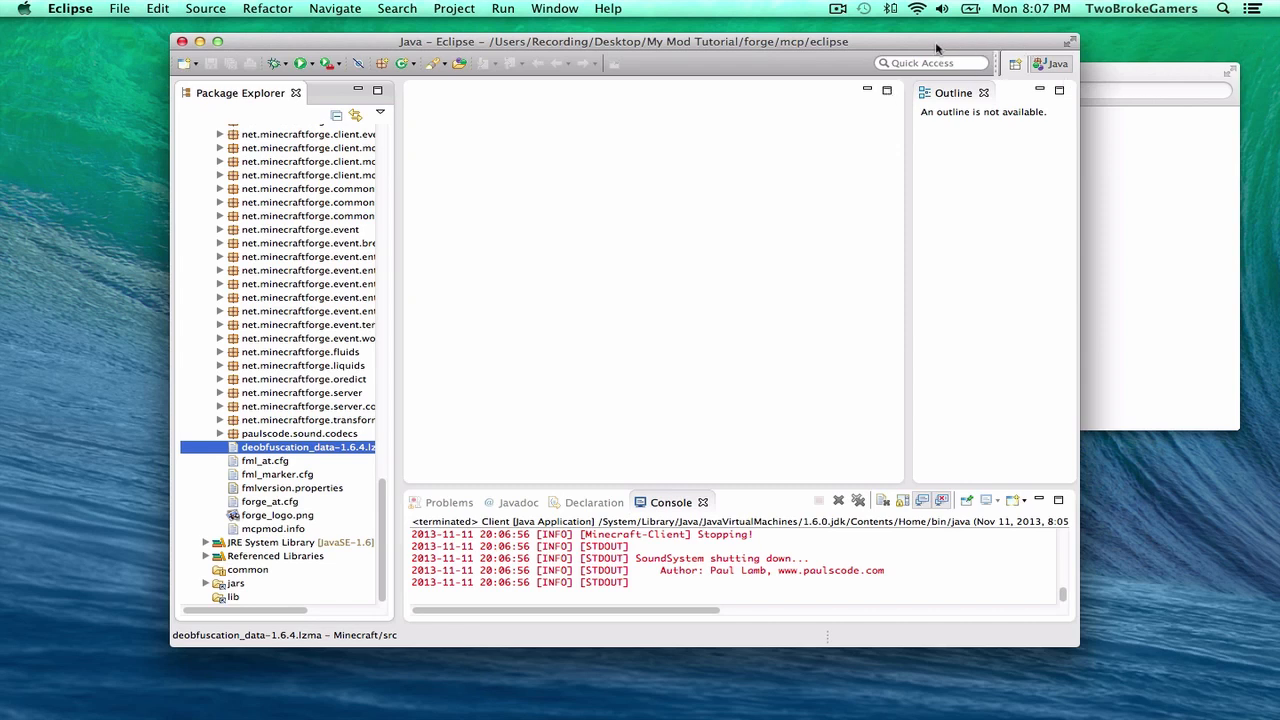
mouse_move(1000, 40)
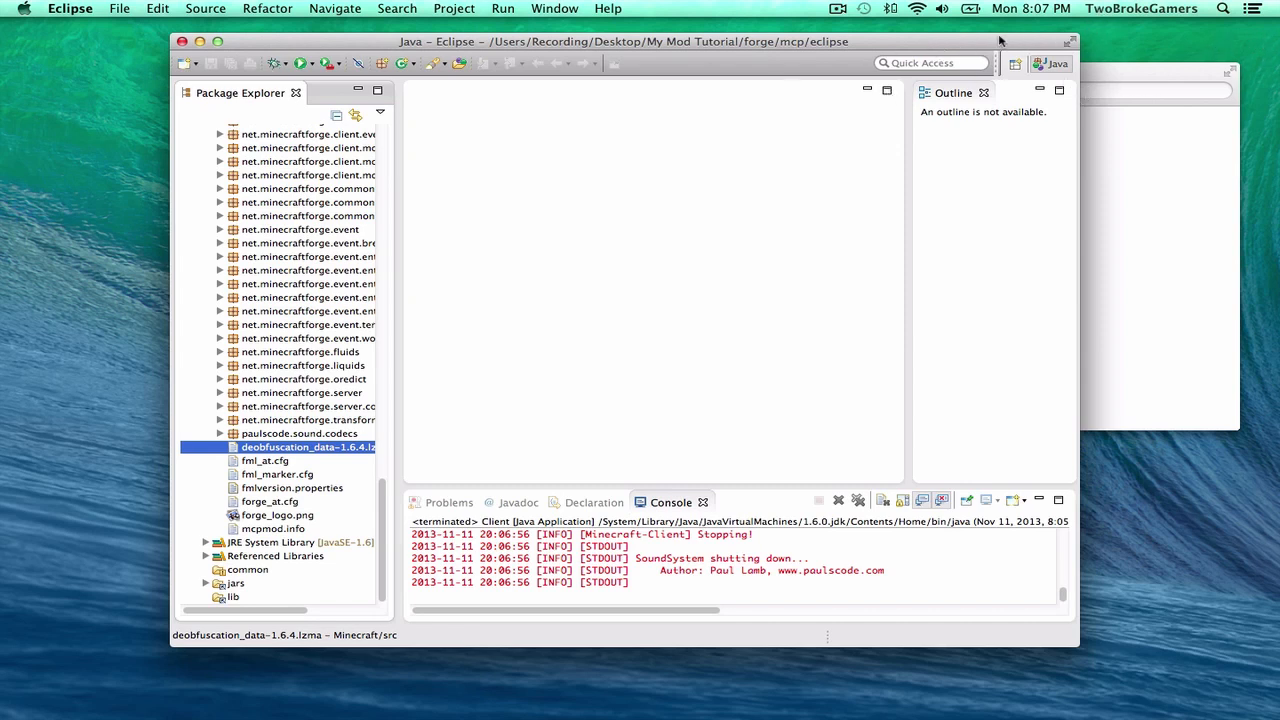